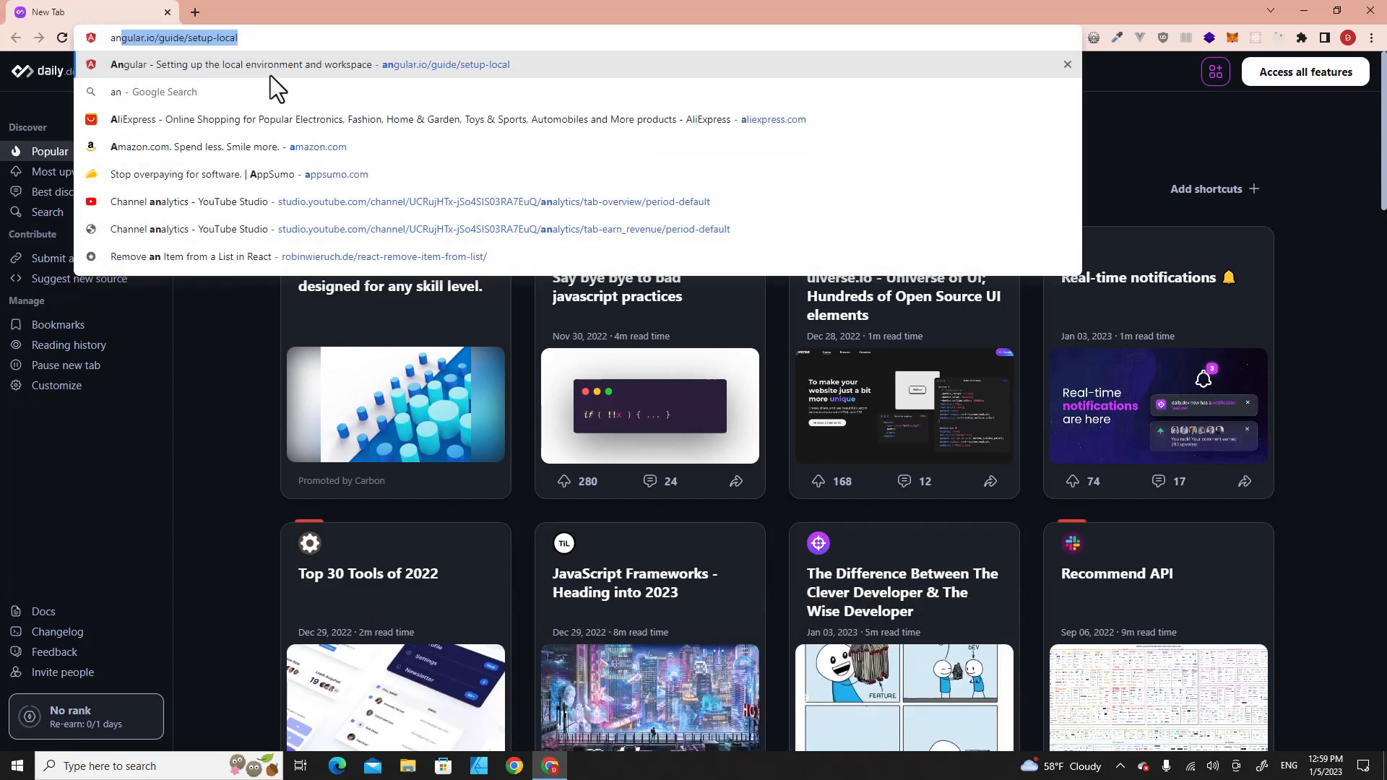
Search Google for angular and open angular.io's Setup guide, scrolled to Prerequisites.
type("angular")
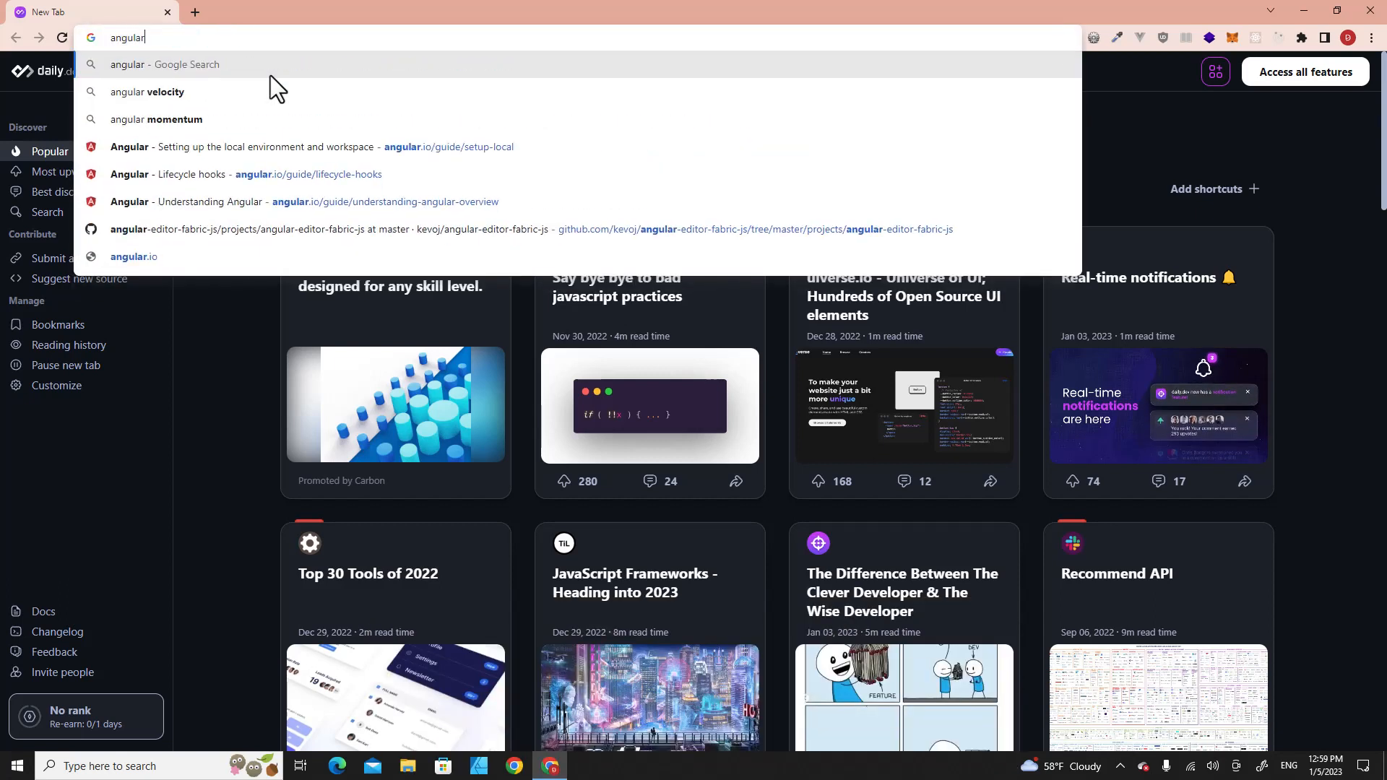
left_click(162, 64)
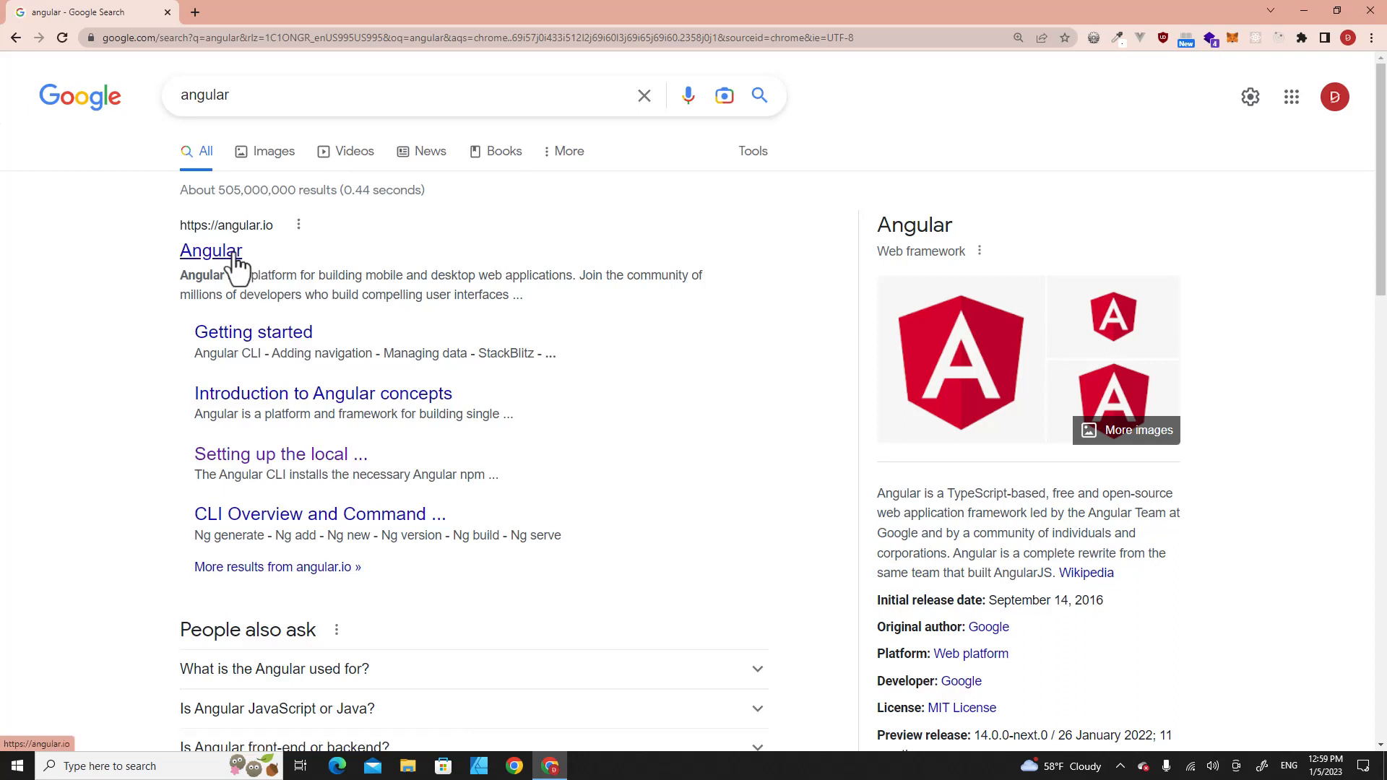
left_click(211, 251)
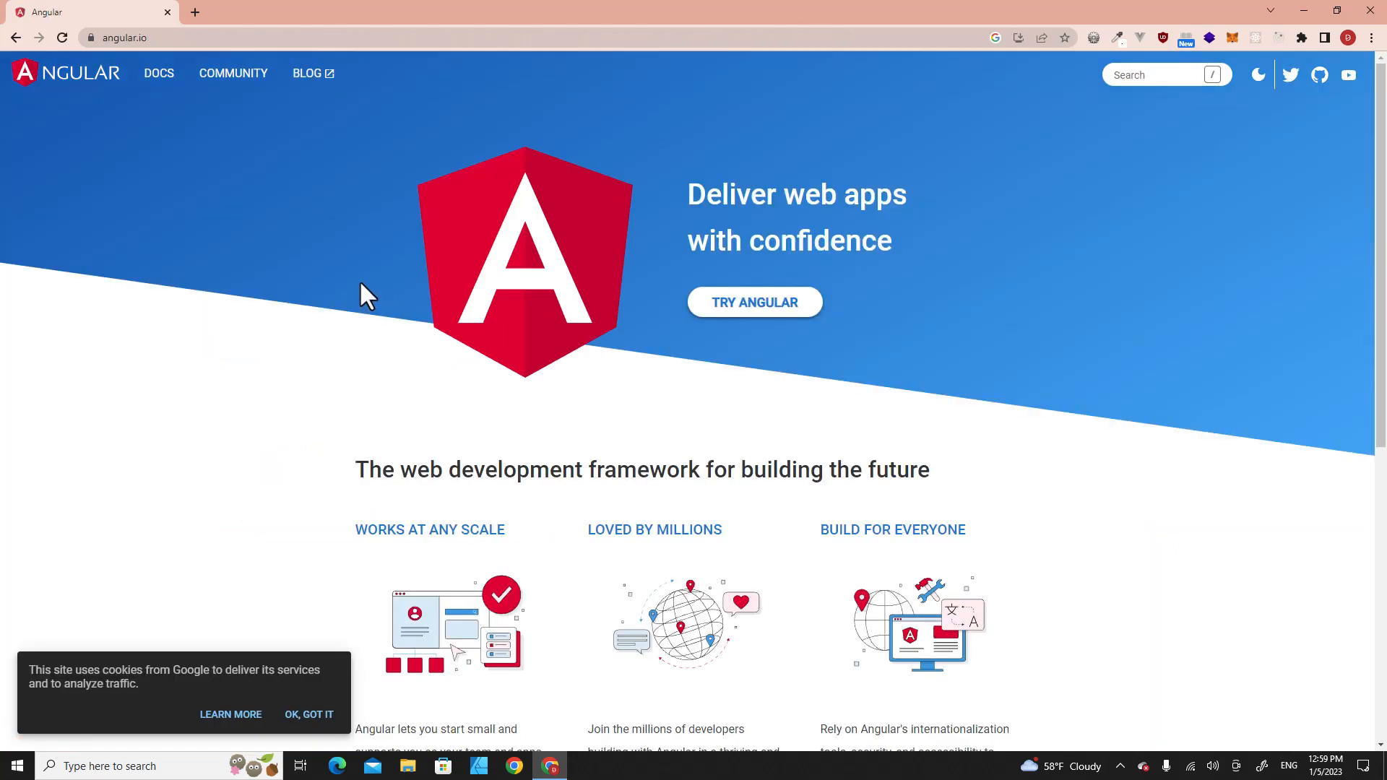
left_click(159, 74)
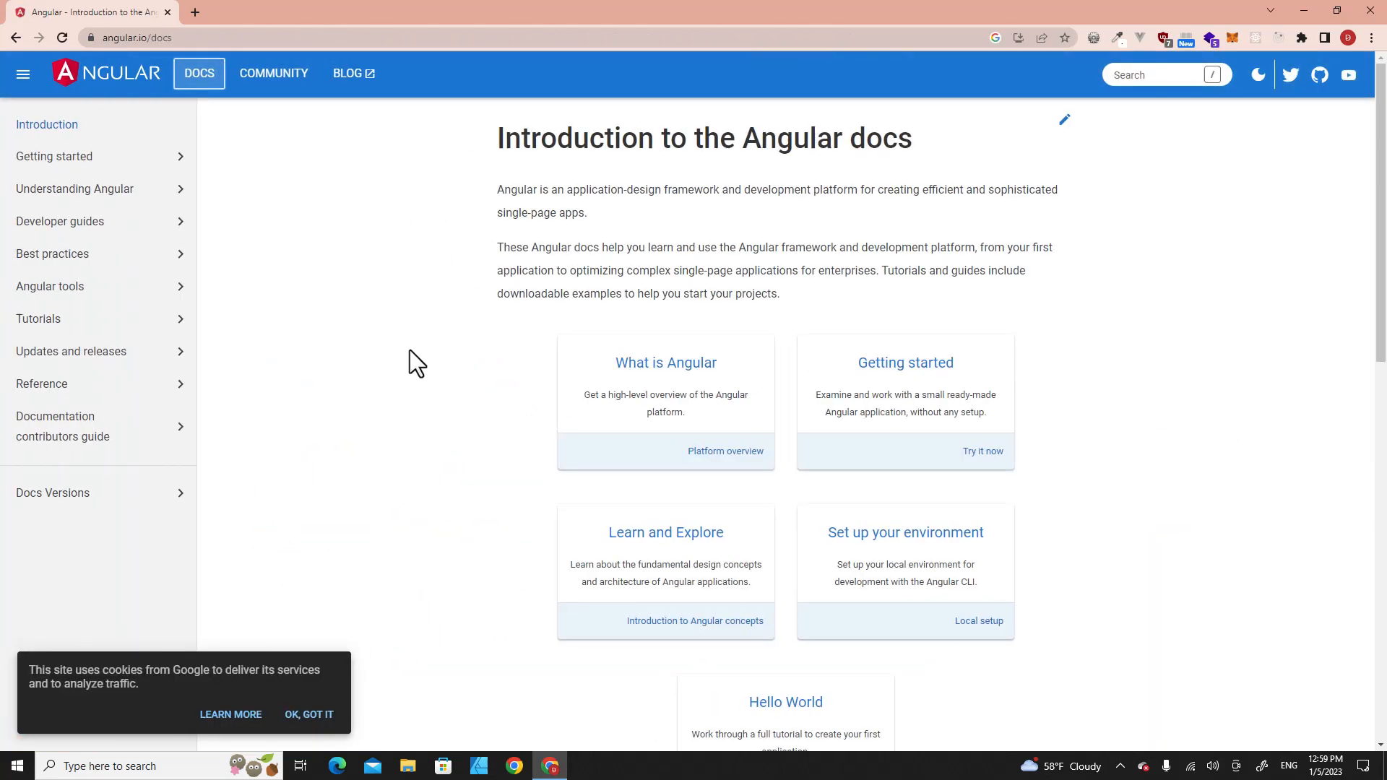
left_click(53, 156)
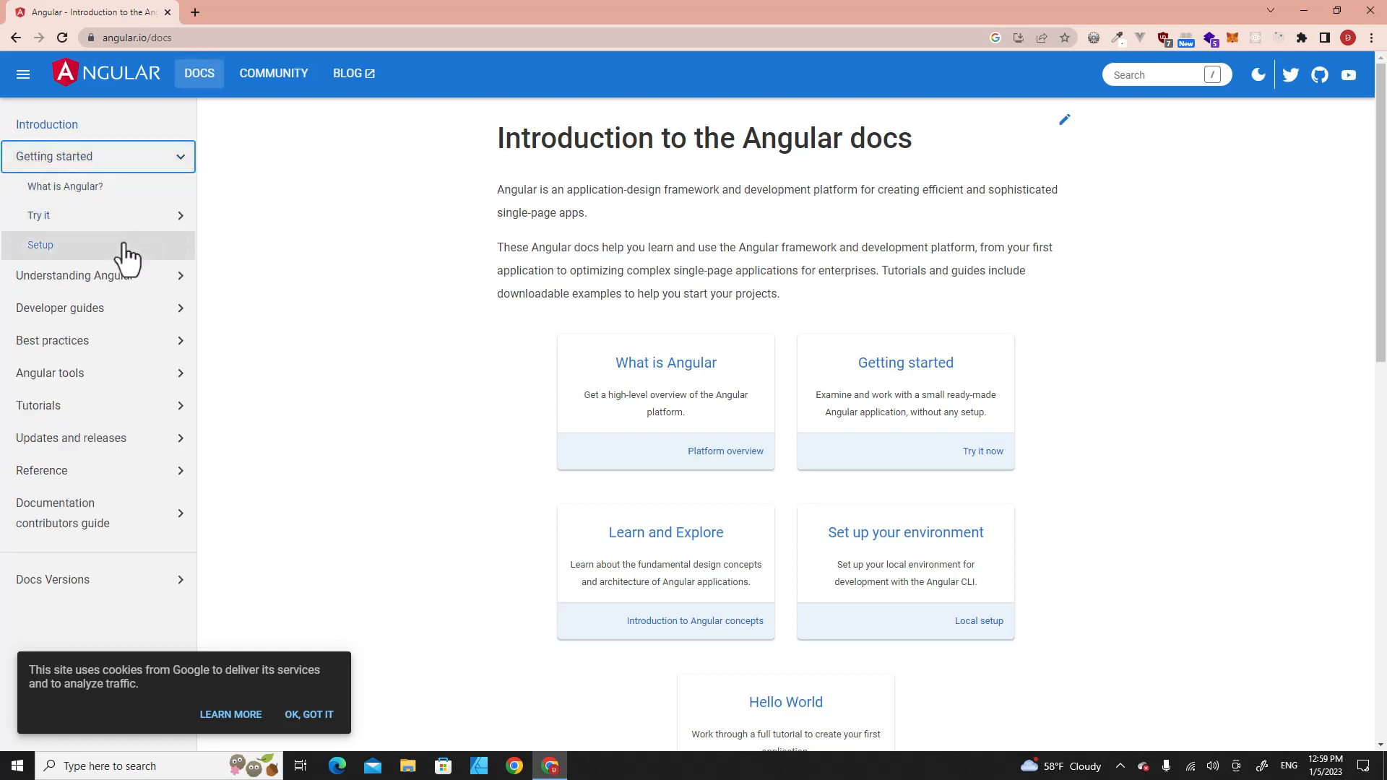
left_click(40, 245)
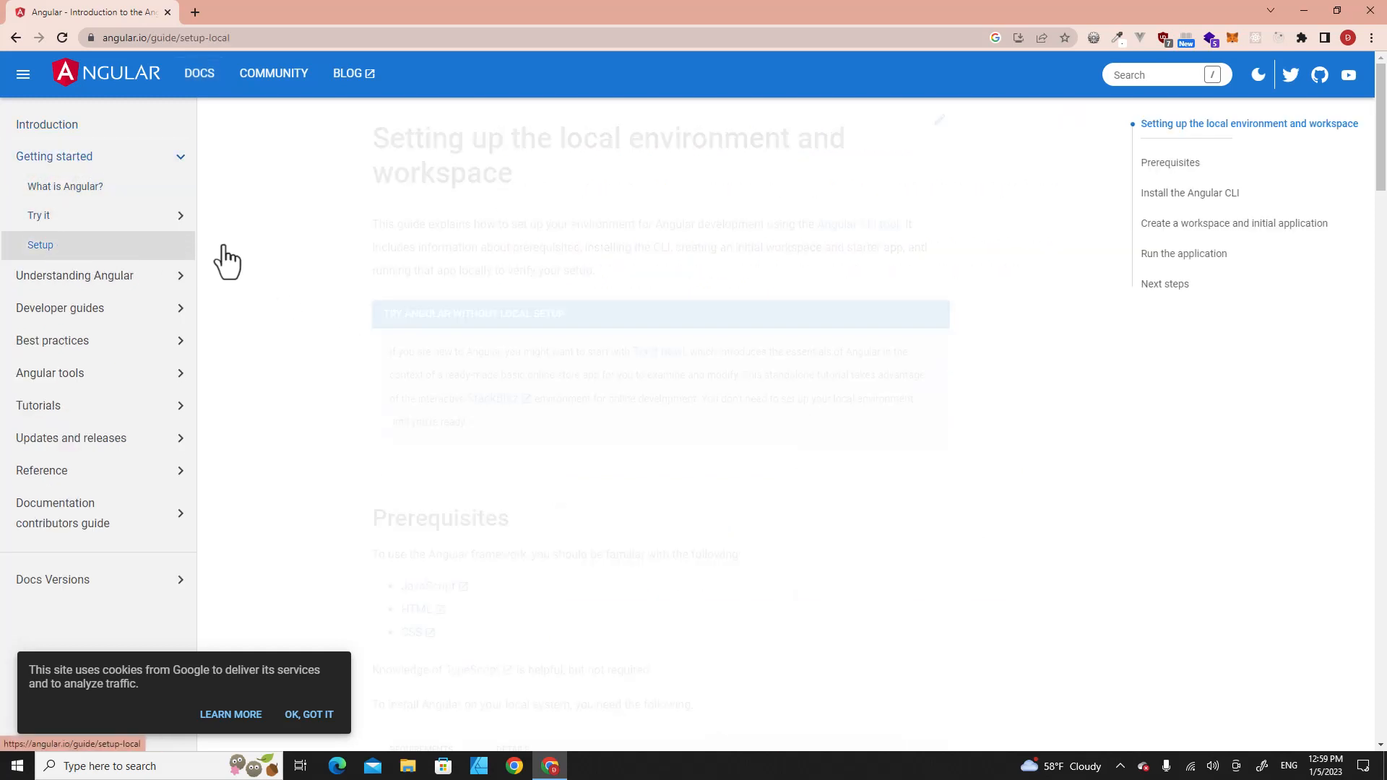
scroll("down", 3)
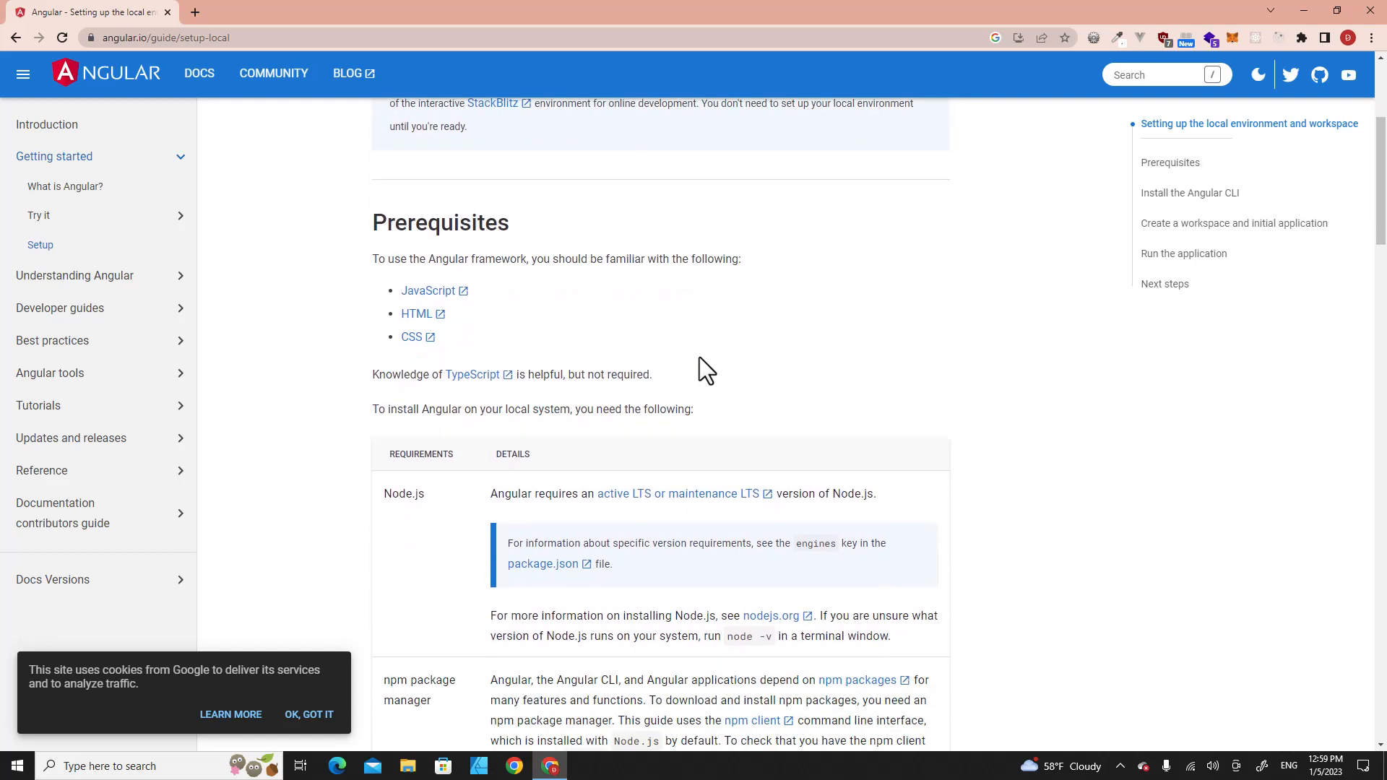
scroll("down", 3)
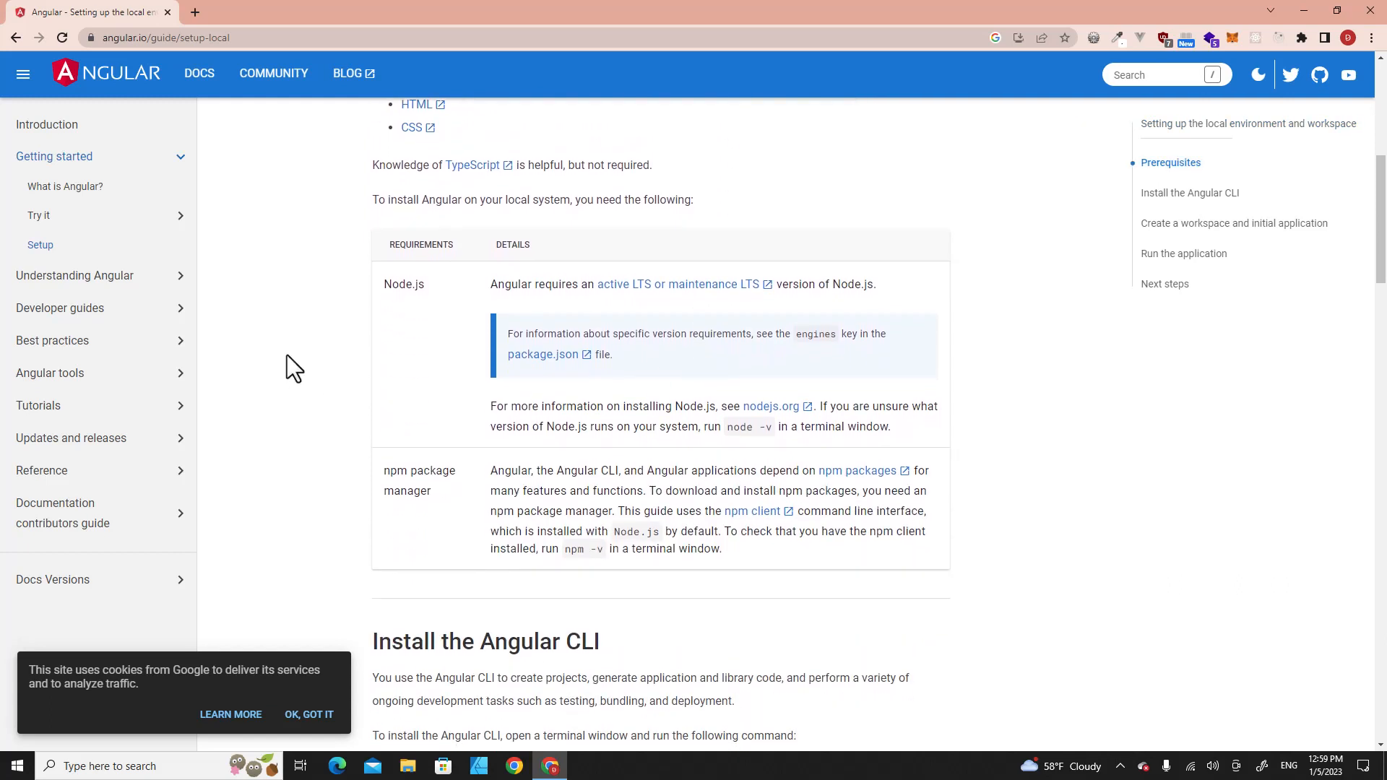
mouse_move(440, 299)
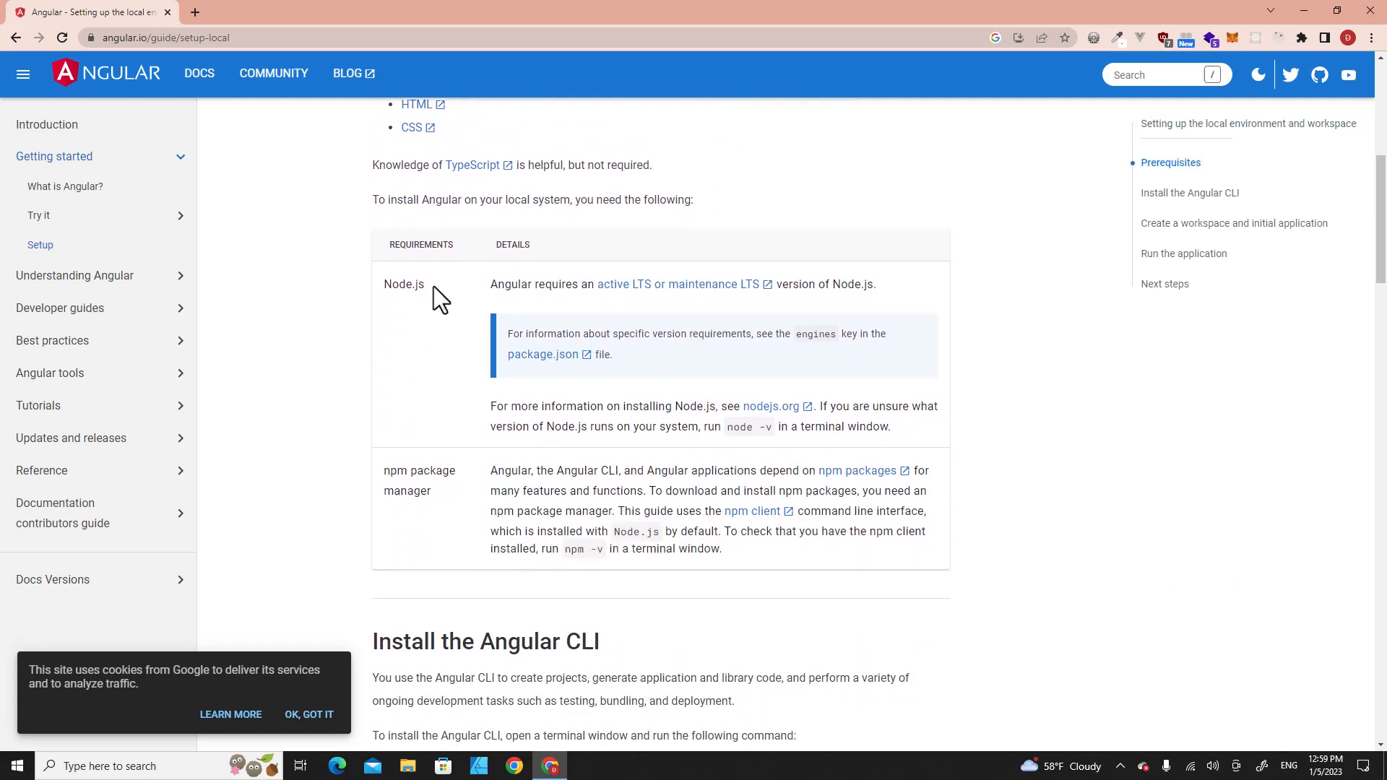
mouse_move(379, 247)
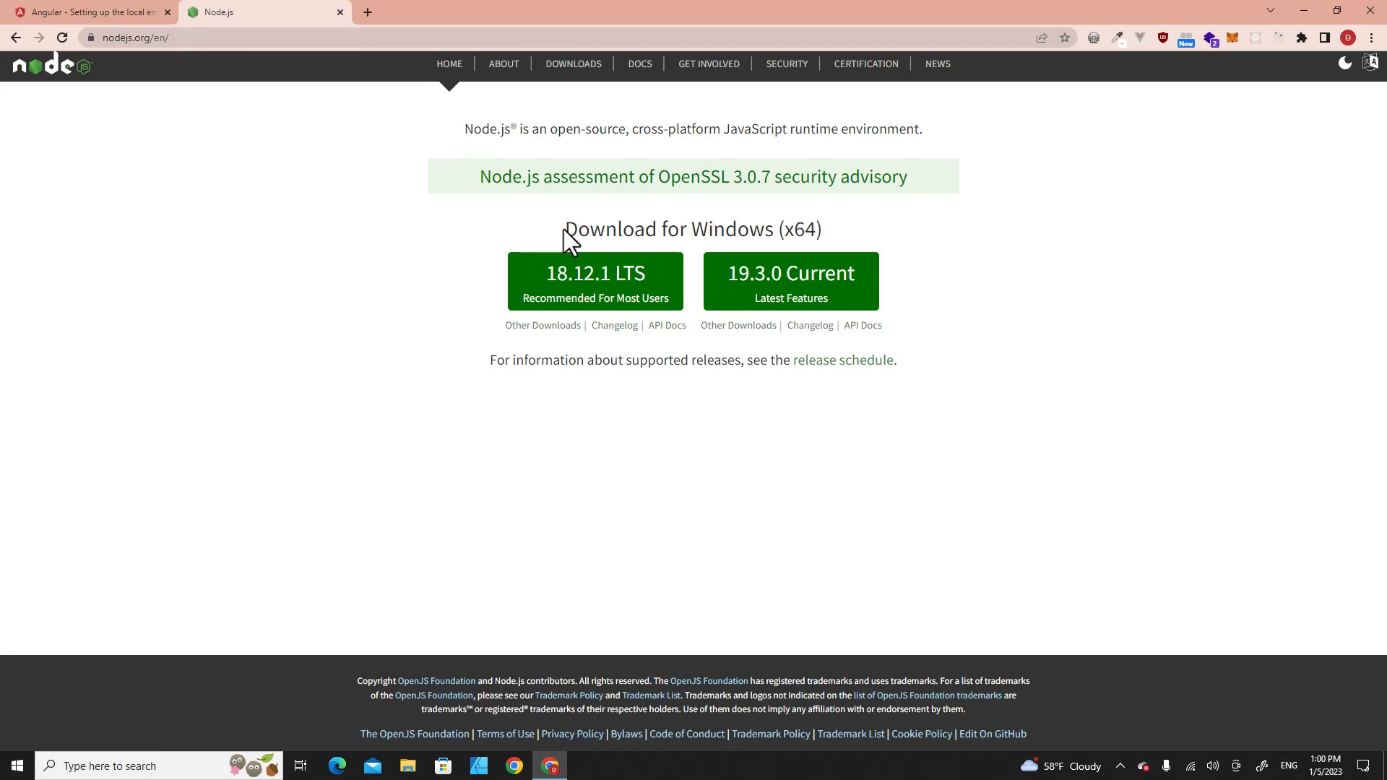
mouse_move(595, 281)
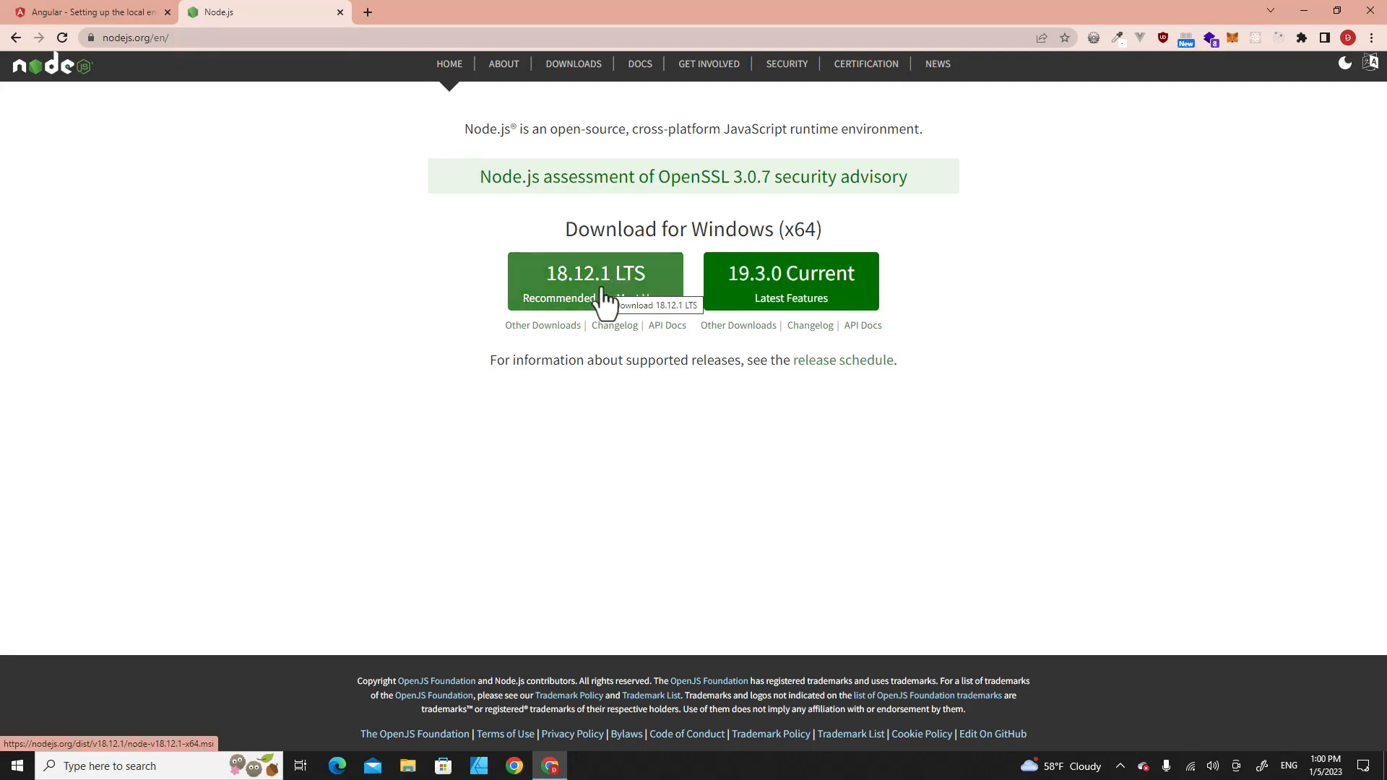
Download the Node.js 18.12.1 LTS Windows installer from nodejs.org.
left_click(595, 277)
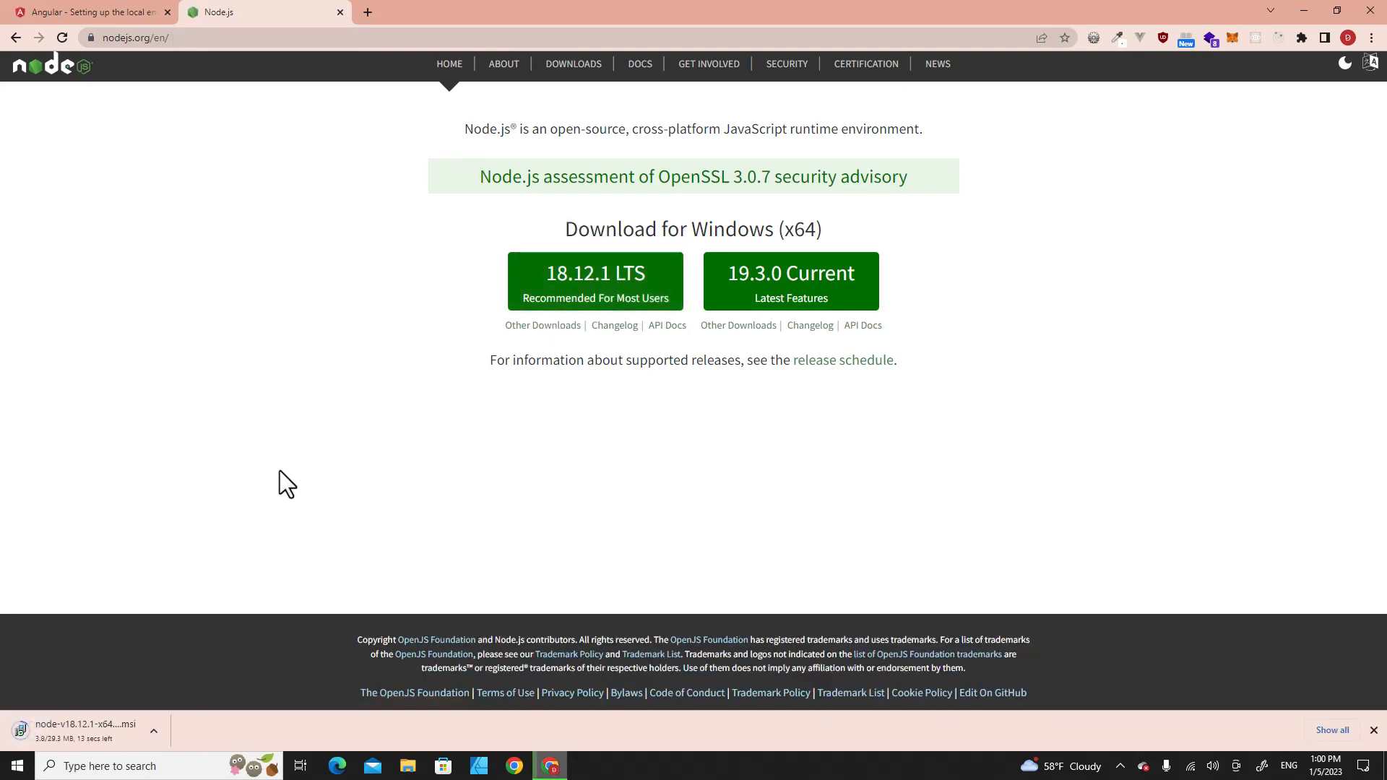
mouse_move(208, 572)
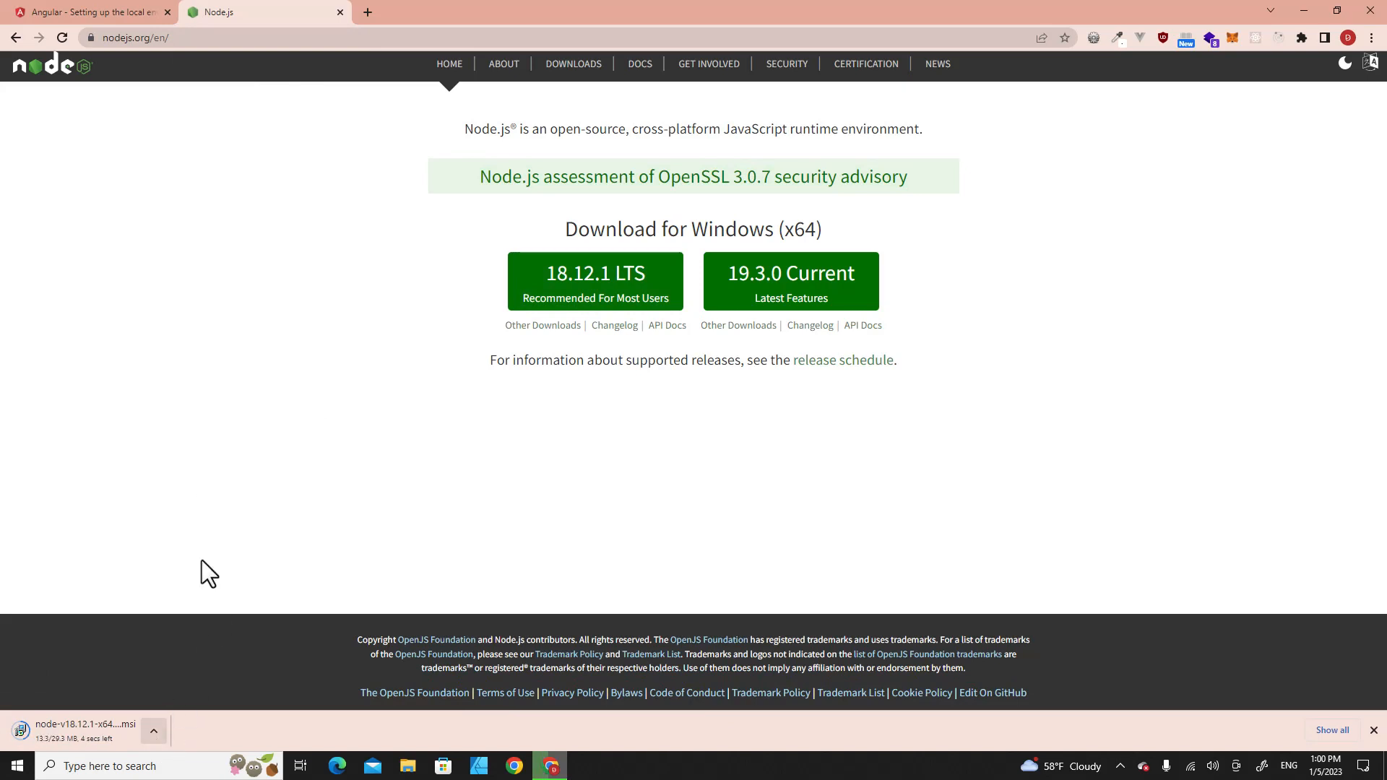
mouse_move(115, 13)
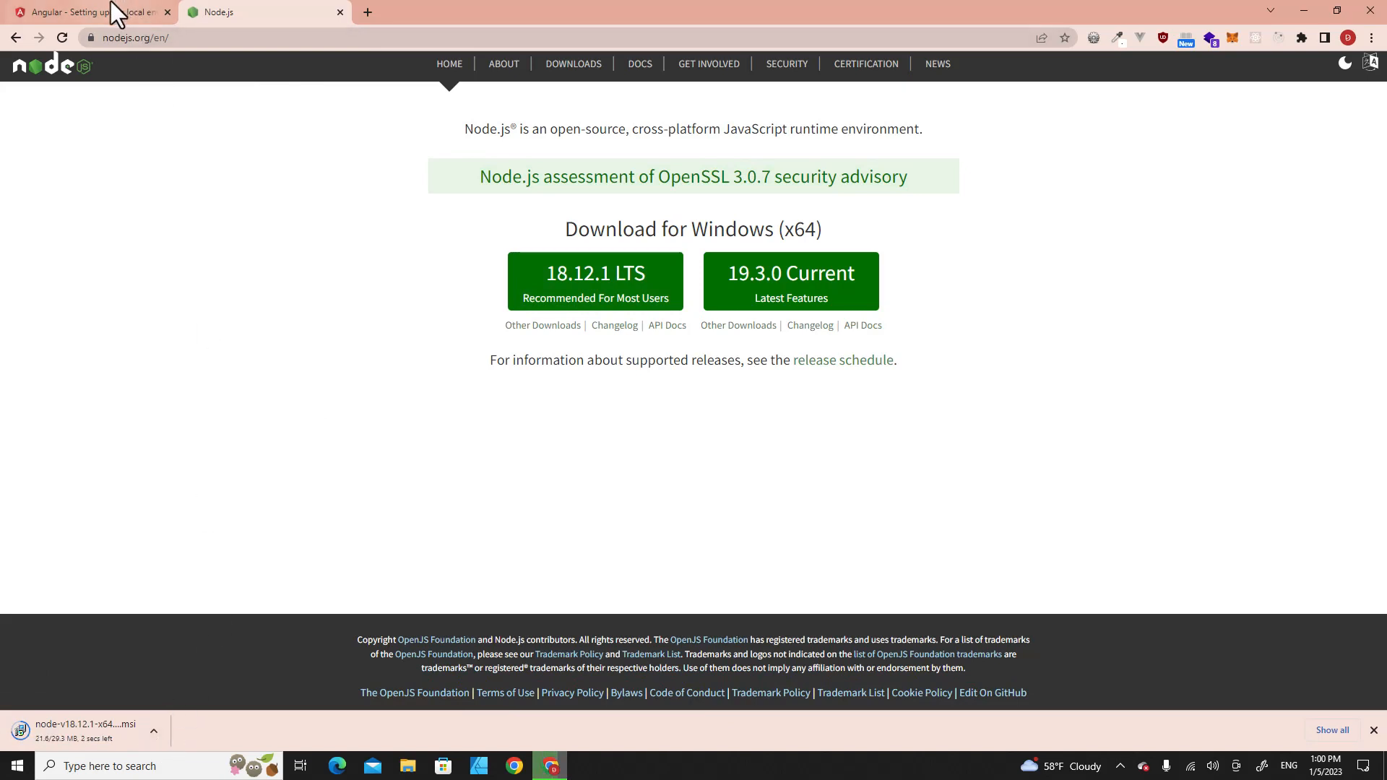
left_click(88, 11)
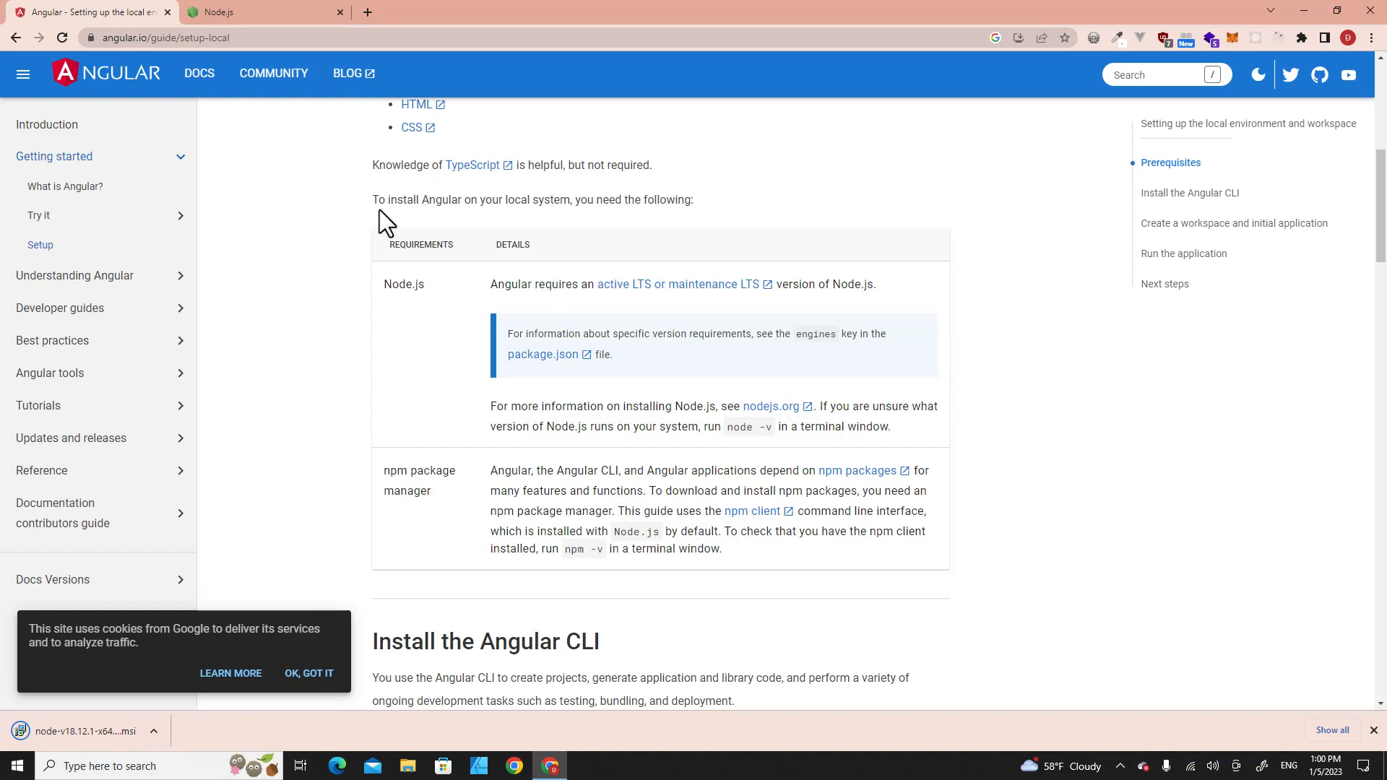
scroll("down", 3)
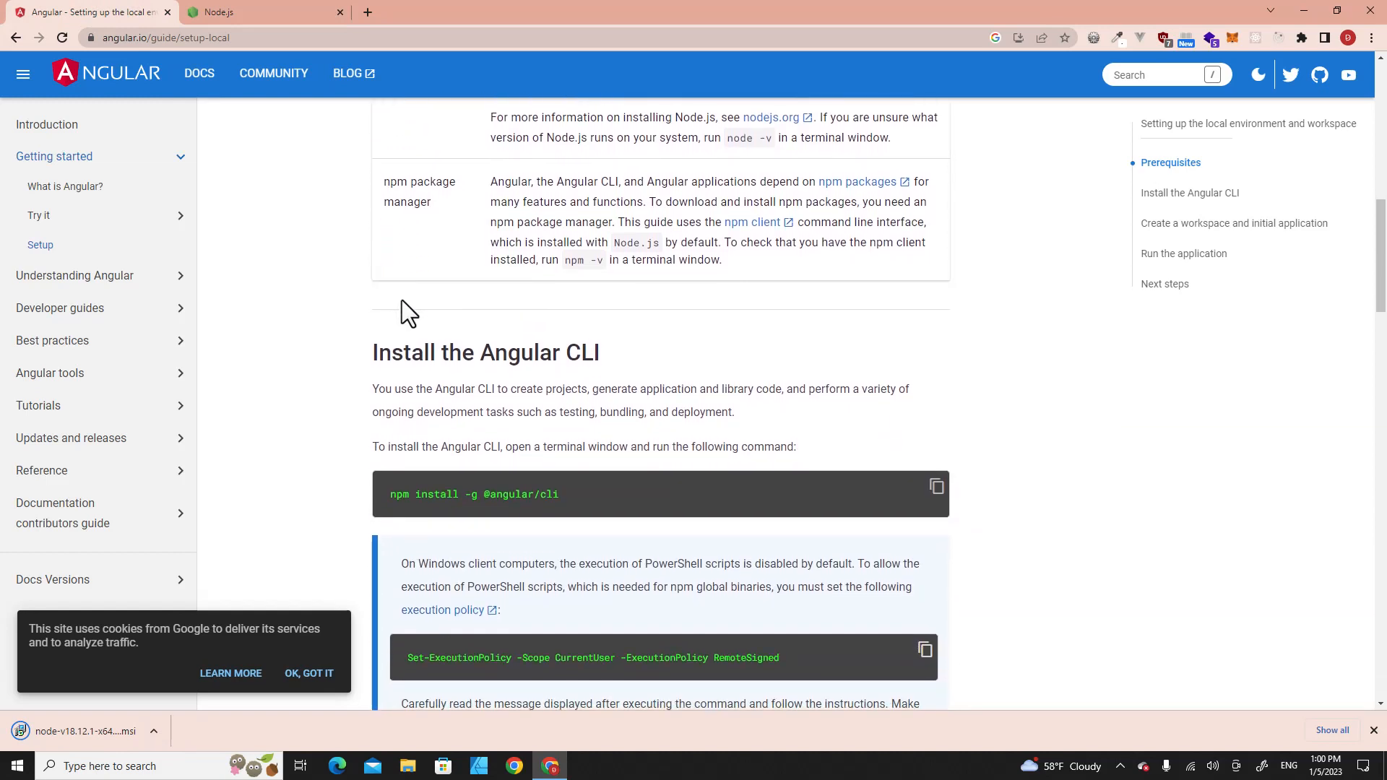
scroll("down", 3)
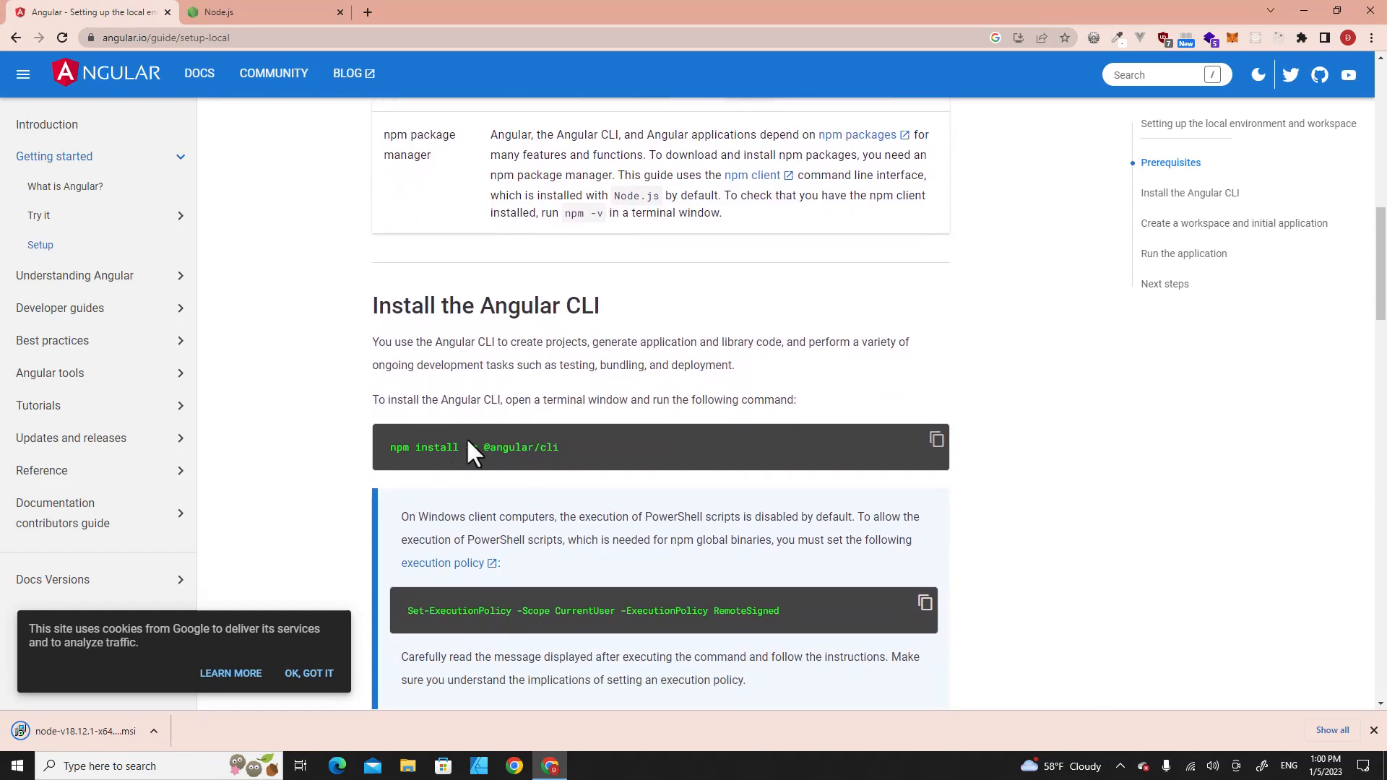
scroll("up", 3)
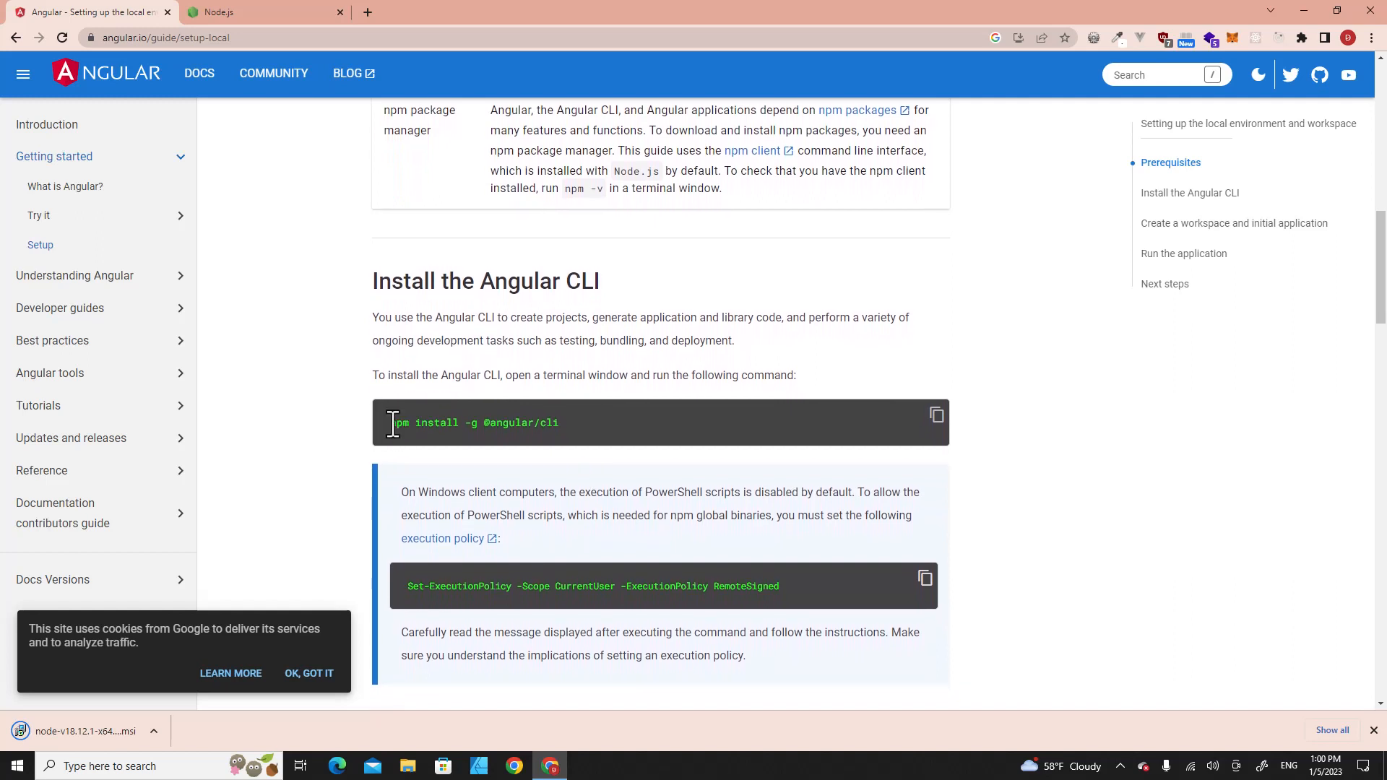
right_click(477, 422)
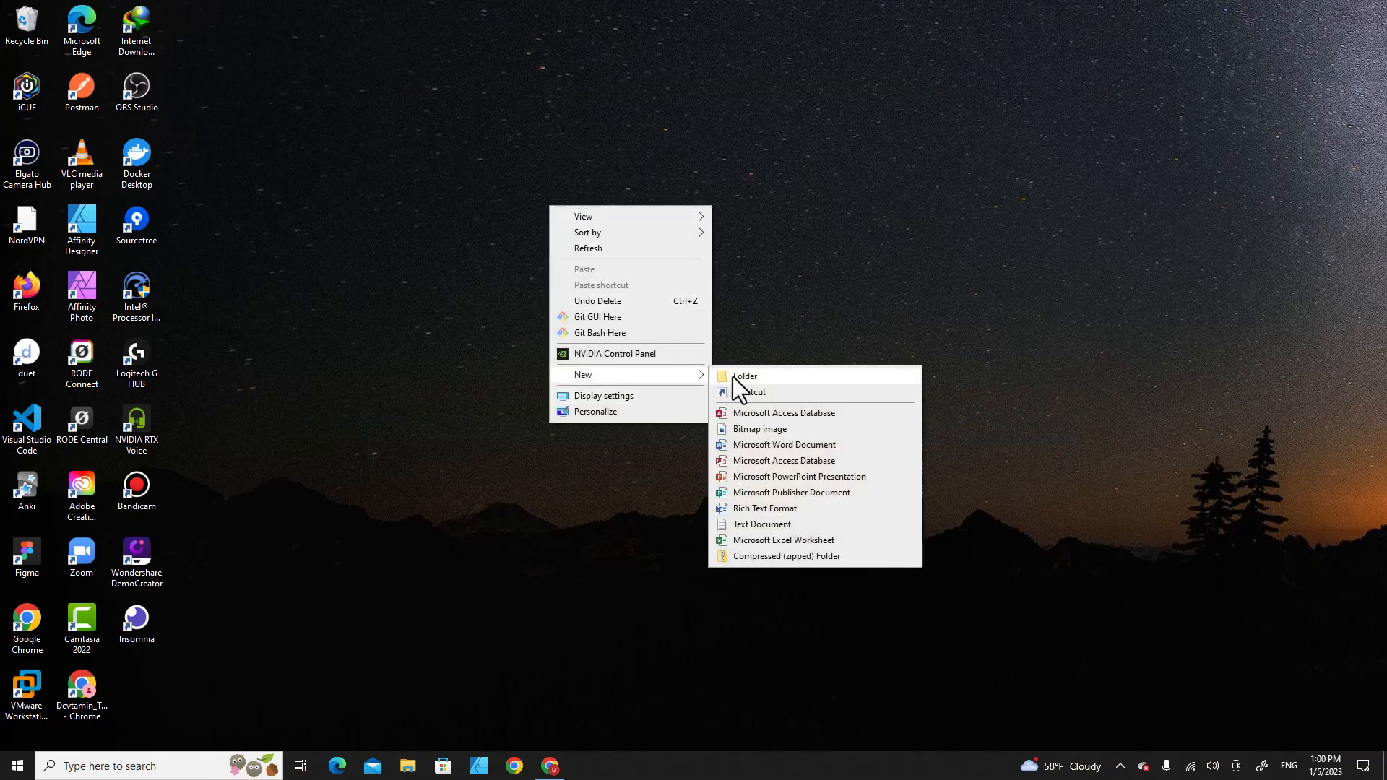
Create a desktop folder named Angular, open it and maximize its window.
left_click(745, 376)
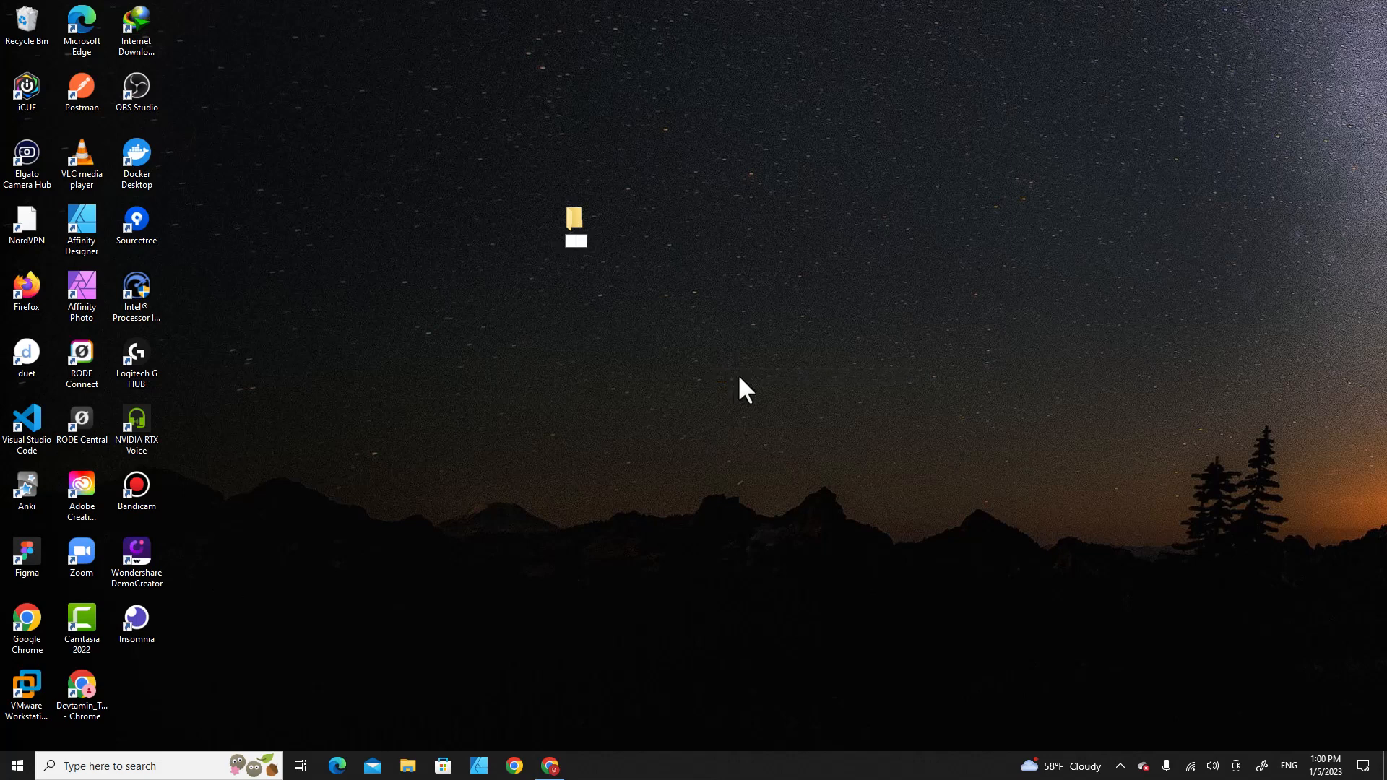
type("Angular")
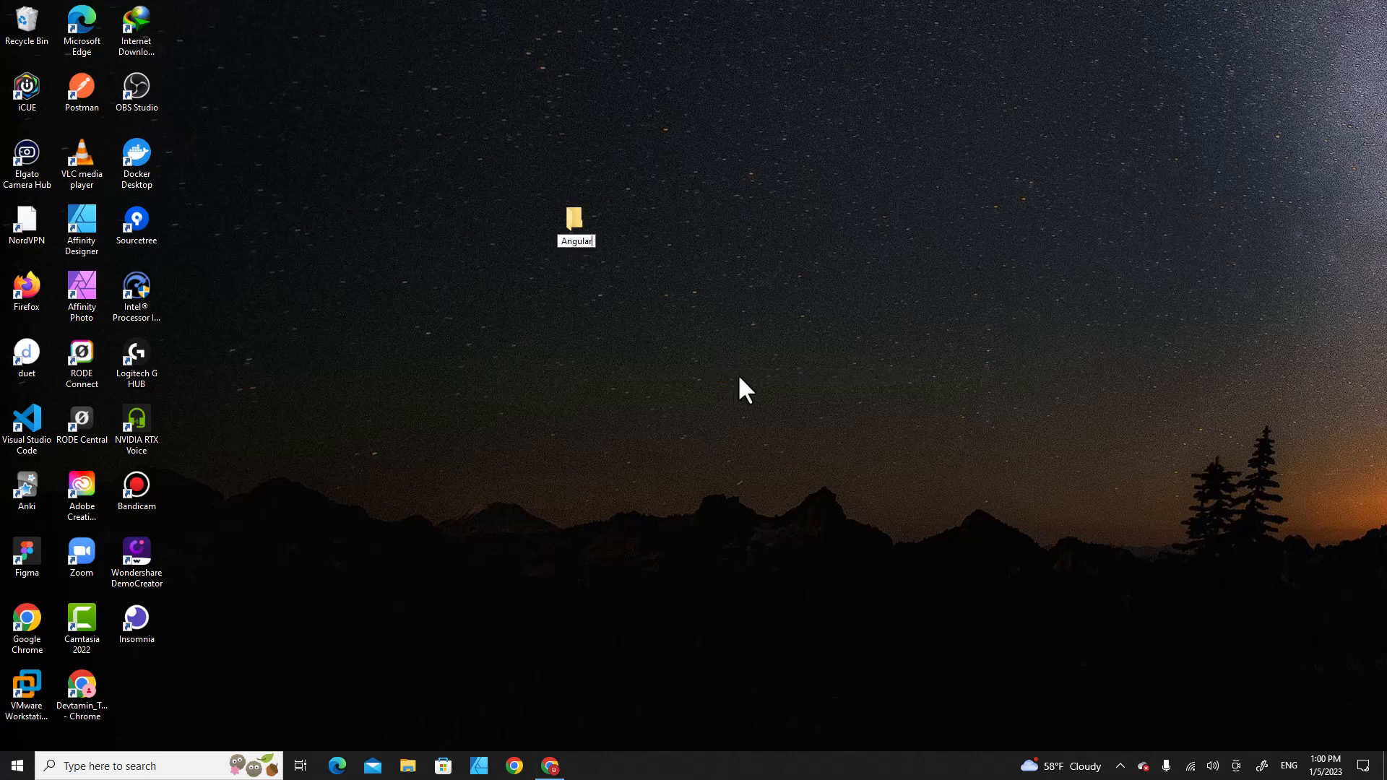
left_click(575, 221)
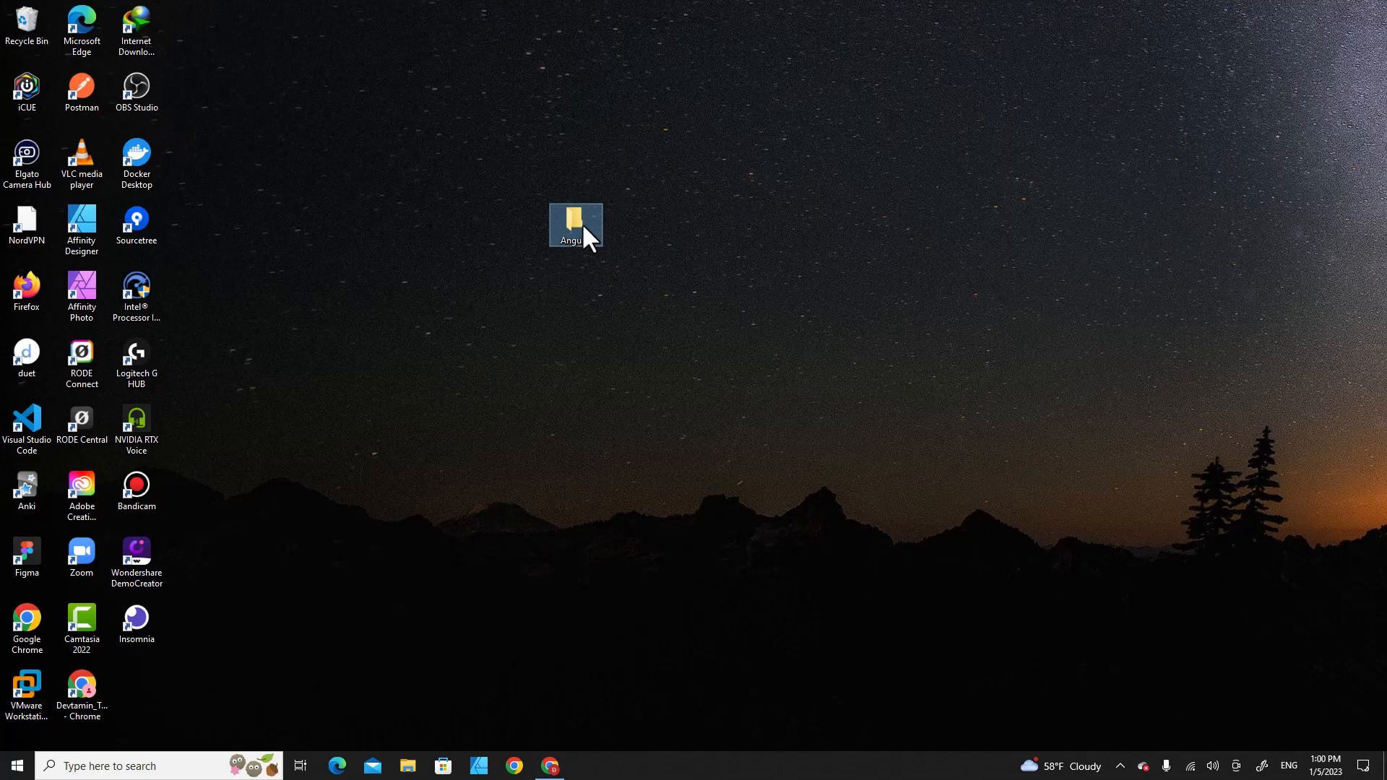
double_click(575, 224)
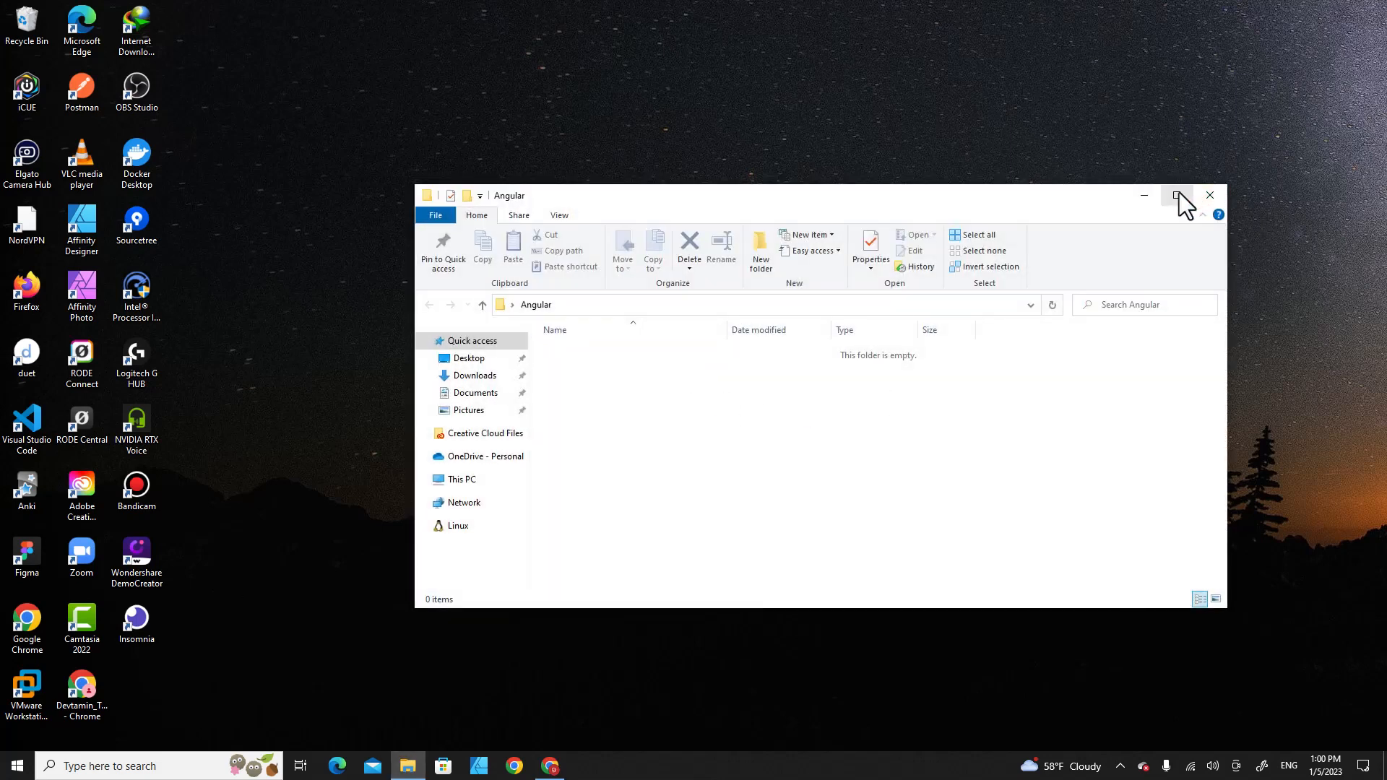
left_click(1177, 195)
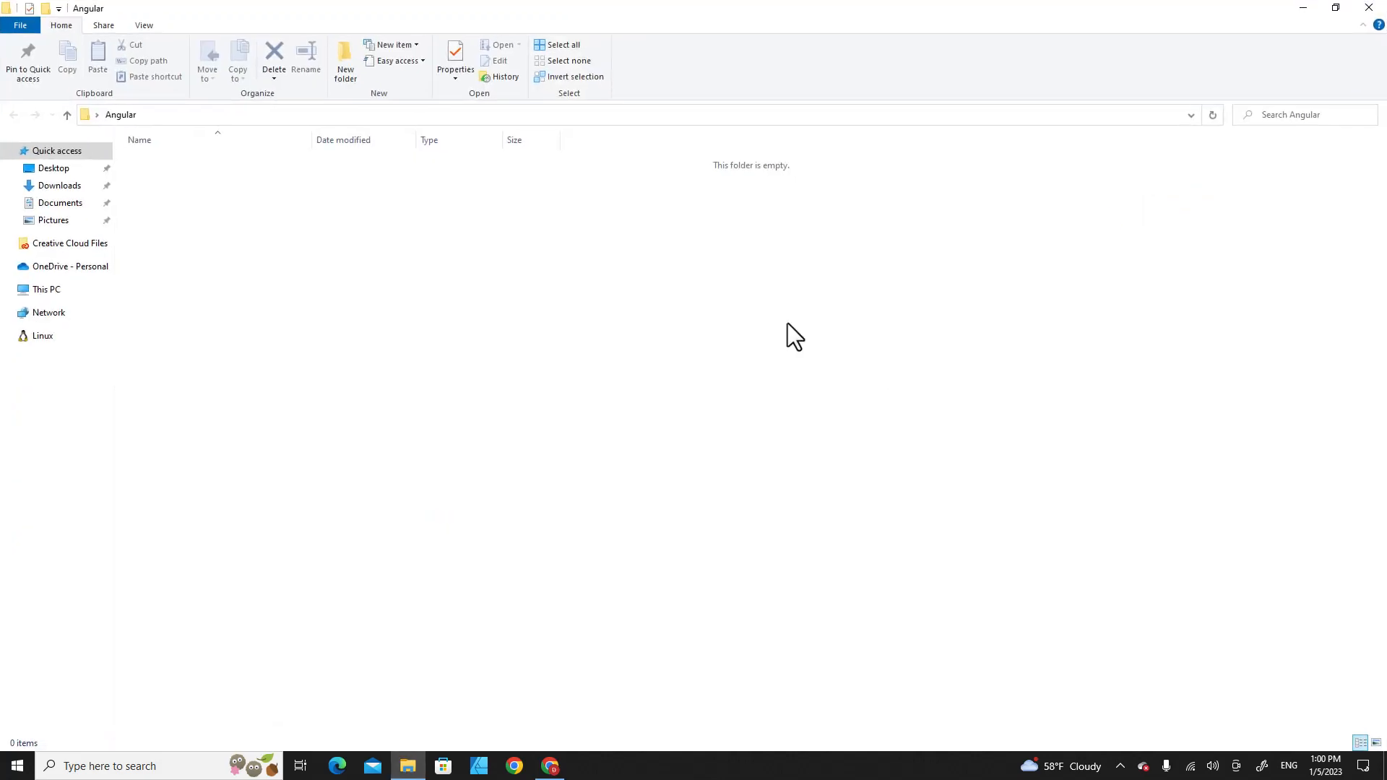
mouse_move(541, 317)
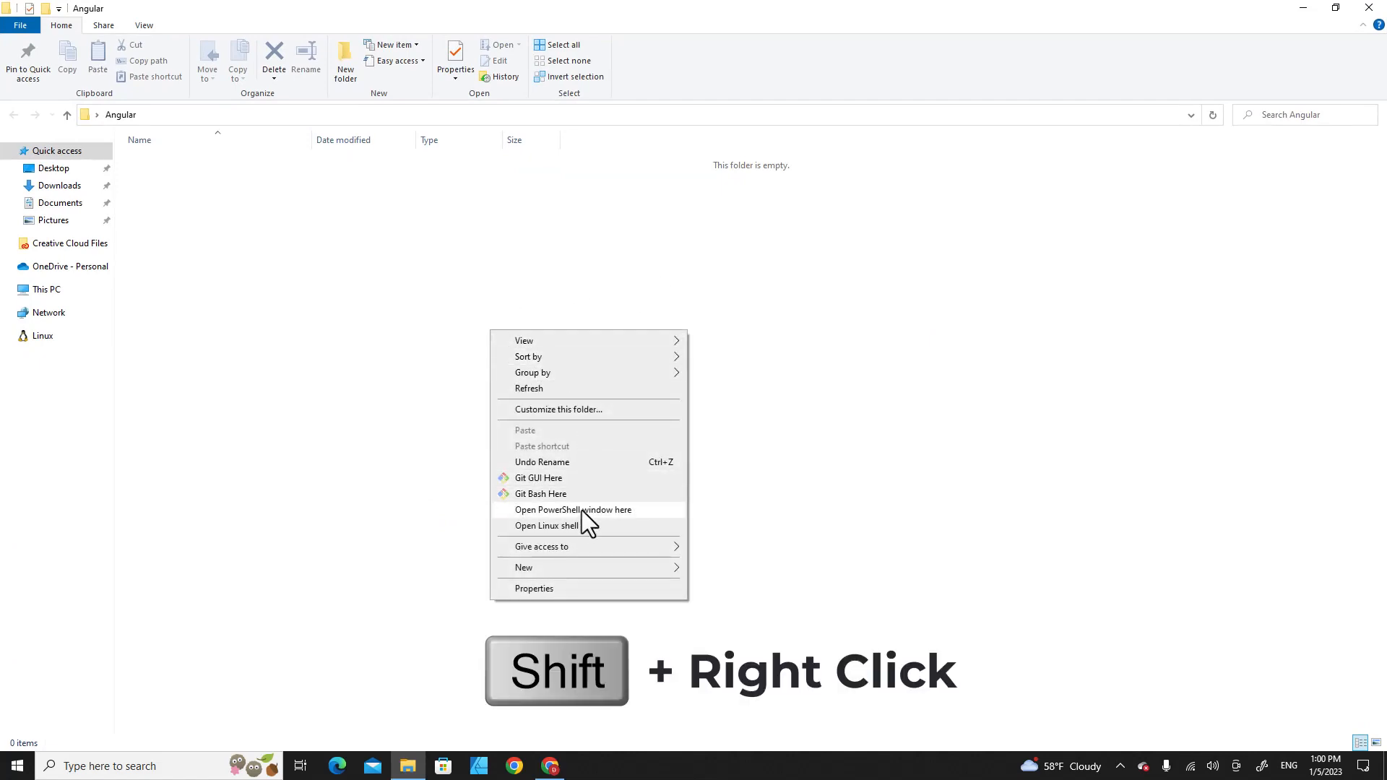
mouse_move(551, 522)
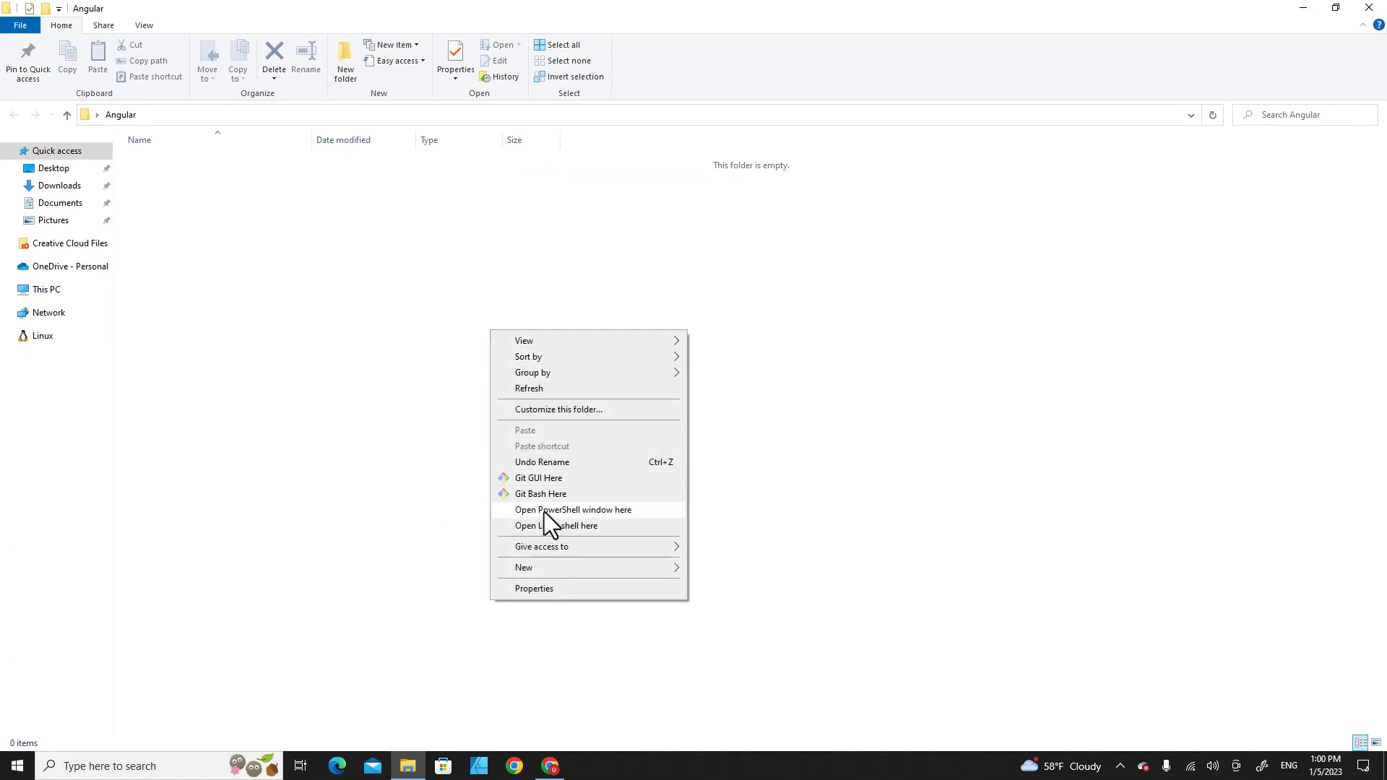
left_click(573, 509)
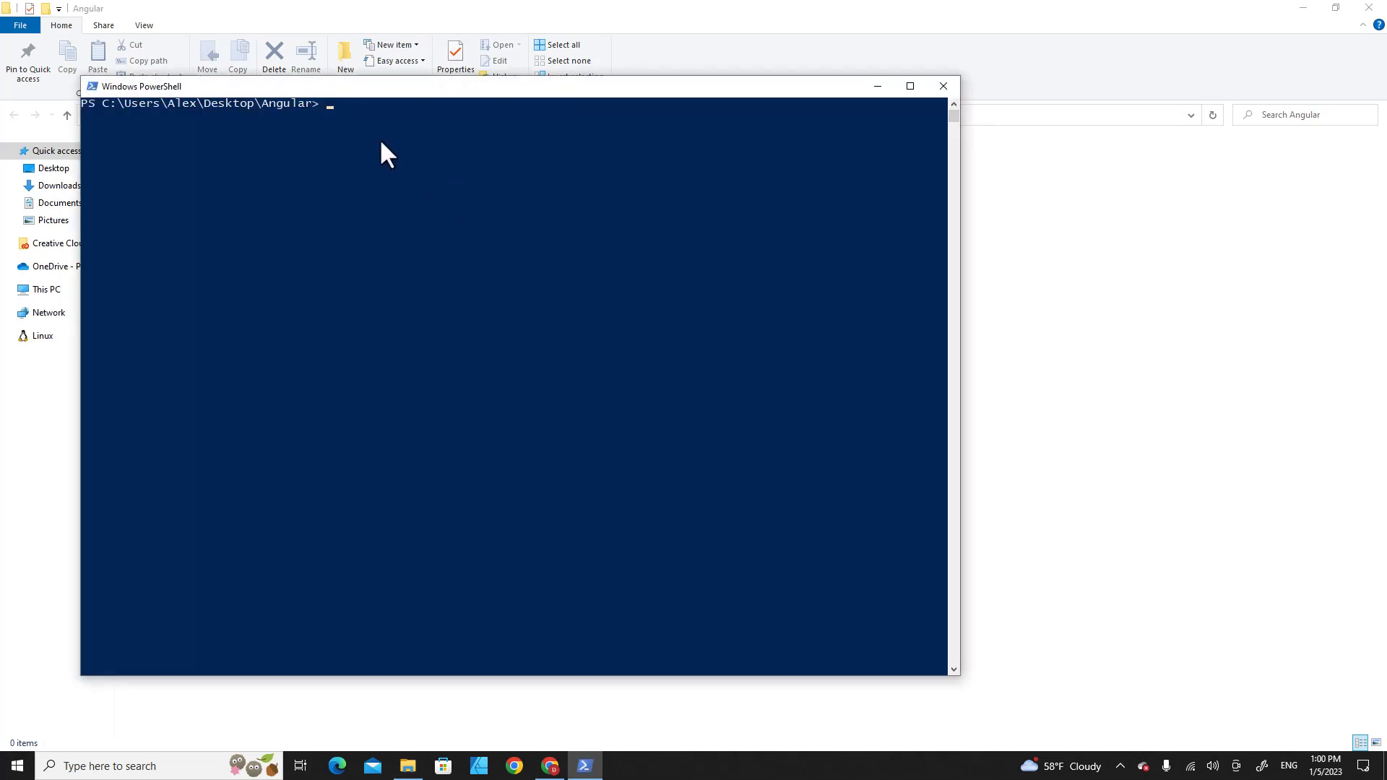
type("npm install -g @angular/cli")
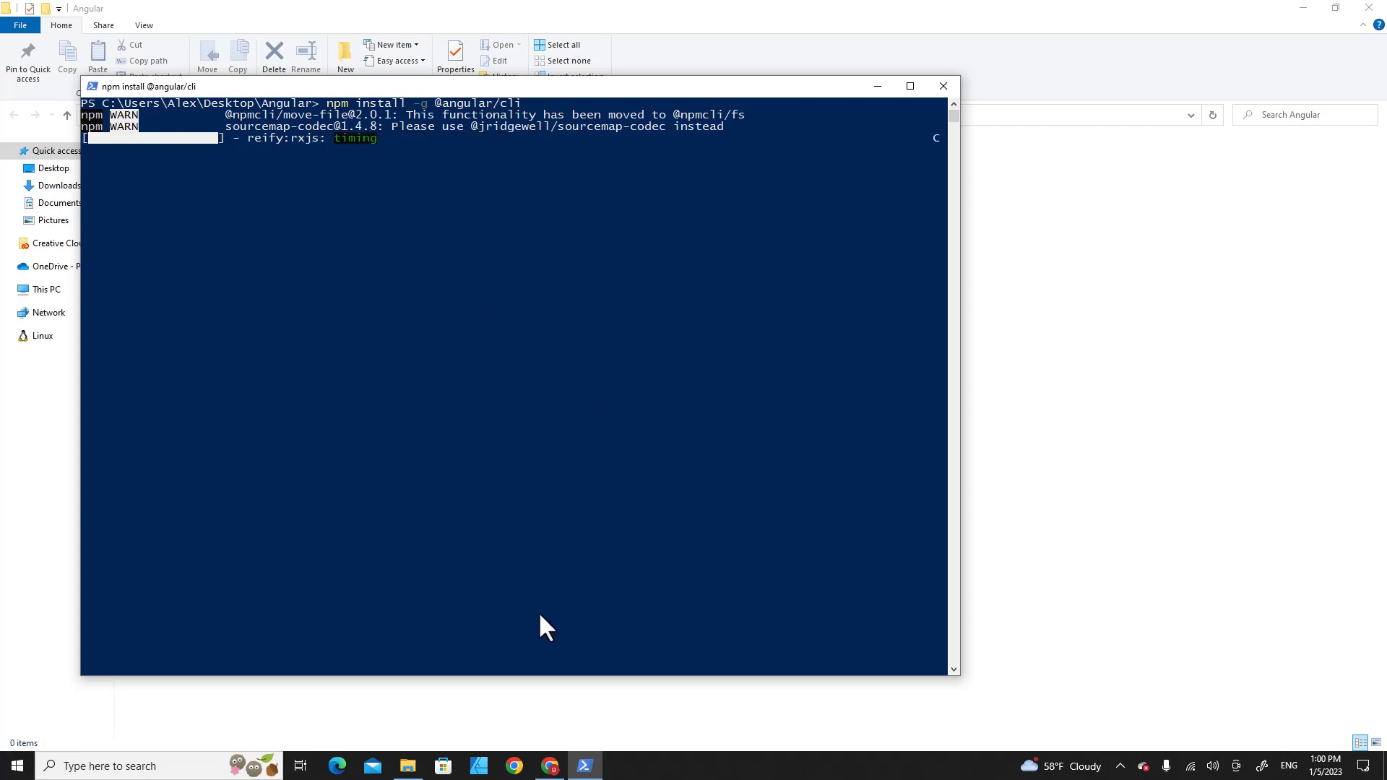
left_click(548, 766)
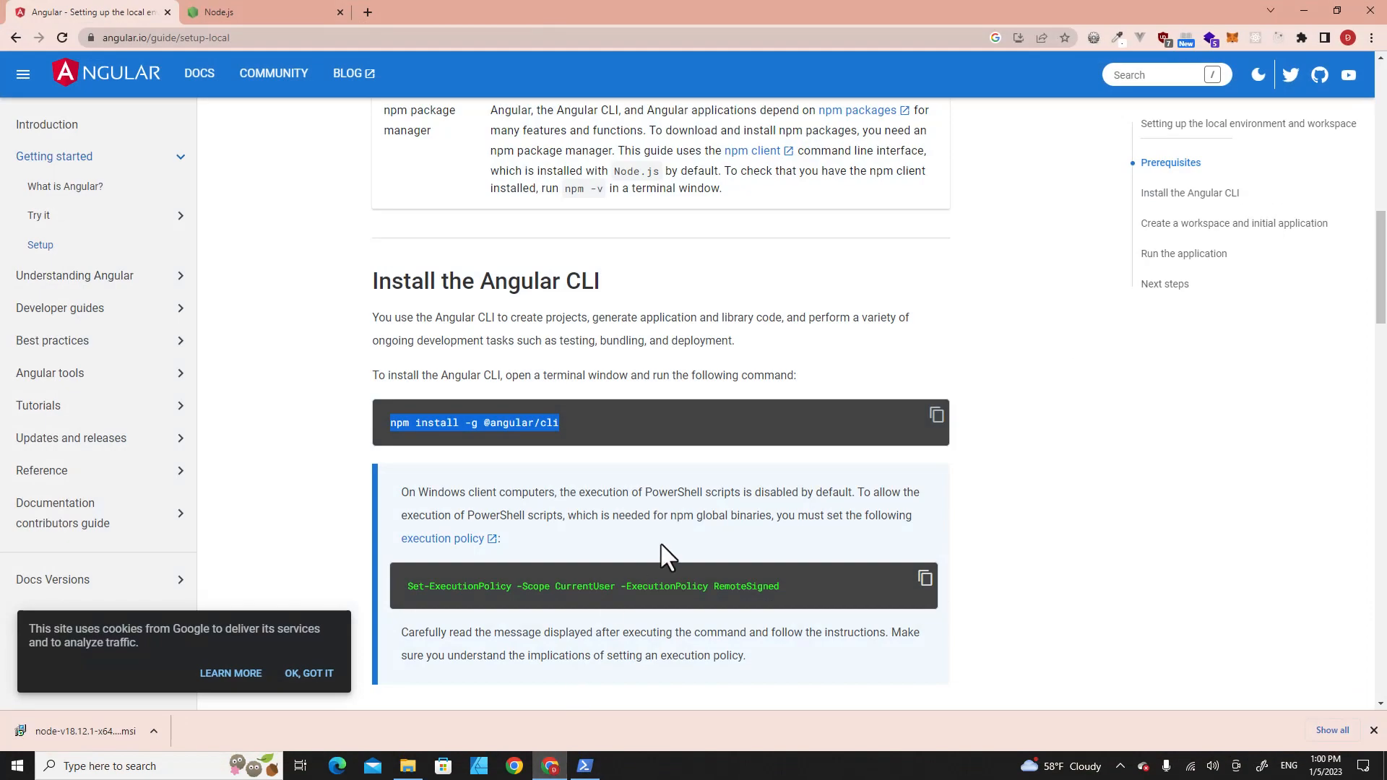
scroll("down", 3)
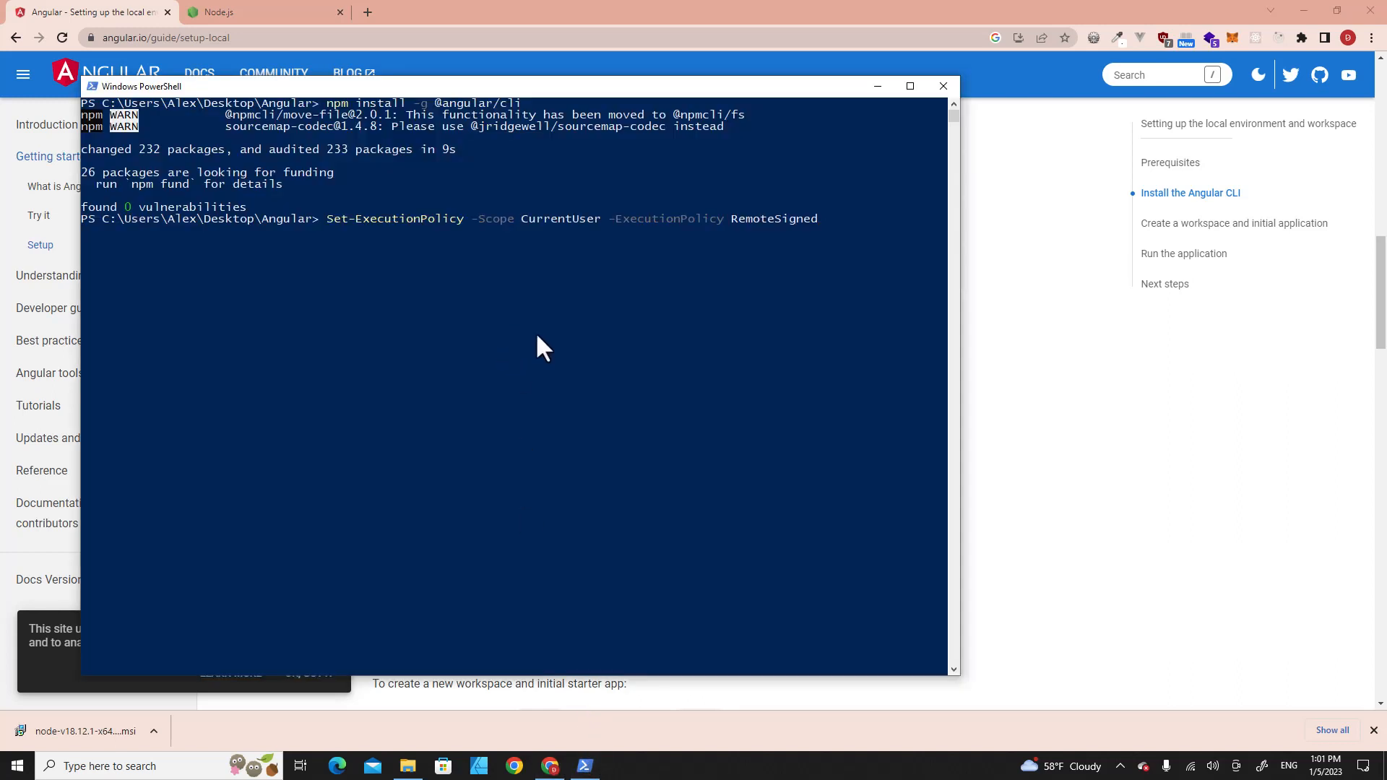
key("Return")
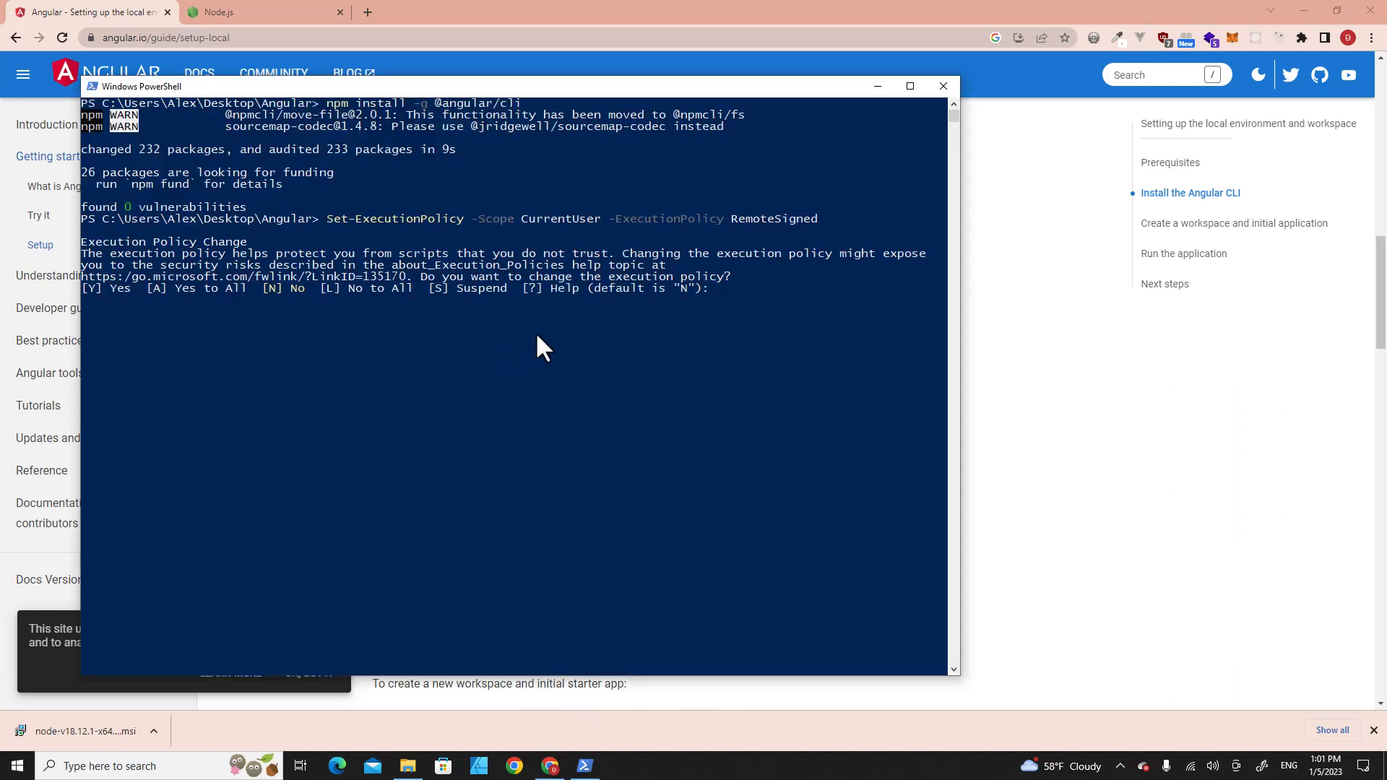
type("Y")
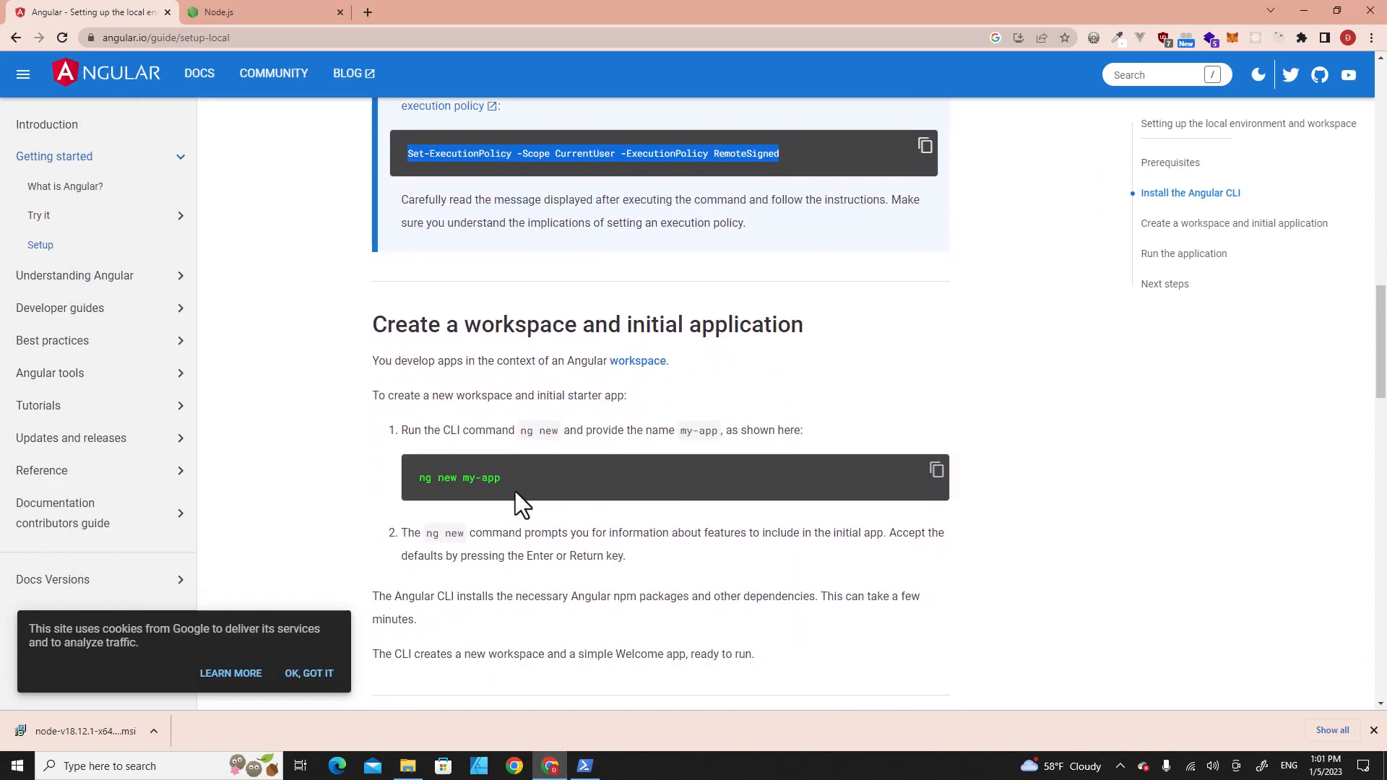
mouse_move(456, 496)
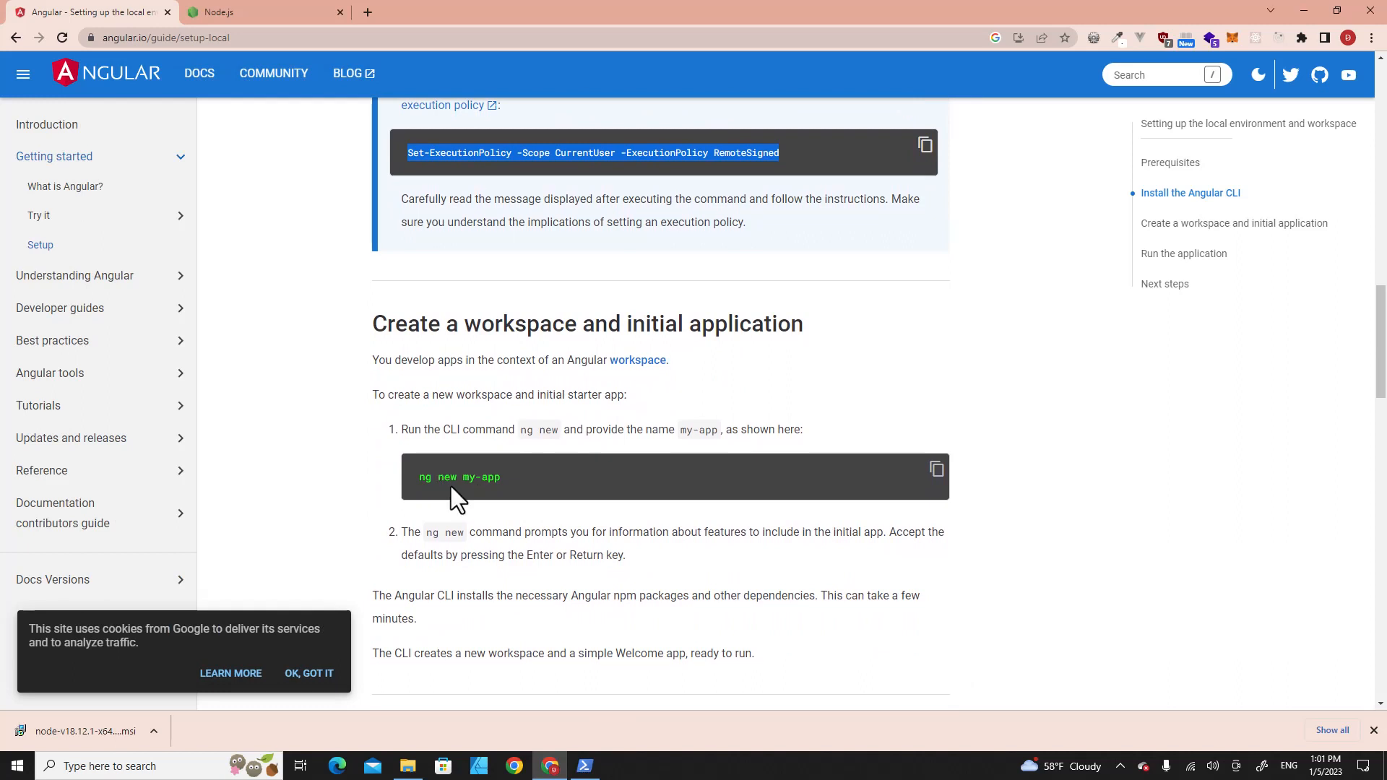
mouse_move(500, 592)
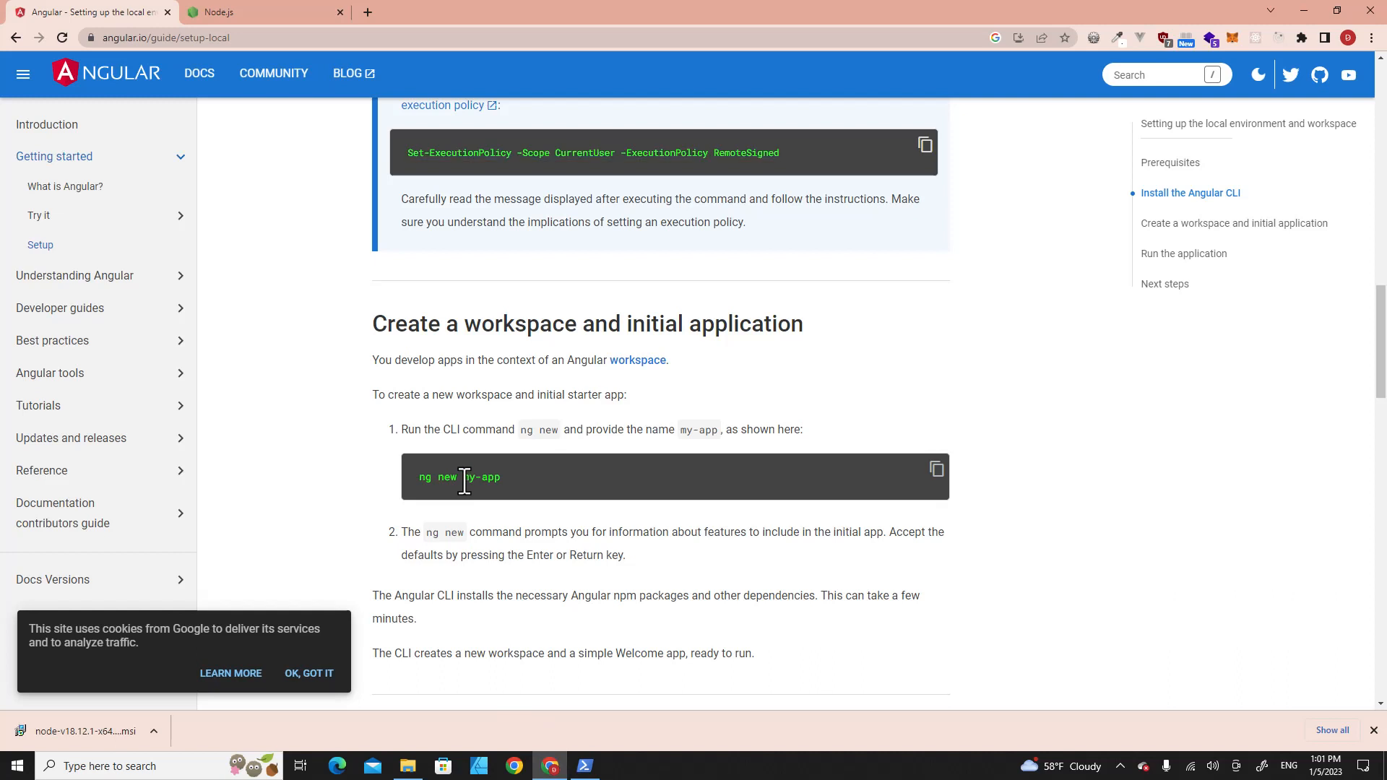
Return to PowerShell after reading the guide's ng new workspace command.
left_click(583, 765)
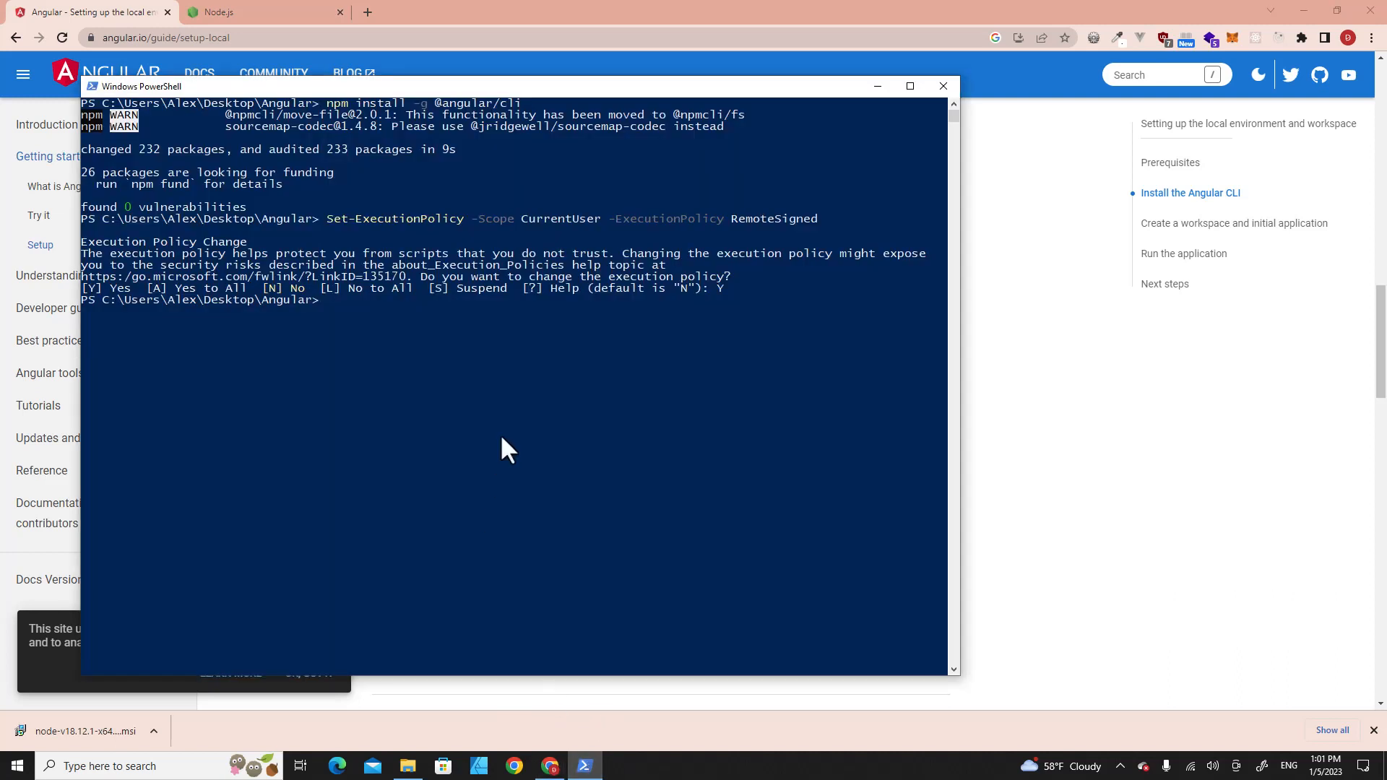
Run ng new my-angular-app, answering N to routing and accepting the defaults.
type("ng")
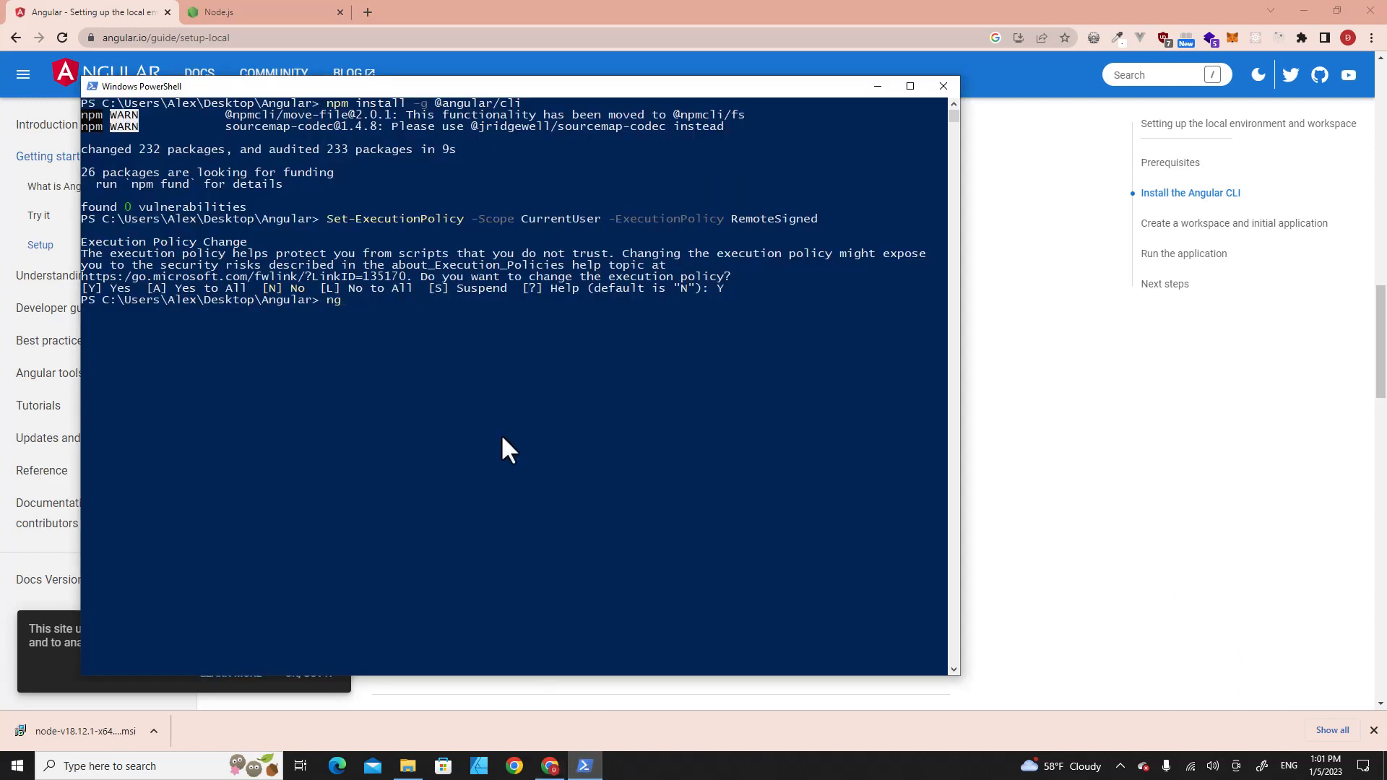
type("new")
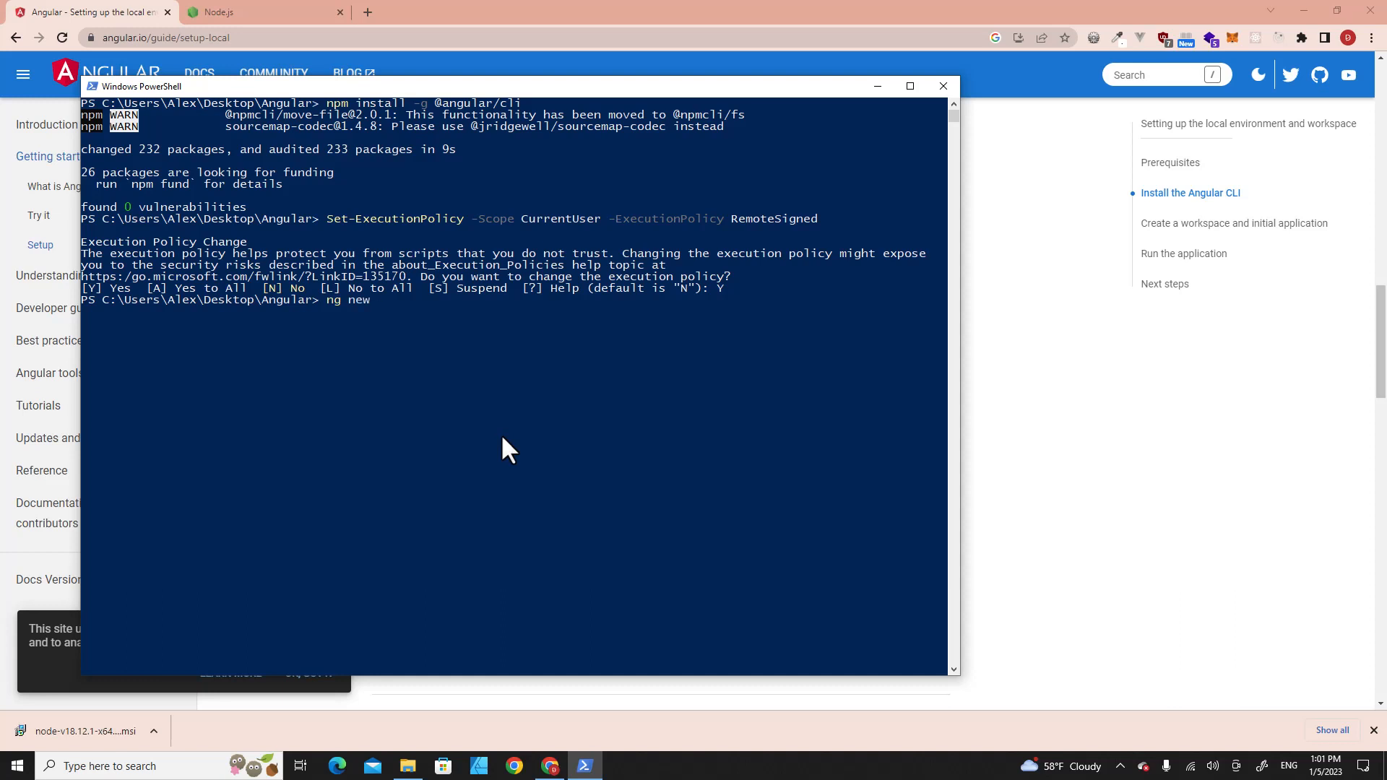
type("my-ang")
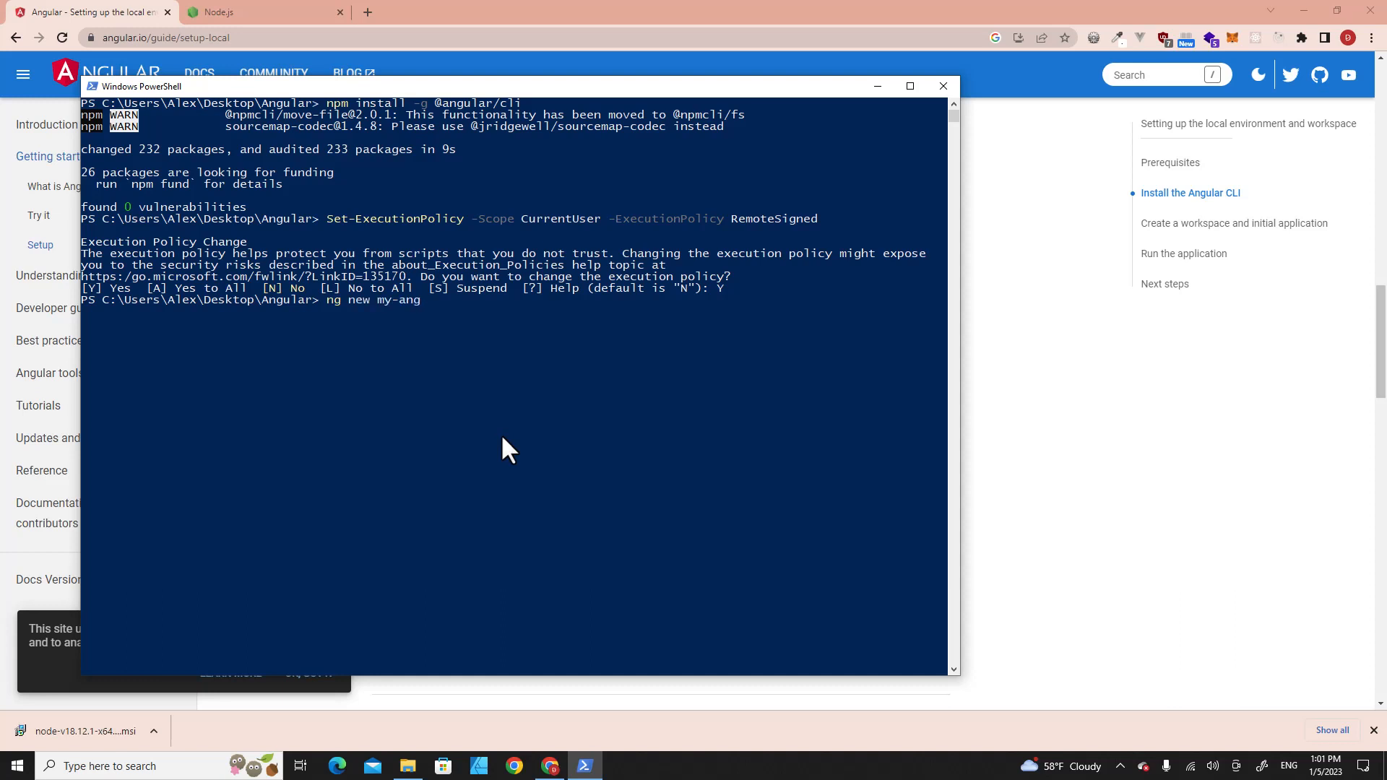
type("ular-app")
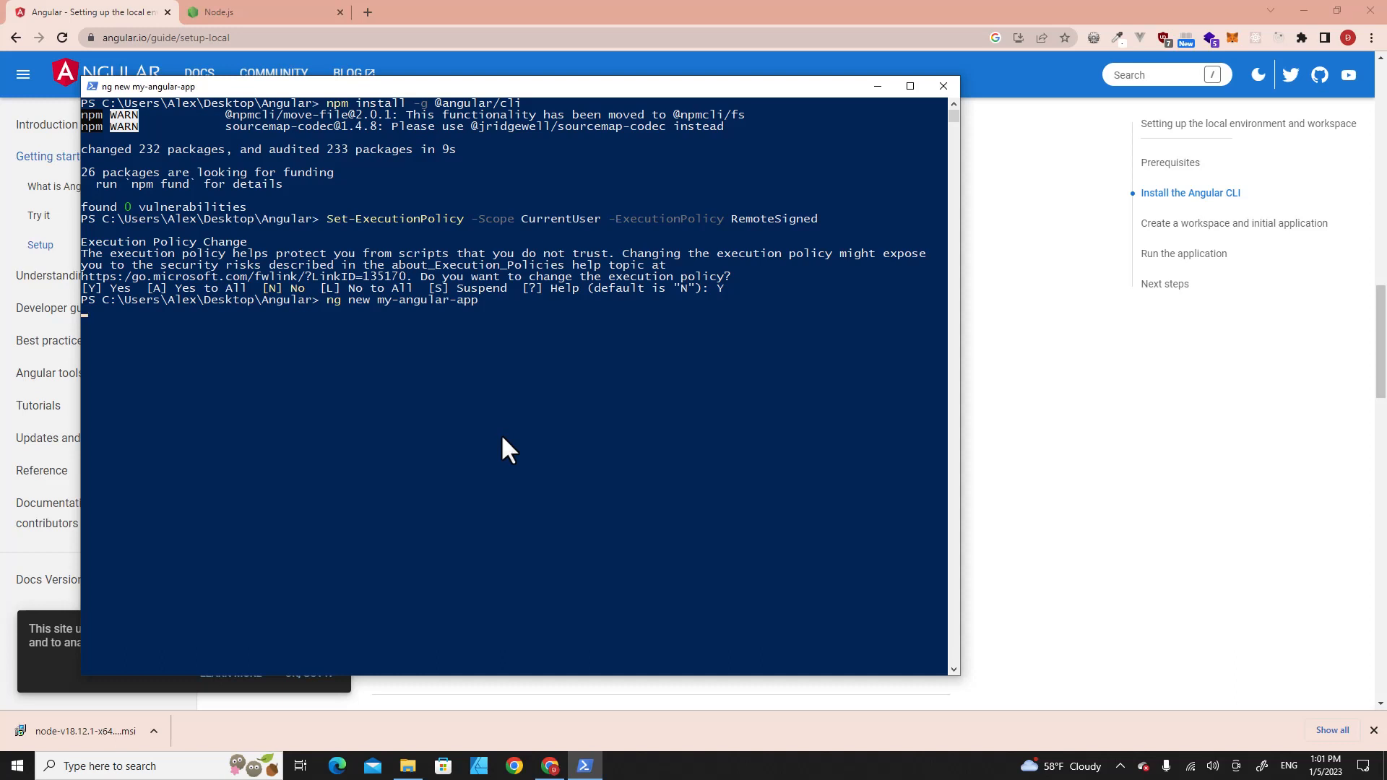
key("Return")
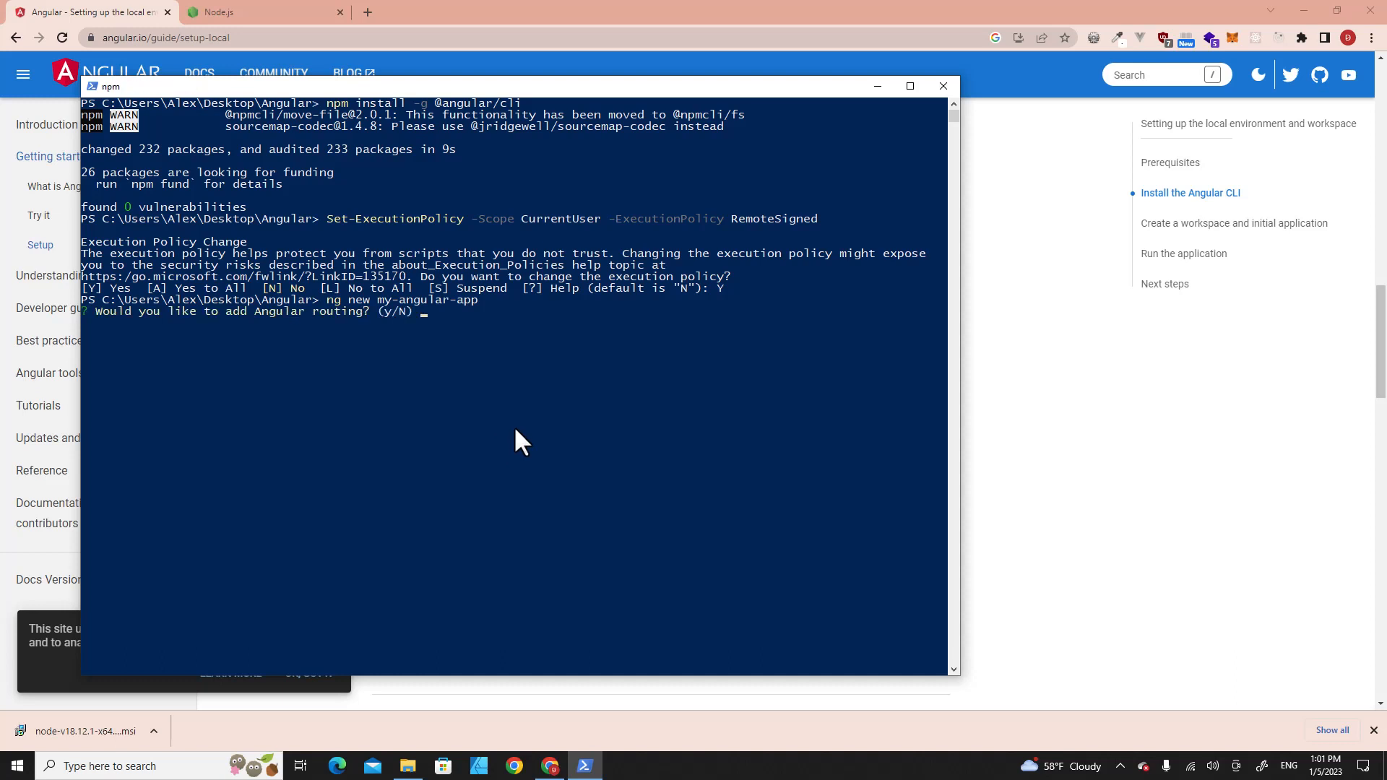
mouse_move(534, 416)
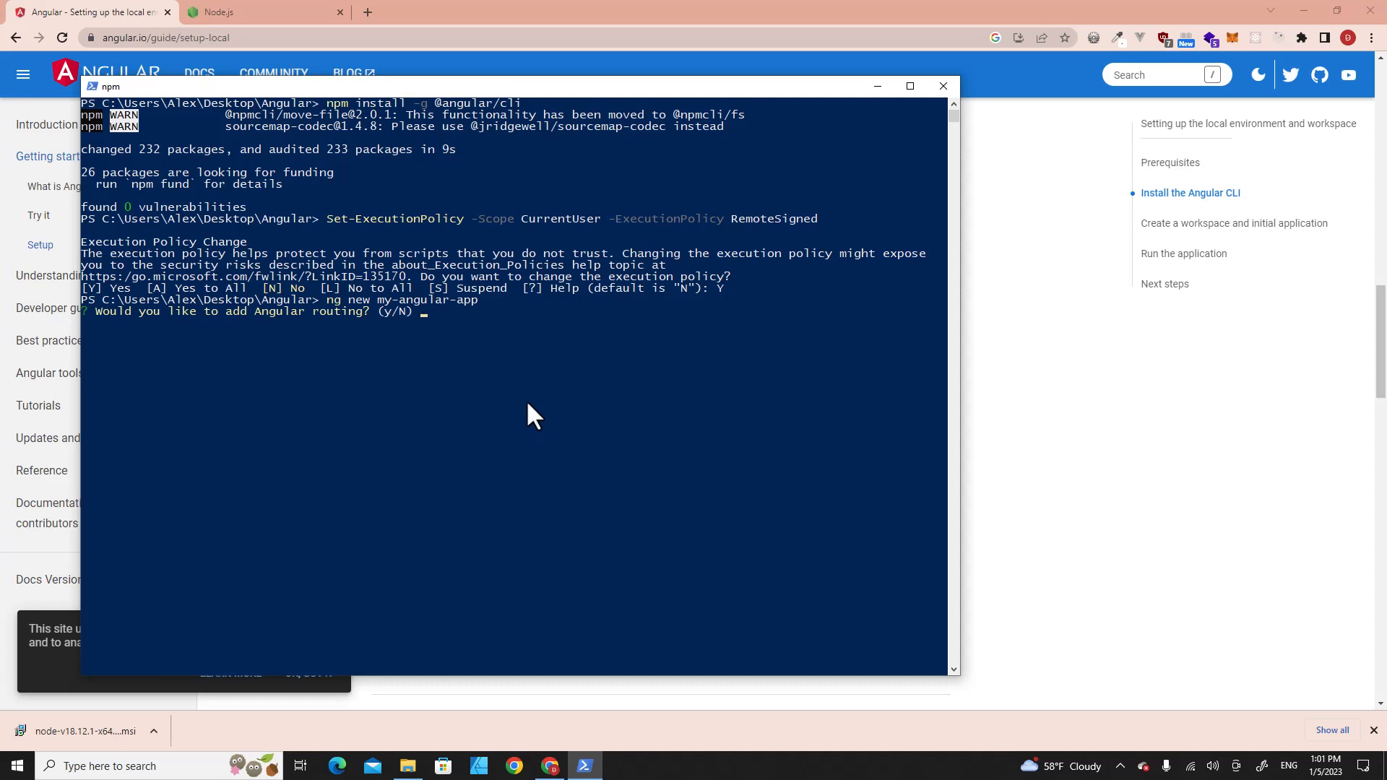
type("N")
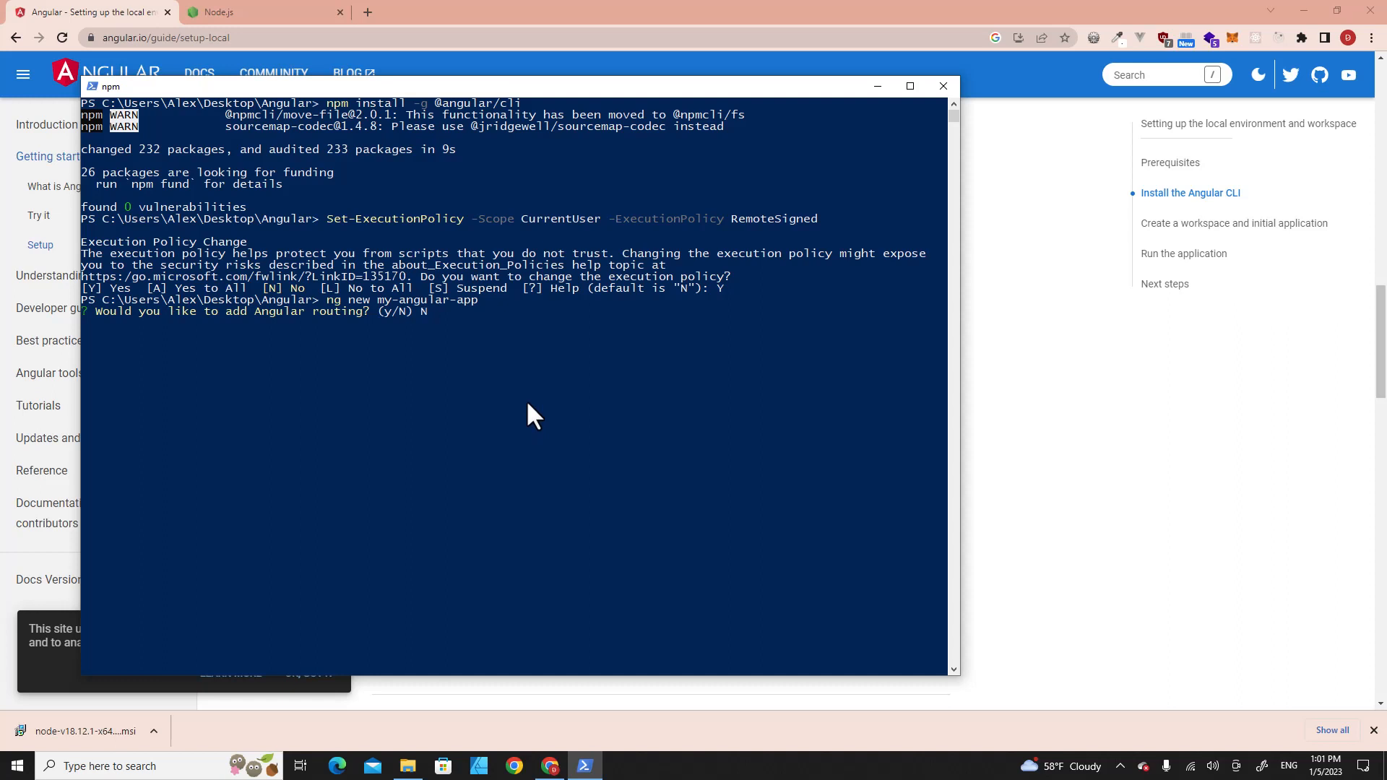
key("Return")
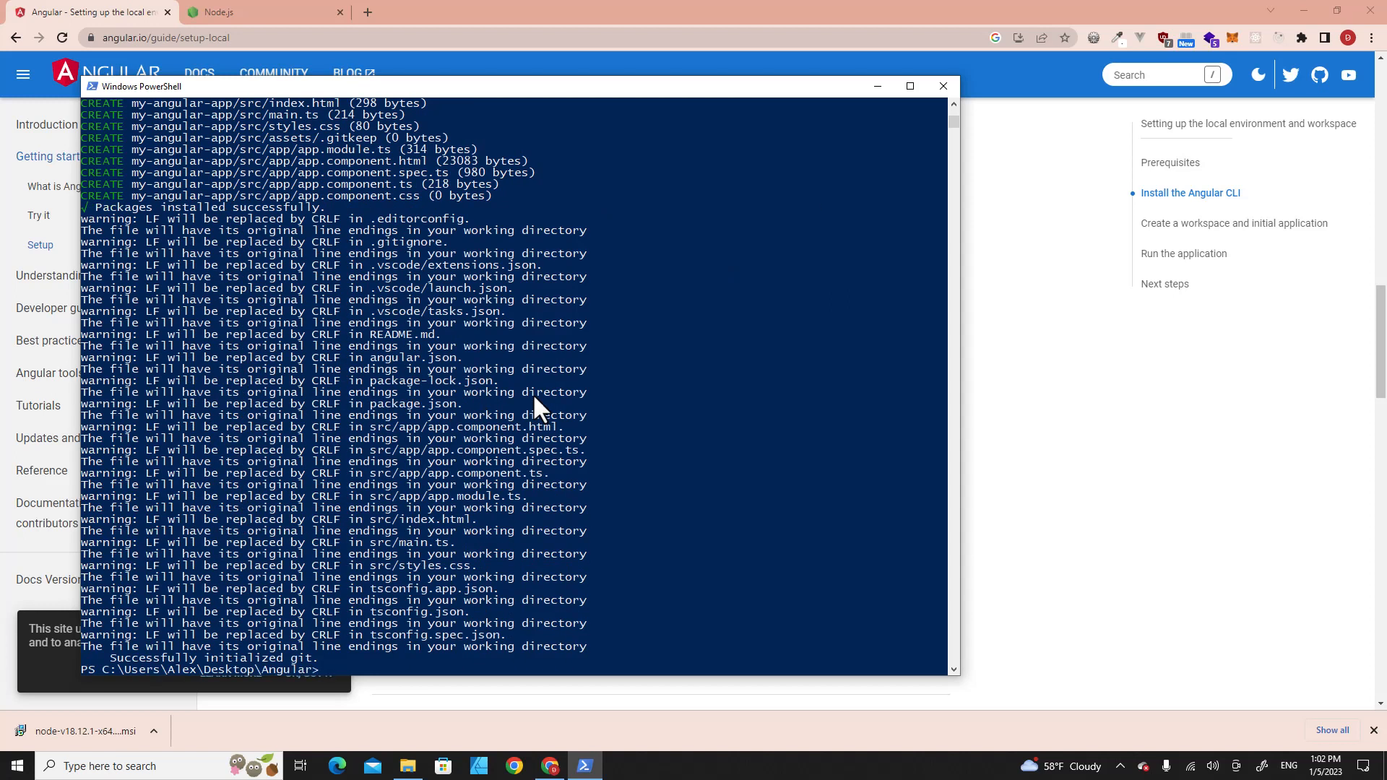
mouse_move(868, 42)
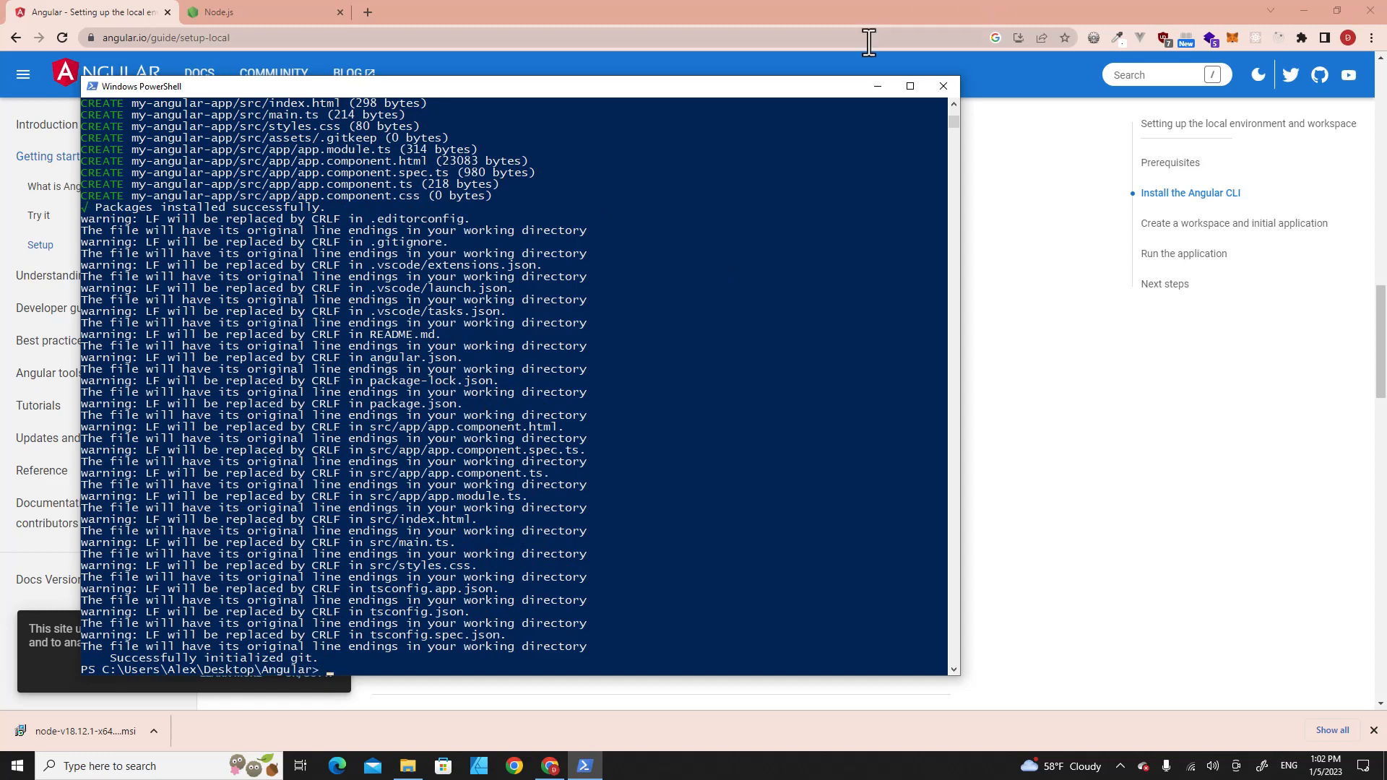
left_click(406, 766)
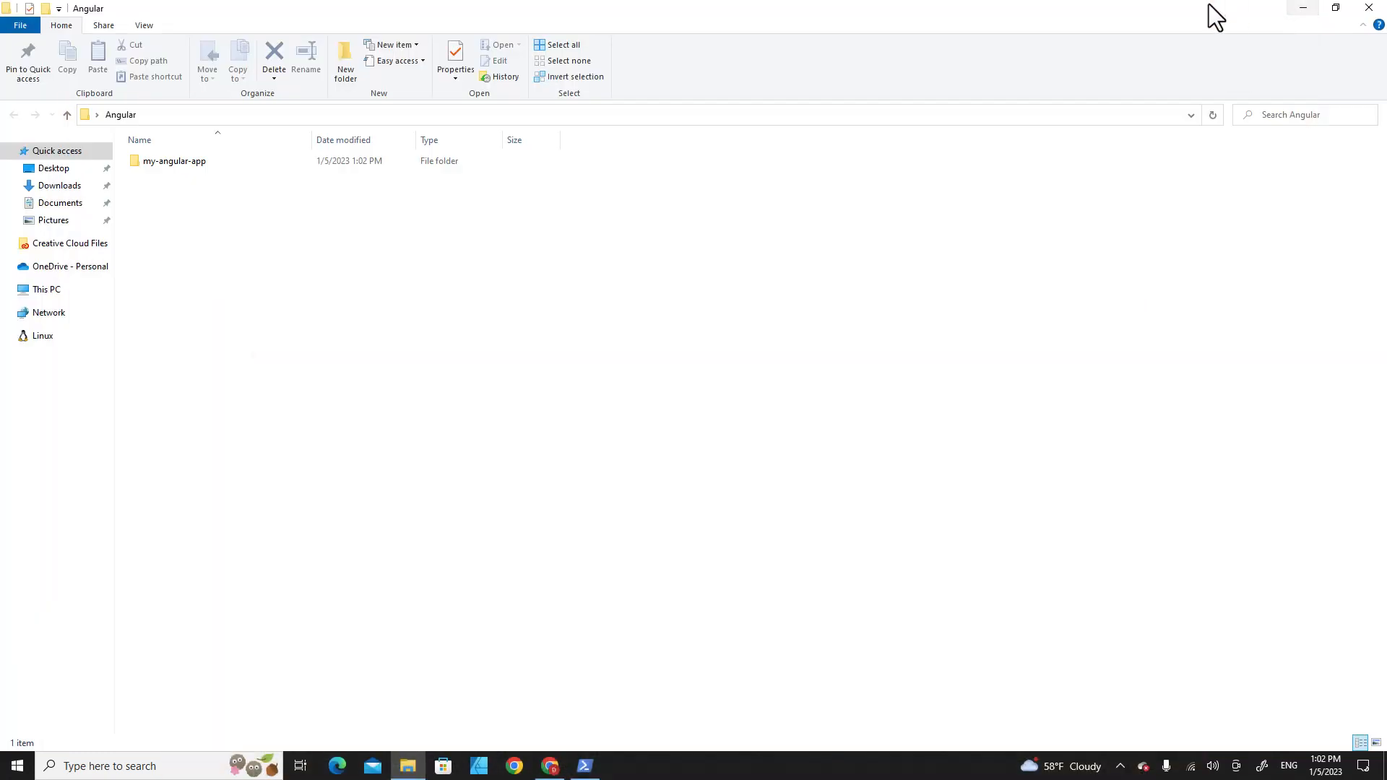
Select the my-angular-app folder and restore the Explorer window to reveal the desktop.
left_click(174, 161)
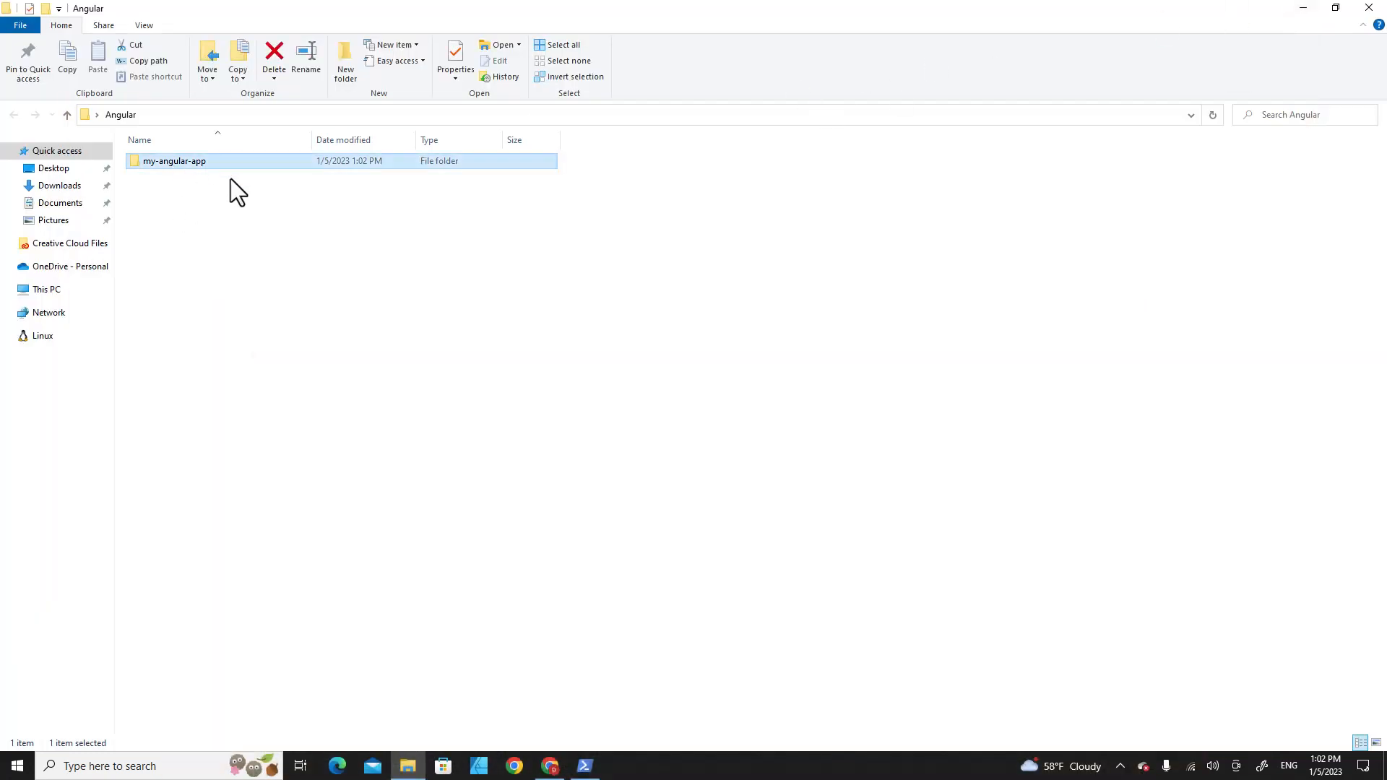
left_click(1335, 8)
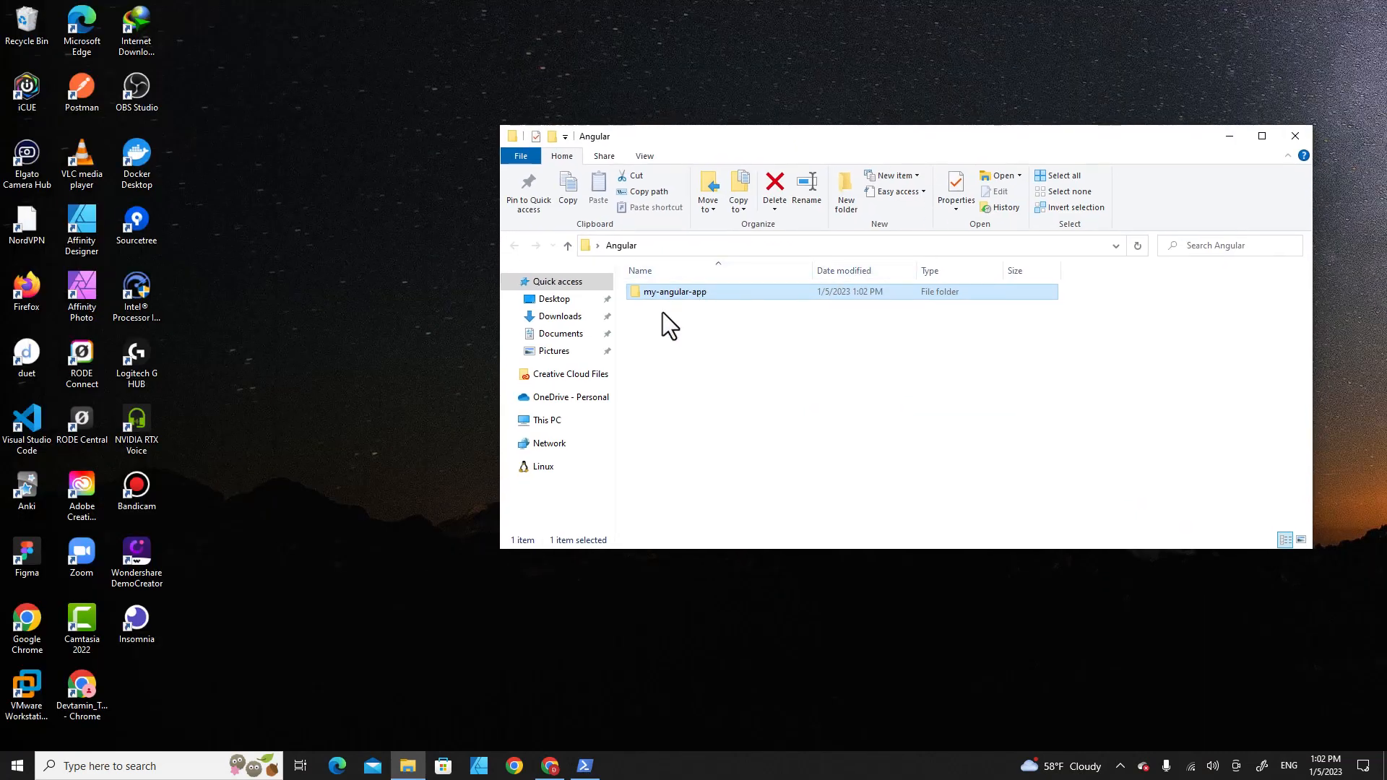
mouse_move(26, 425)
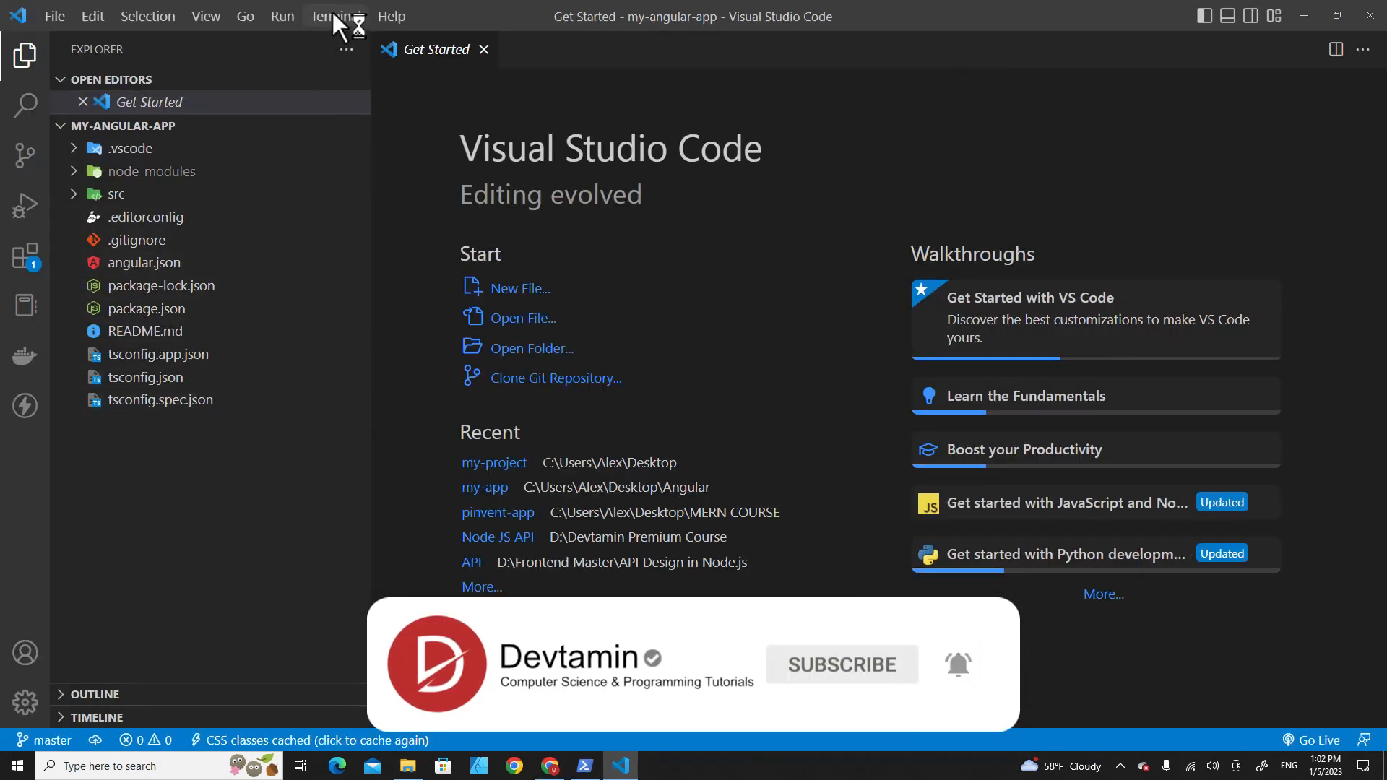
Run ng serve in a new VS Code terminal and check the guide's Run the application step.
left_click(336, 16)
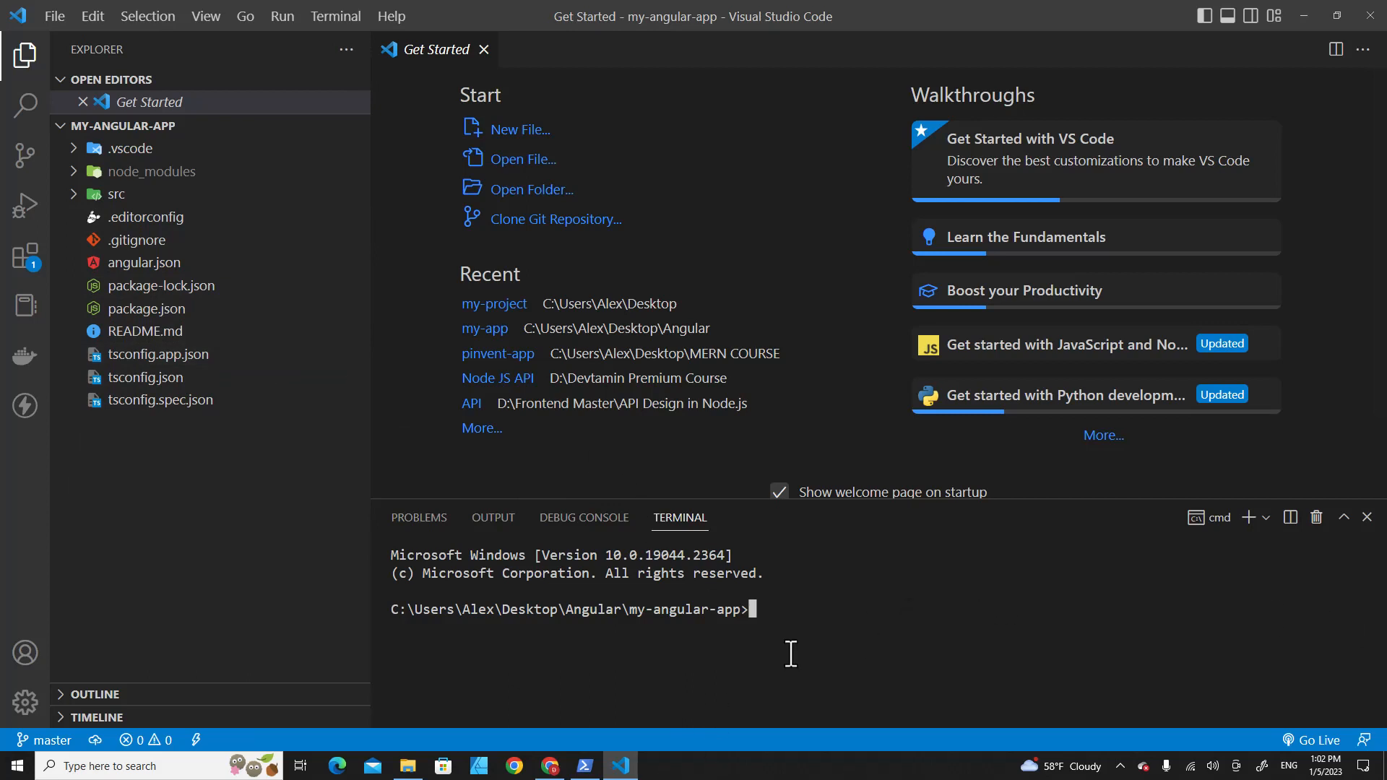
type("ng serve")
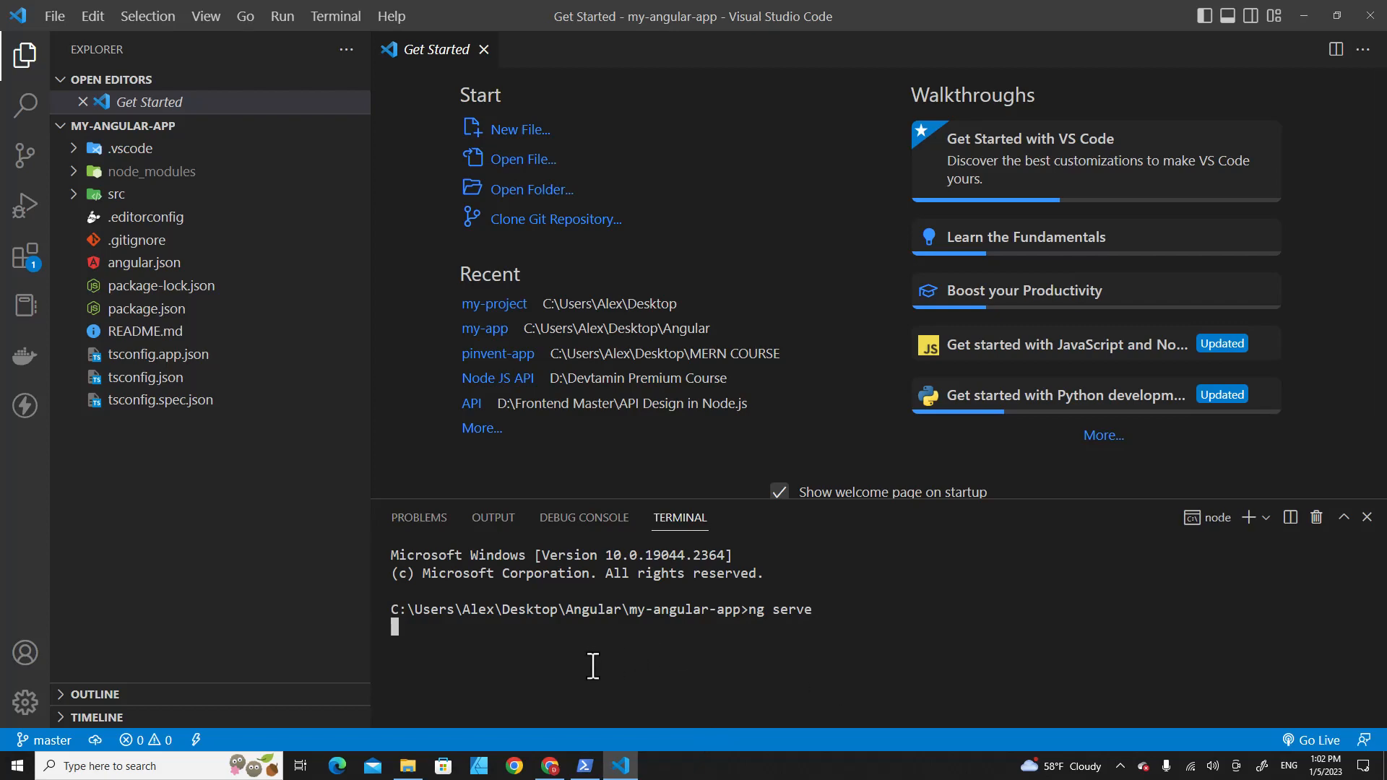
left_click(548, 766)
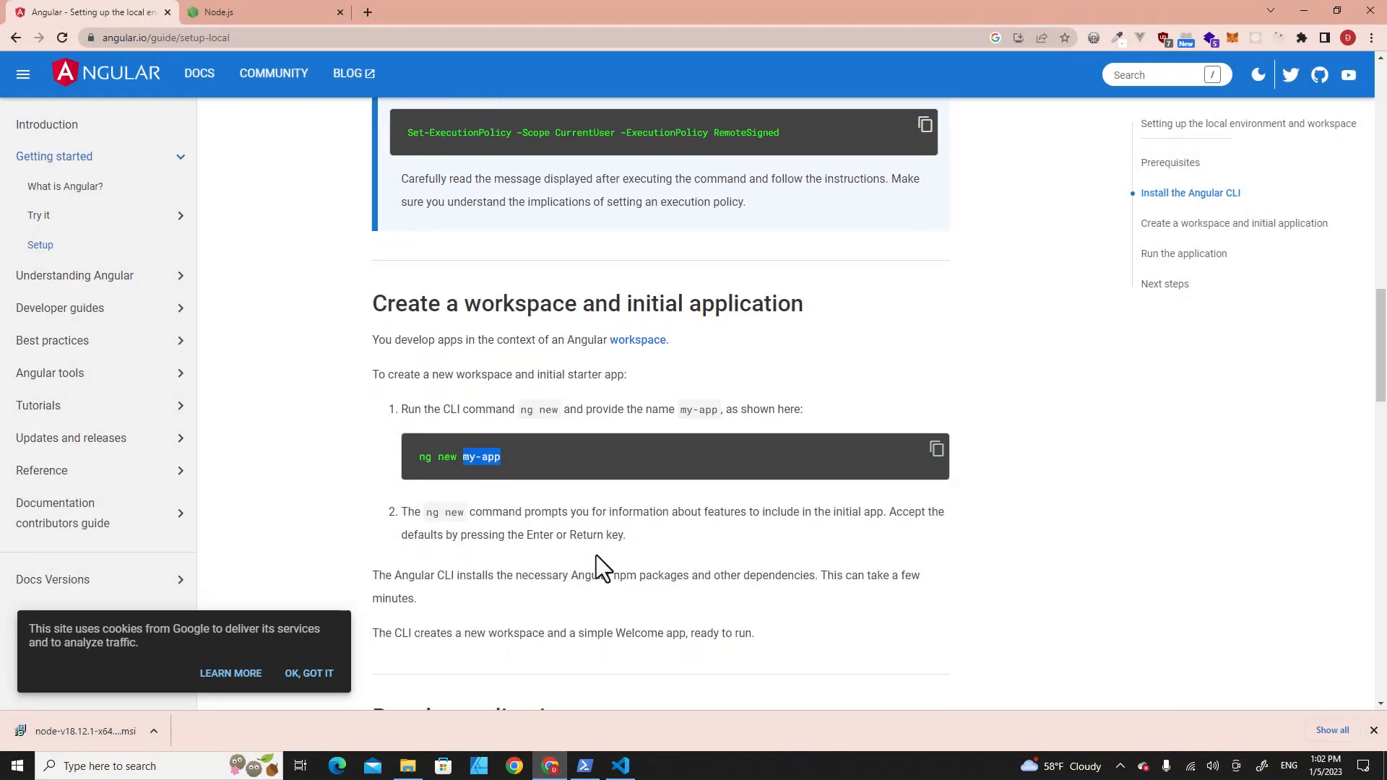
scroll("down", 3)
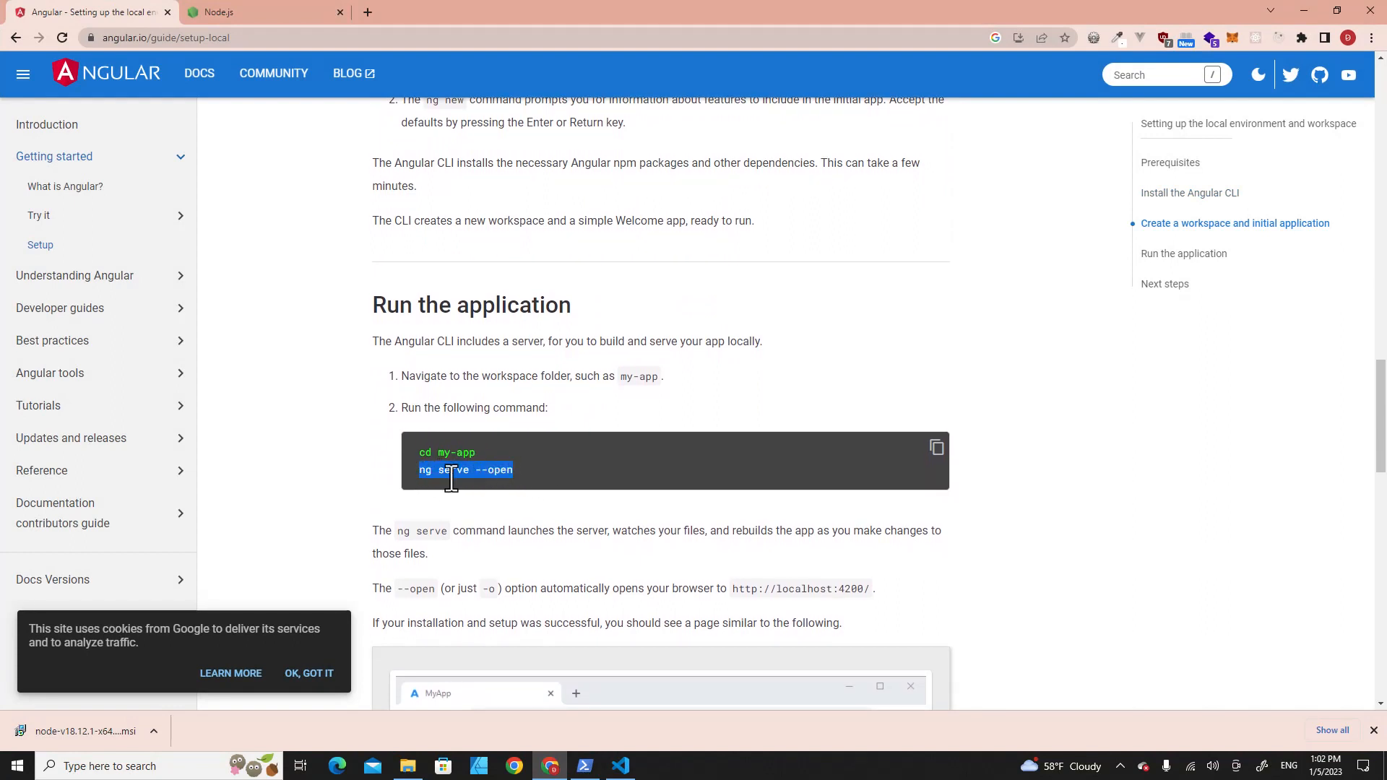
scroll("down", 3)
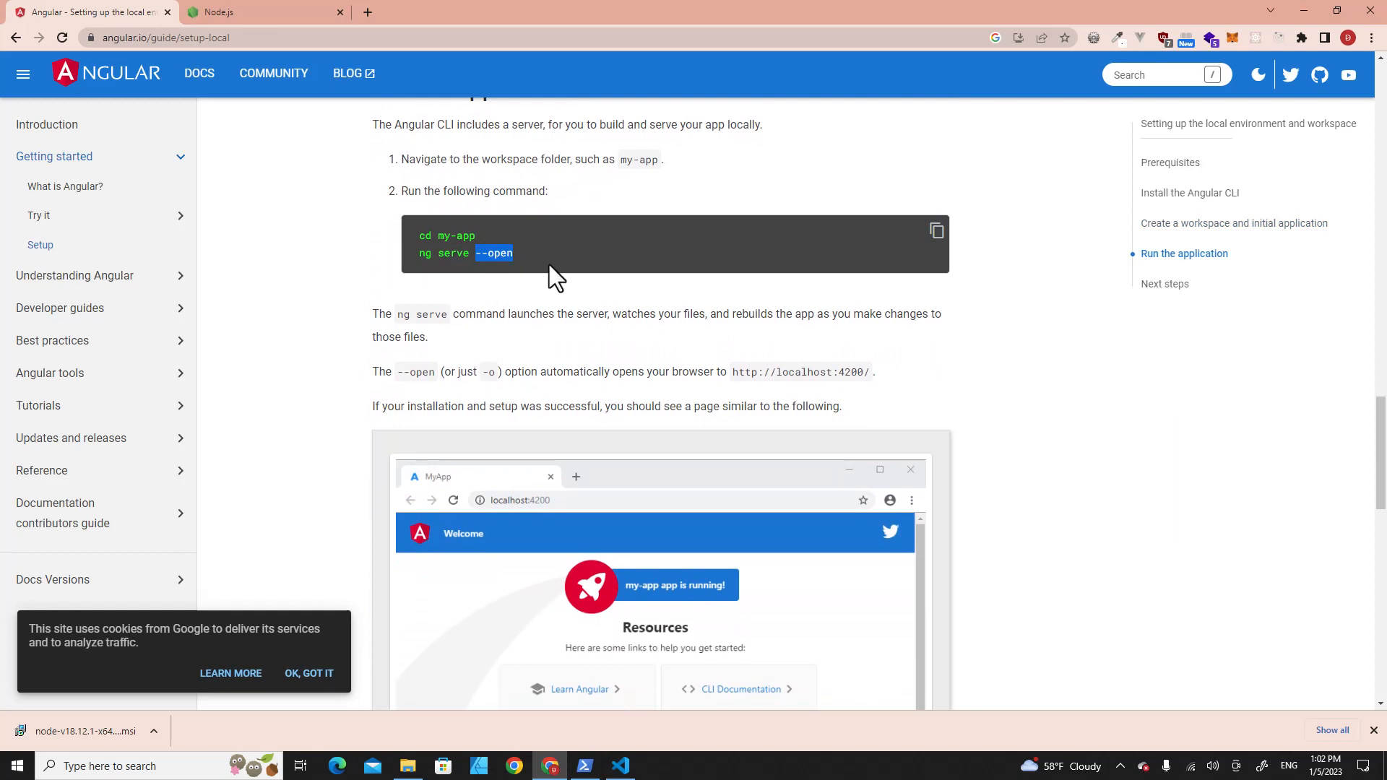
mouse_move(650, 774)
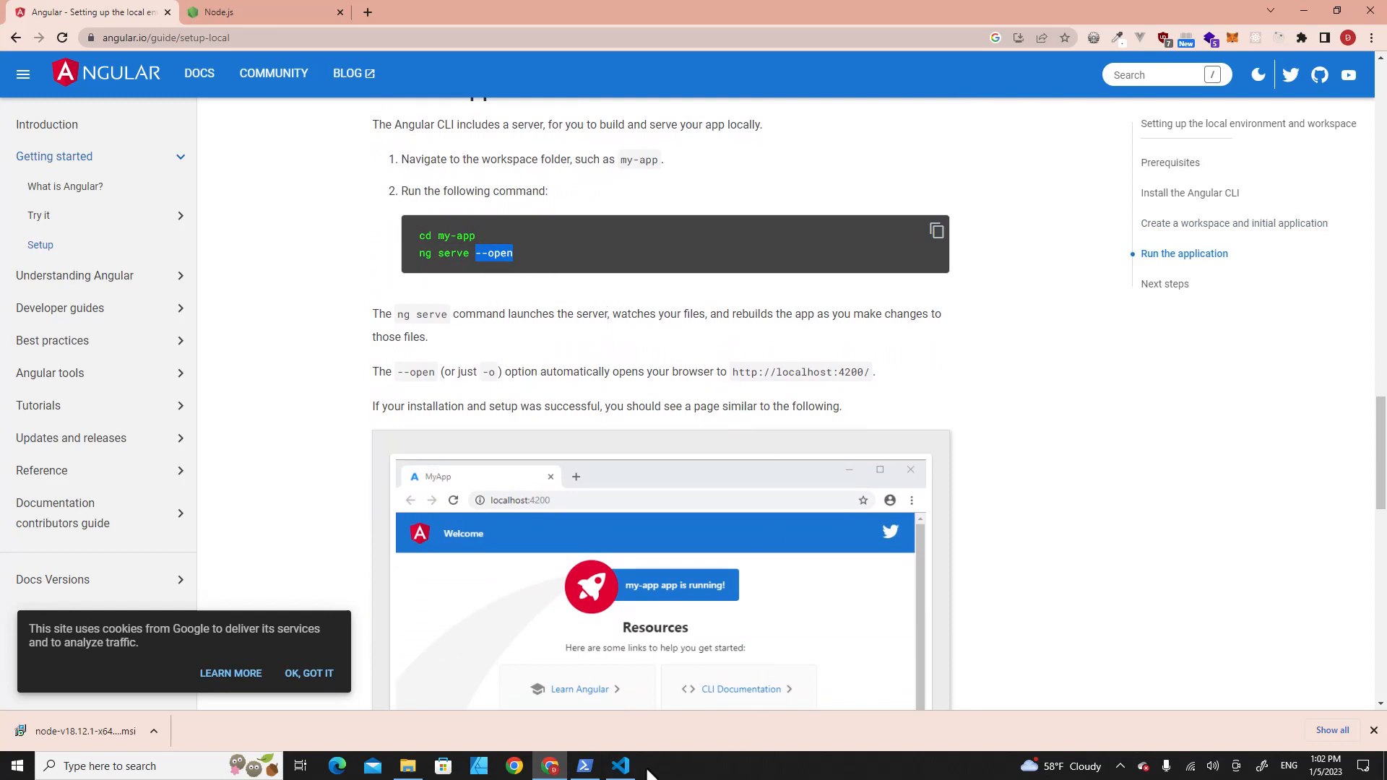
left_click(619, 766)
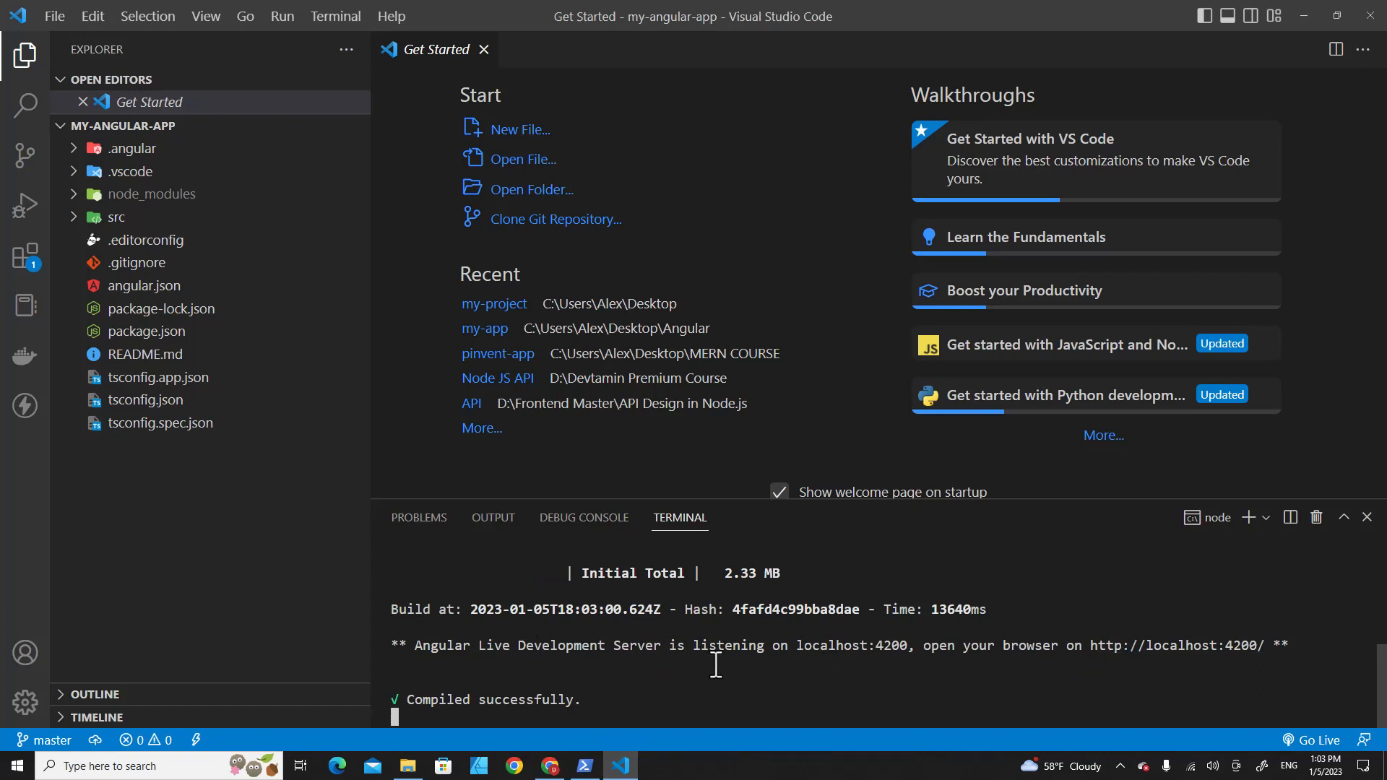
mouse_move(1077, 665)
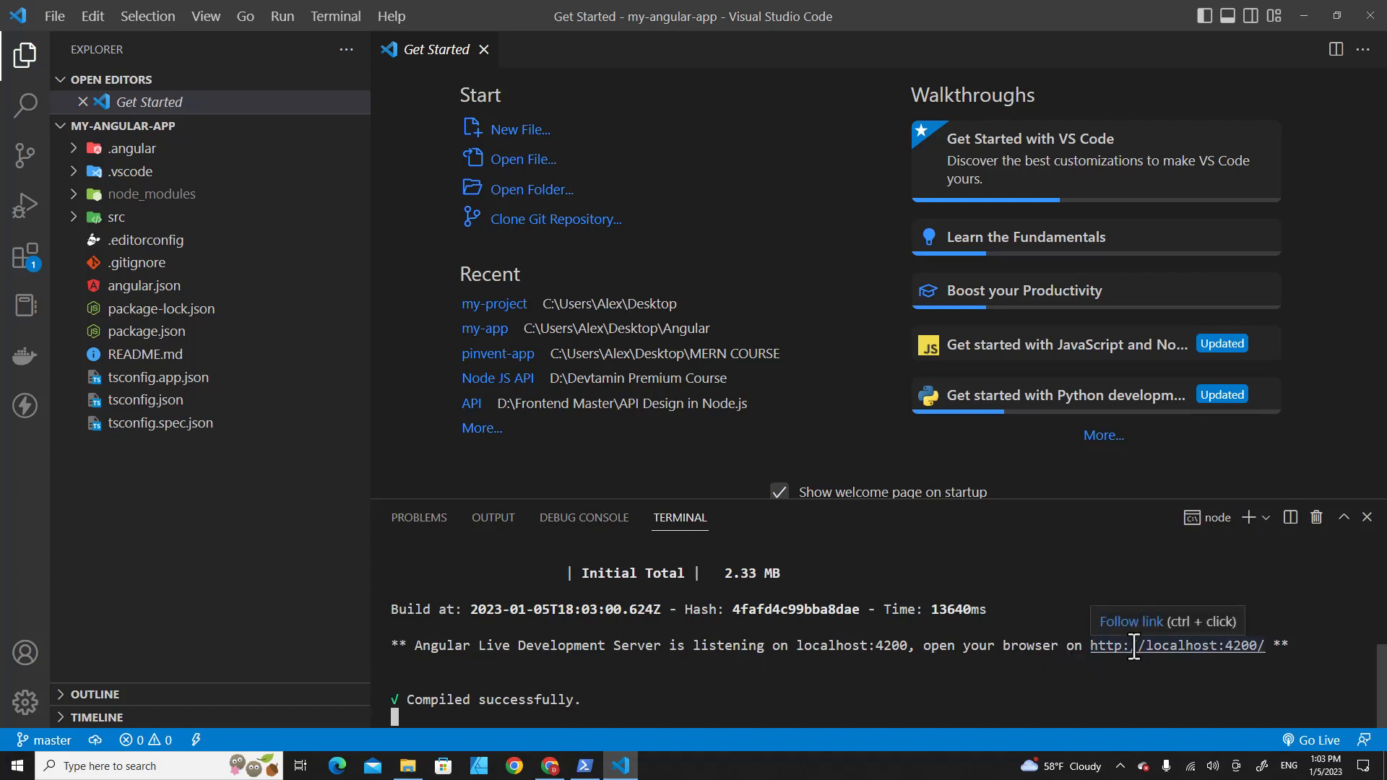
left_click(1178, 645)
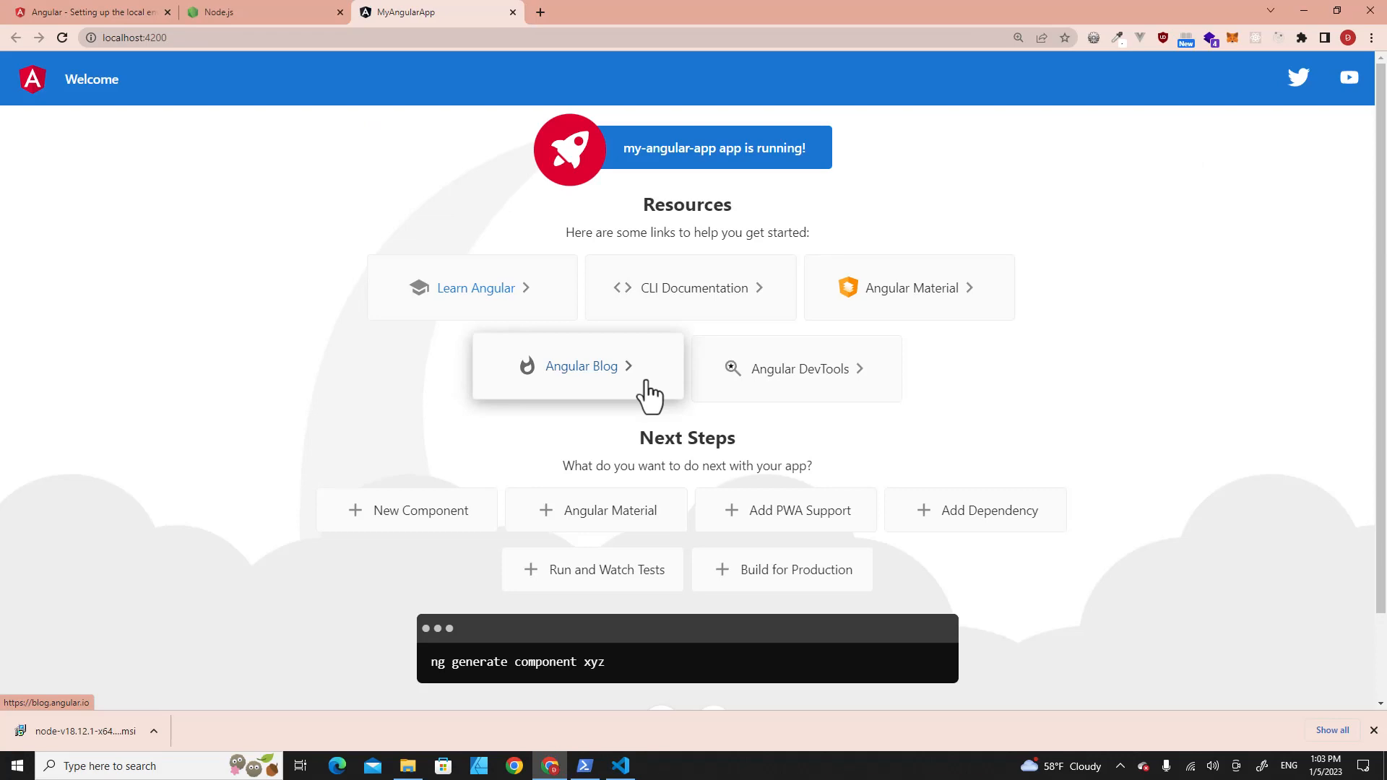
mouse_move(740, 693)
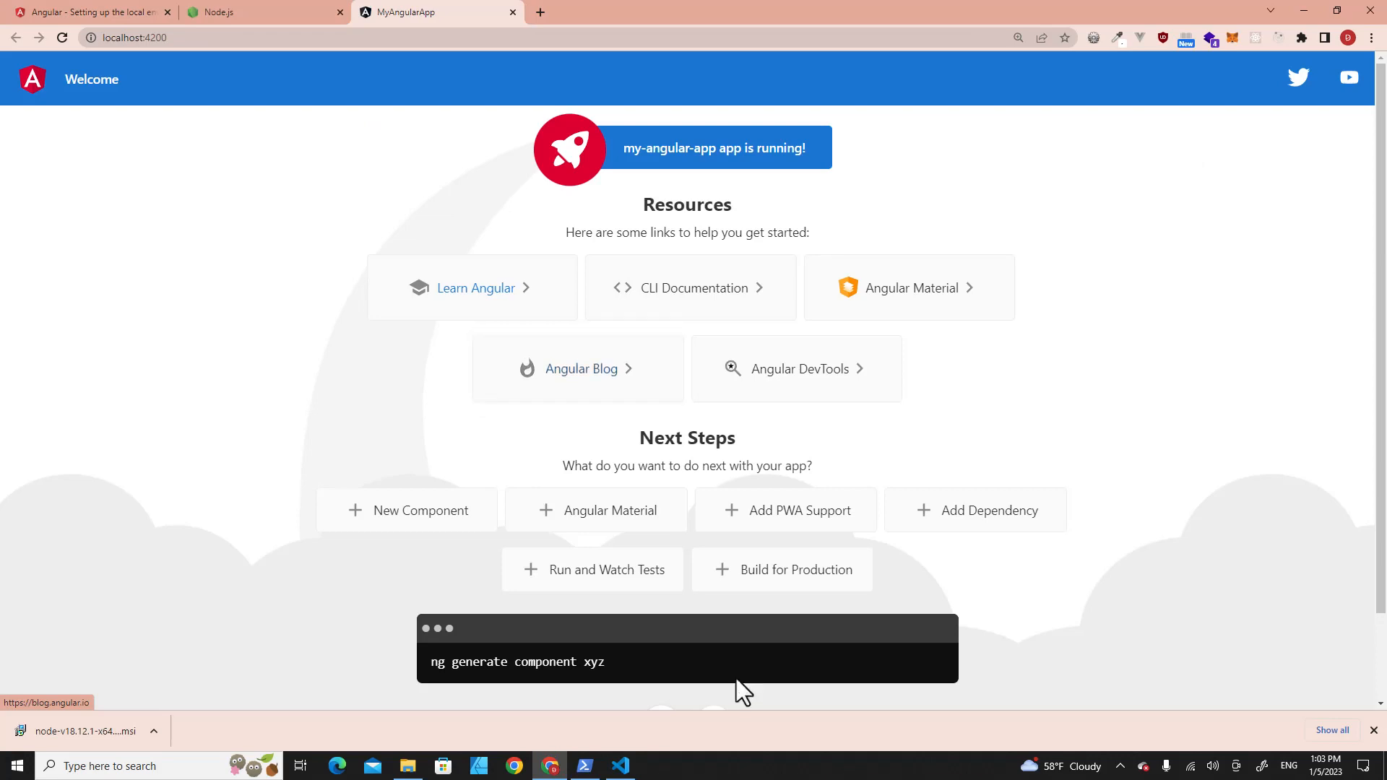
Replace app.component.html's placeholder template with a div containing <h1>Hello Angular</h1>.
left_click(619, 766)
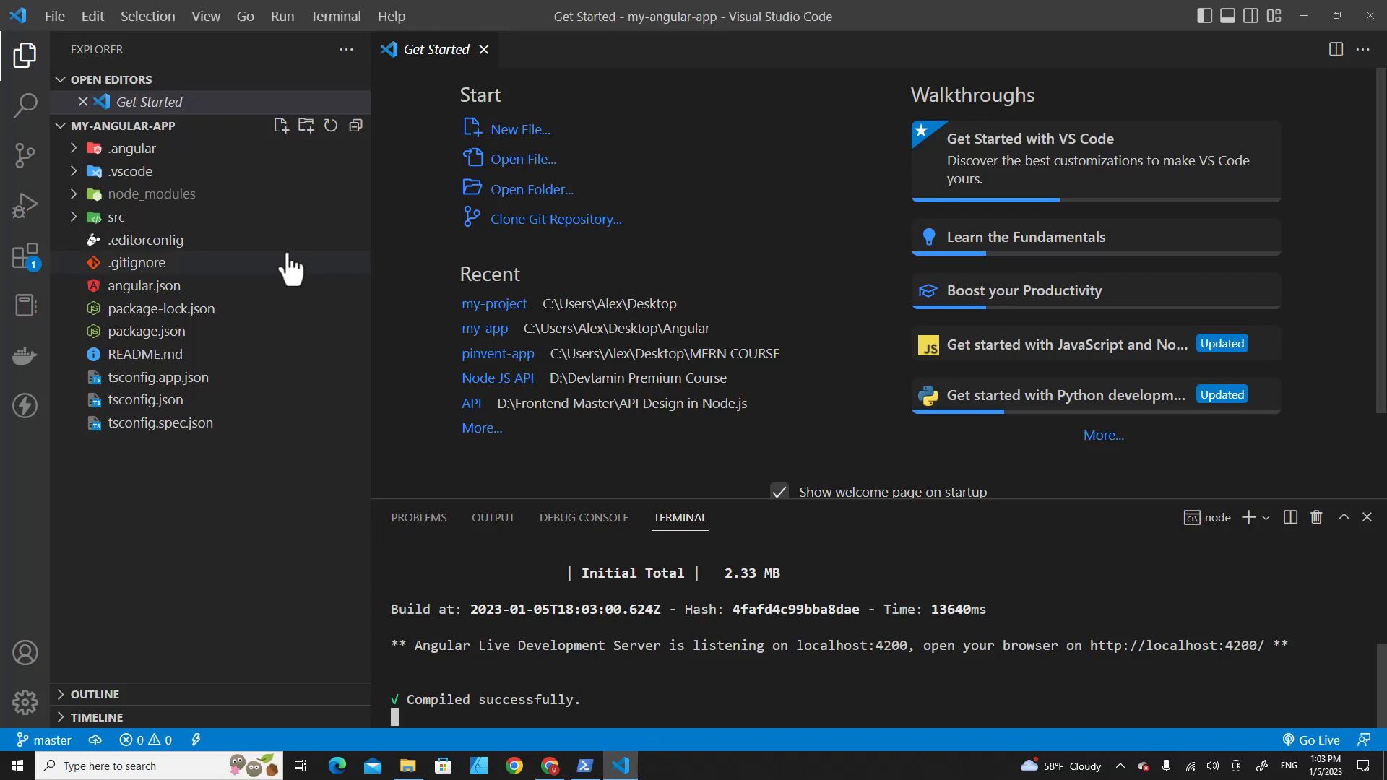
left_click(115, 217)
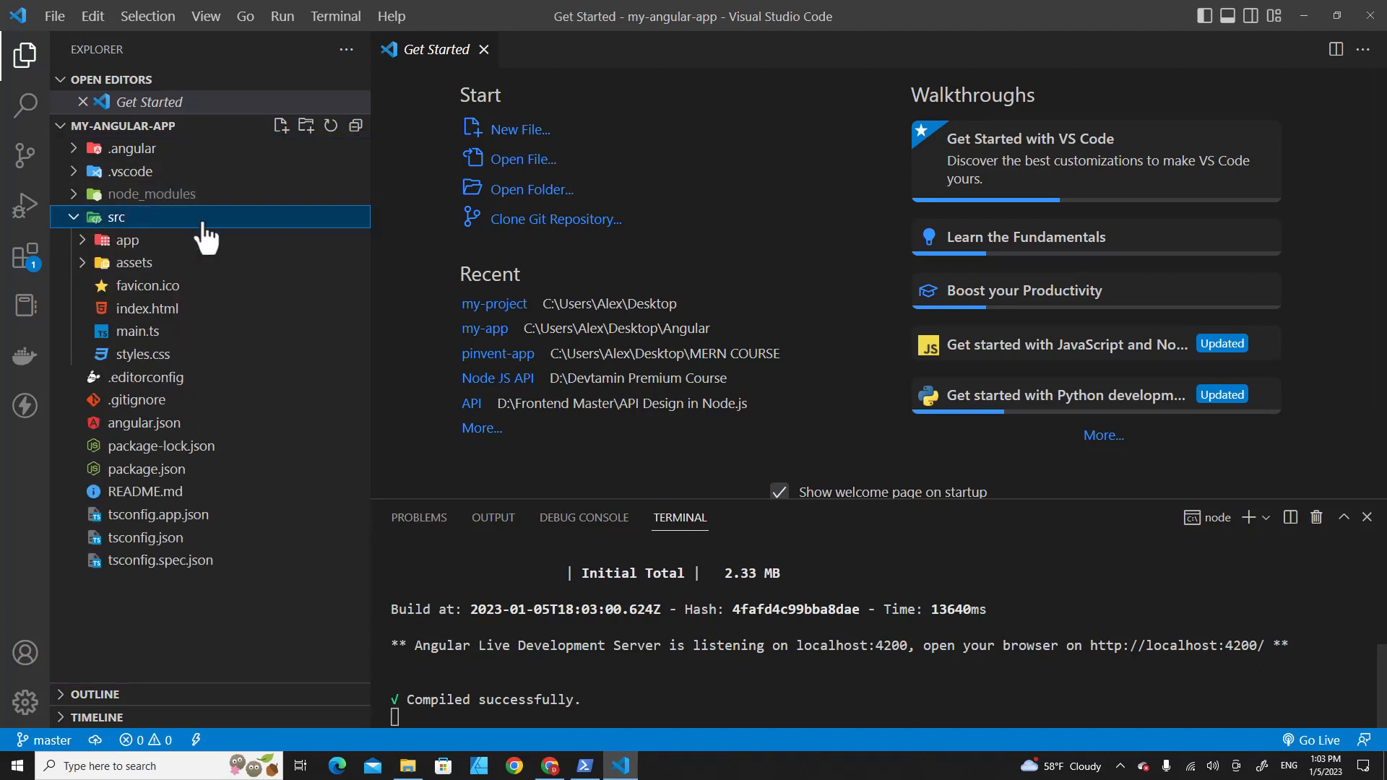
left_click(127, 240)
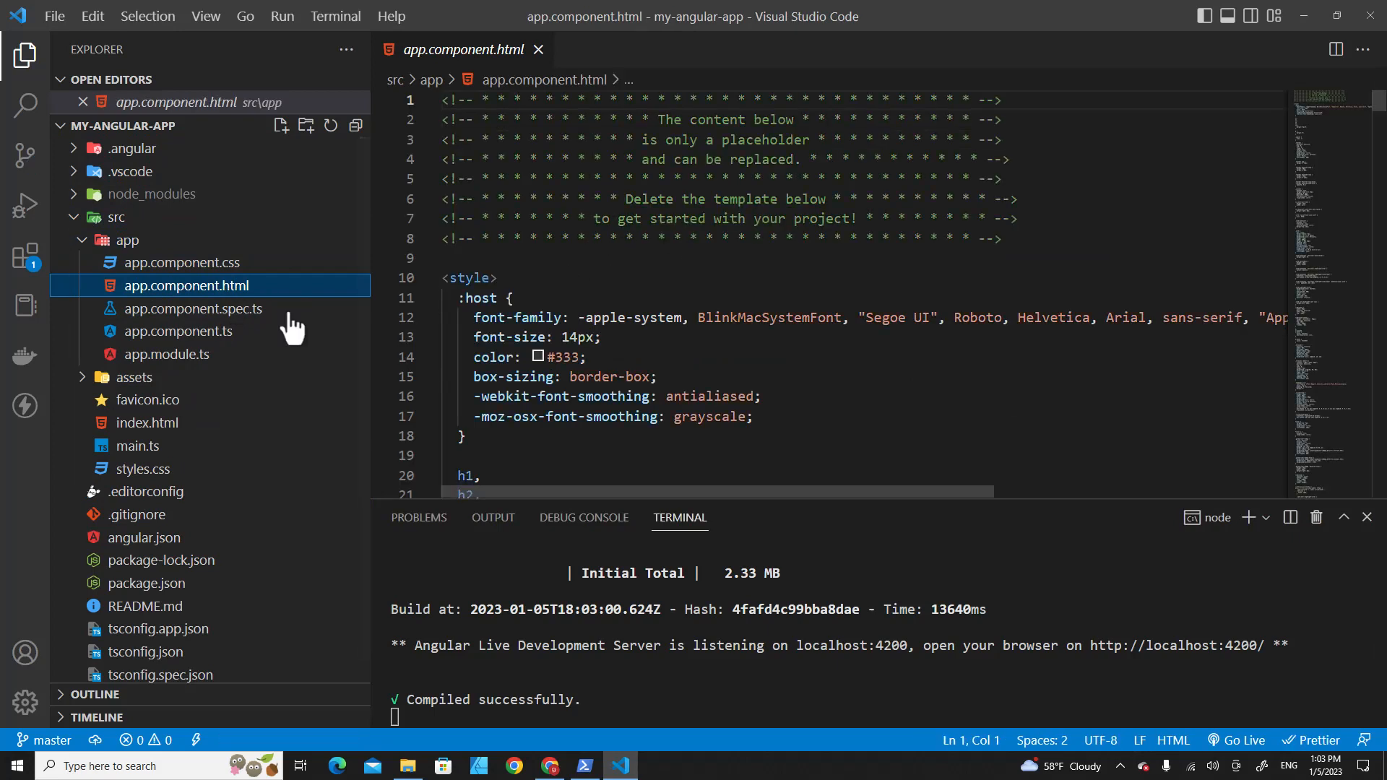
key("ctrl+a")
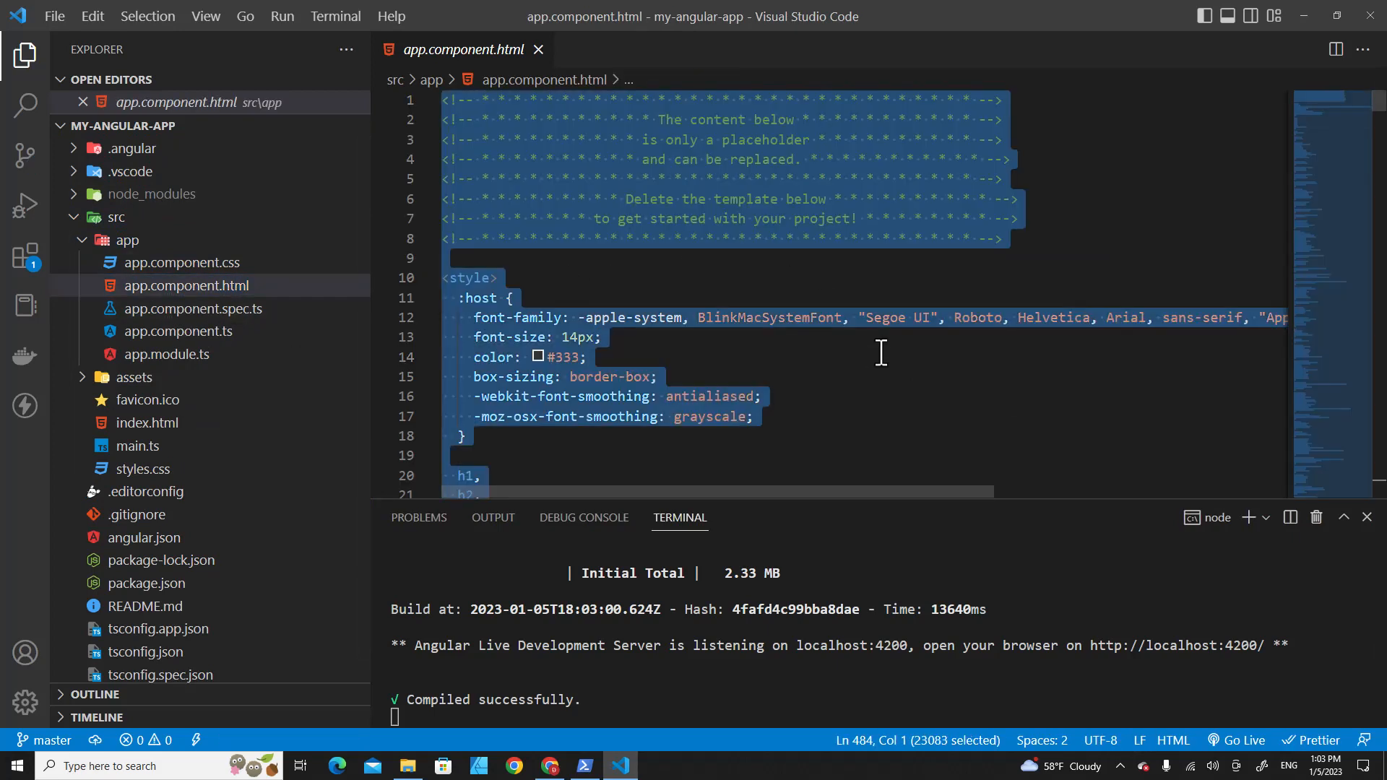
type("<h1></h1>")
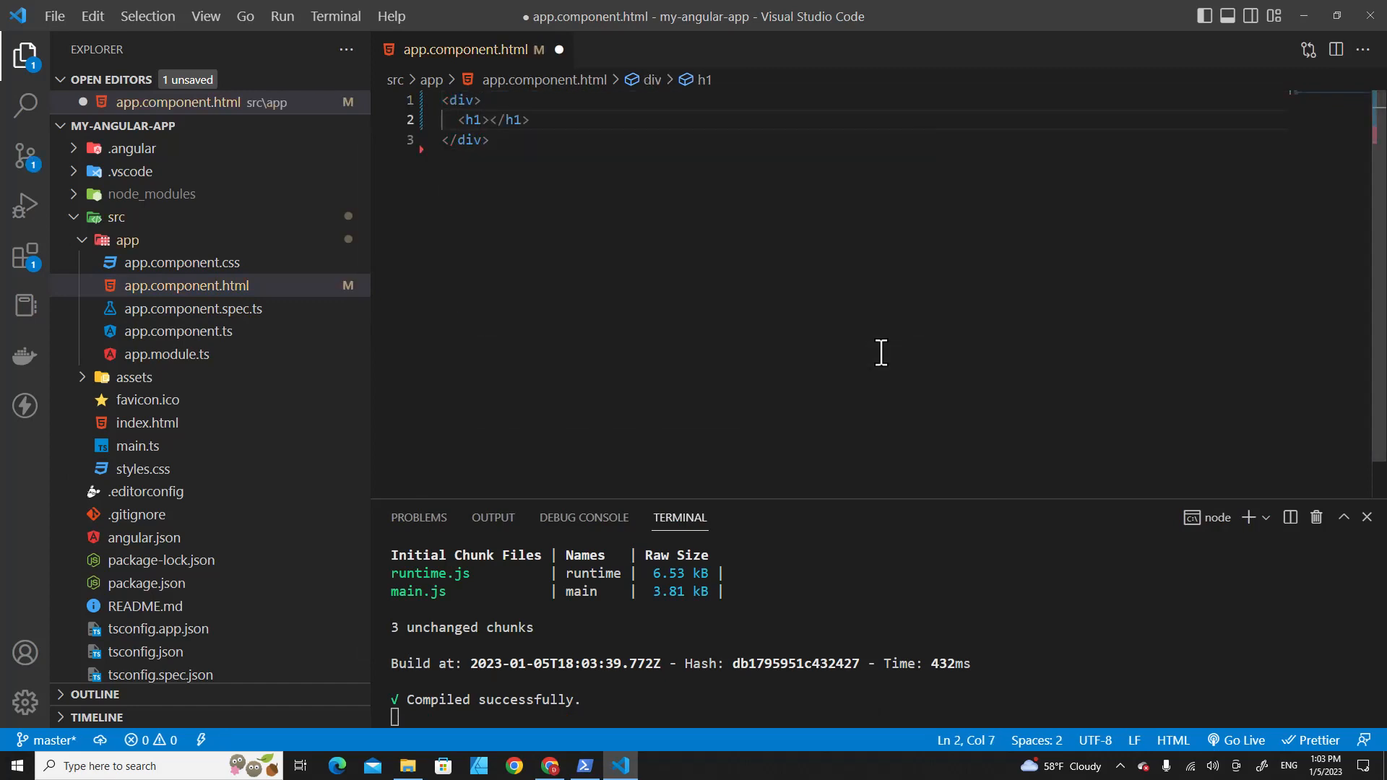
type("Hello Ang")
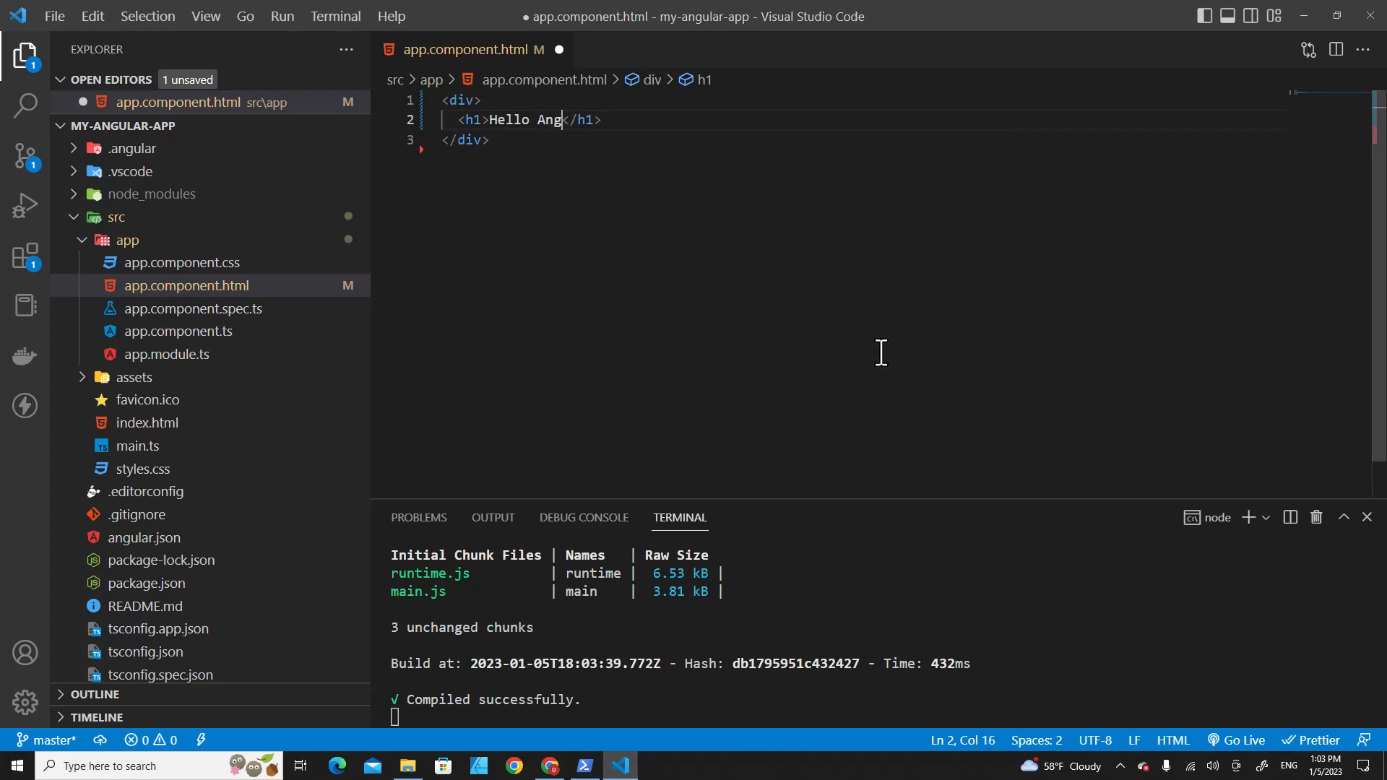
type("ular")
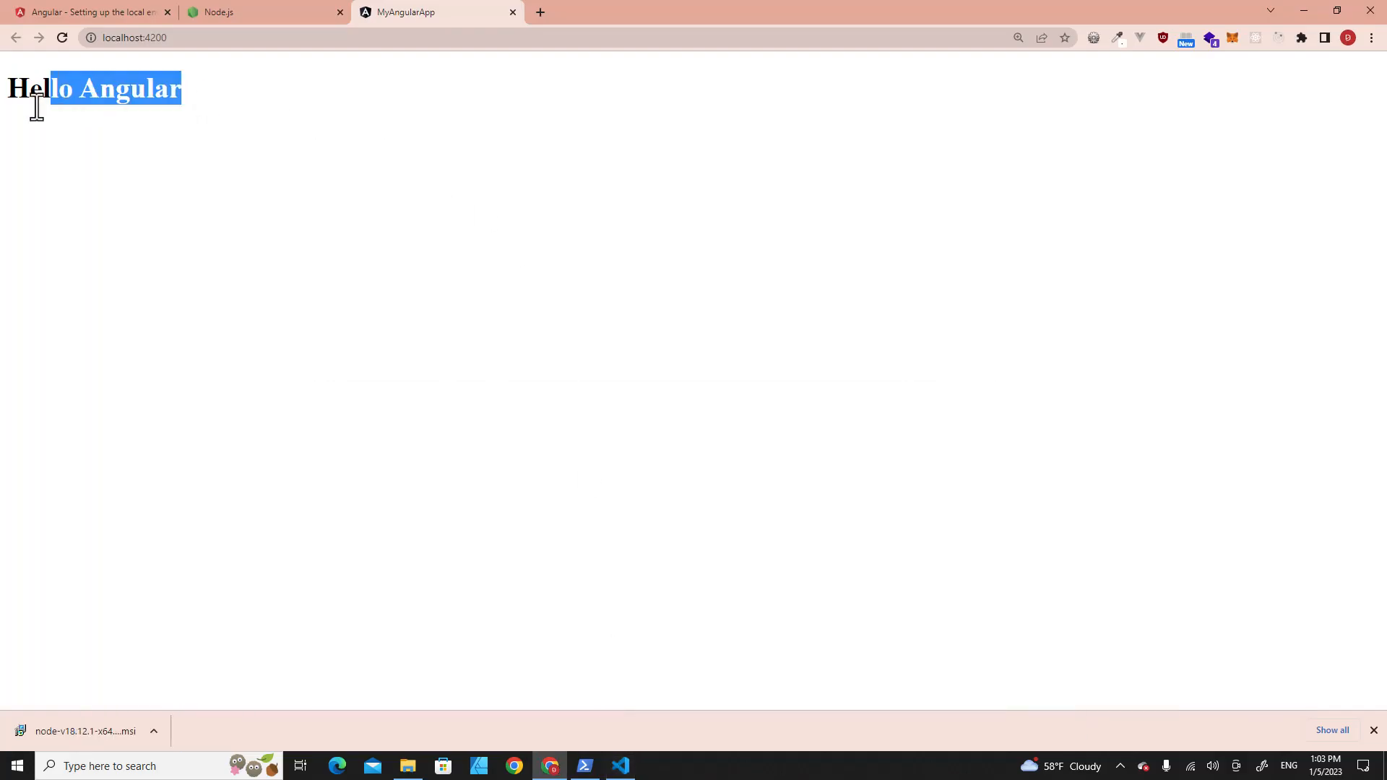
left_click(620, 766)
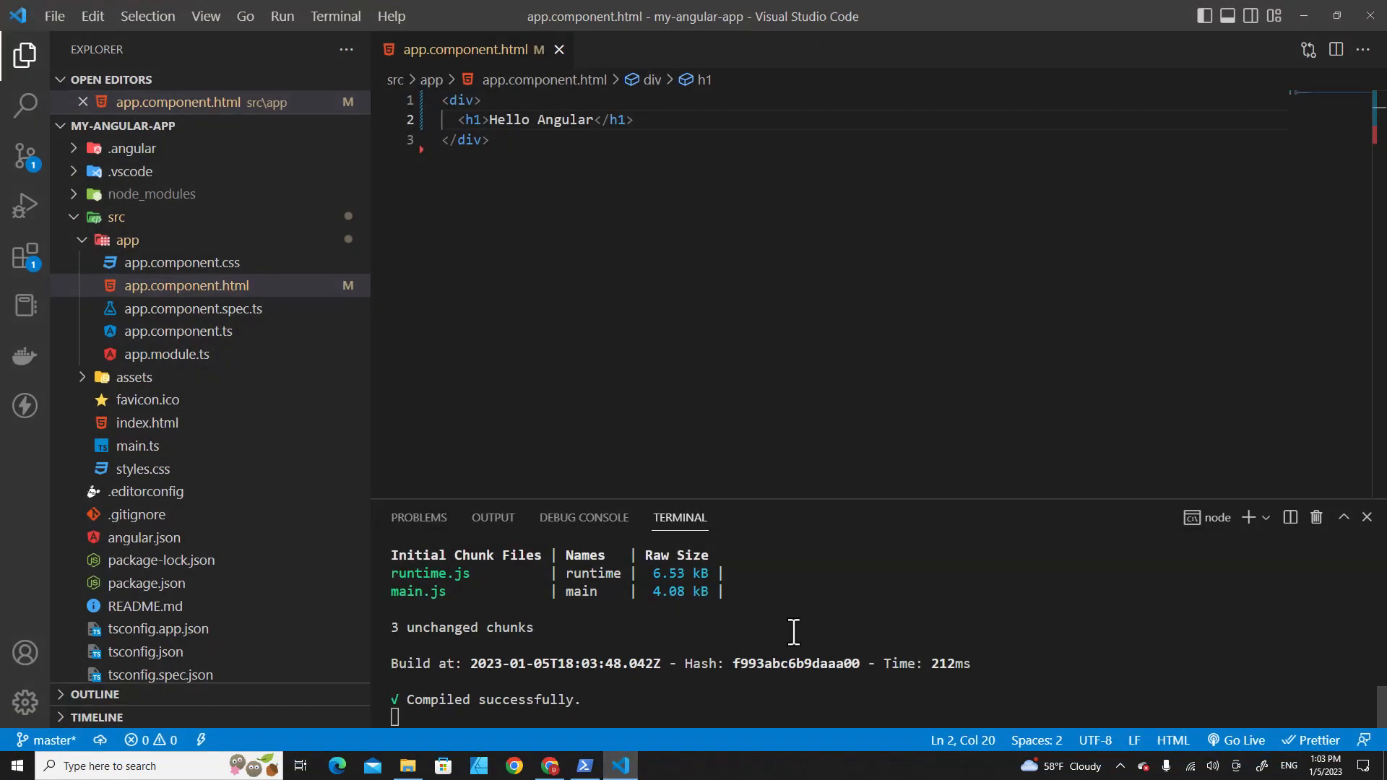
mouse_move(737, 497)
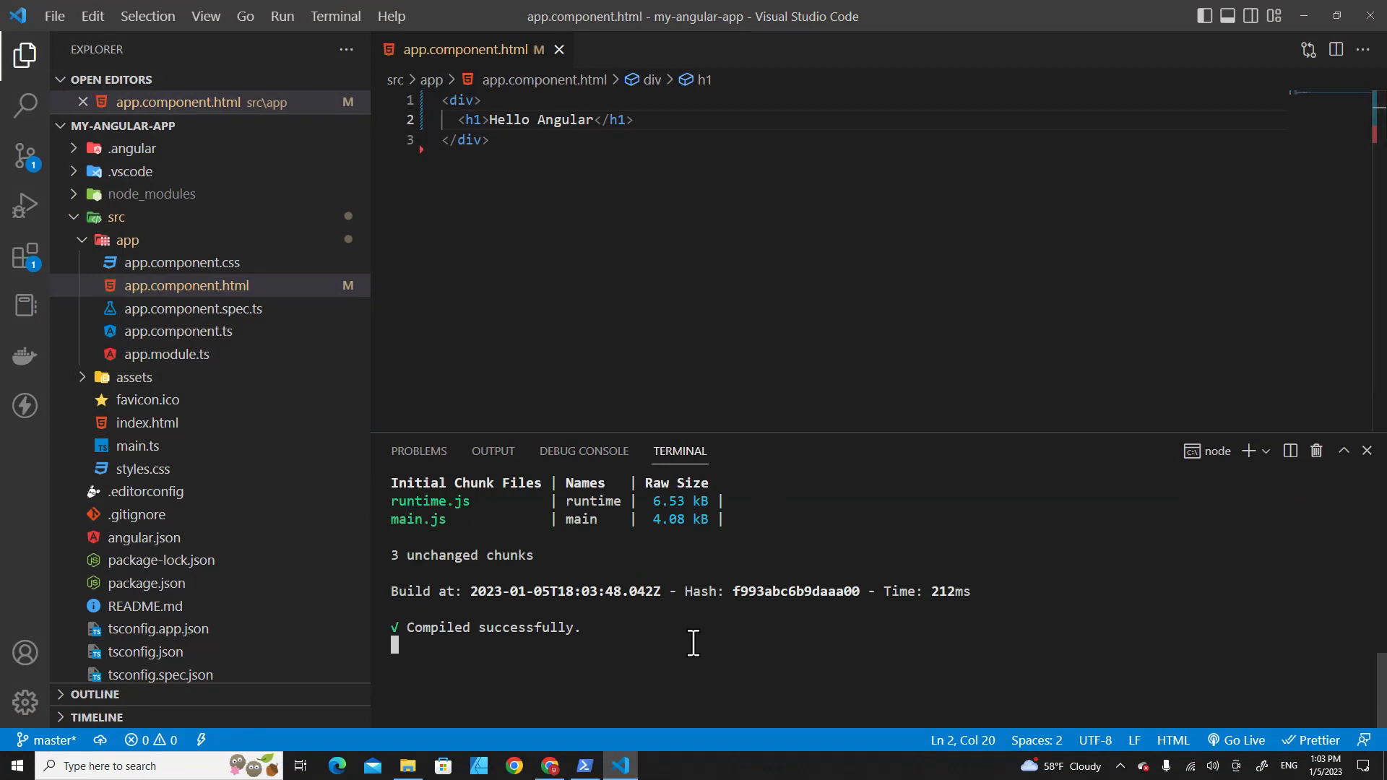
Stop the dev server, rerun it with ng serve --open, then go back to the setup guide.
key("ctrl+c")
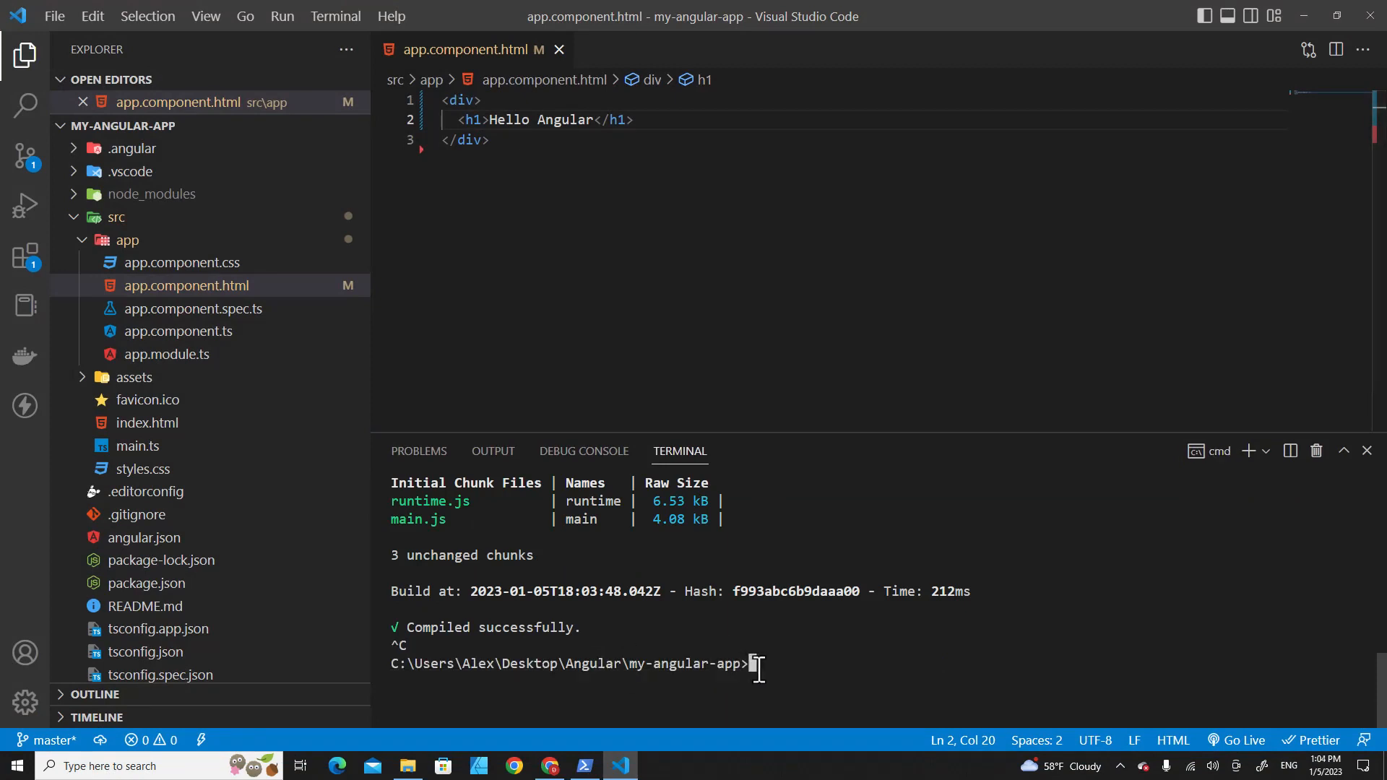
type("ng")
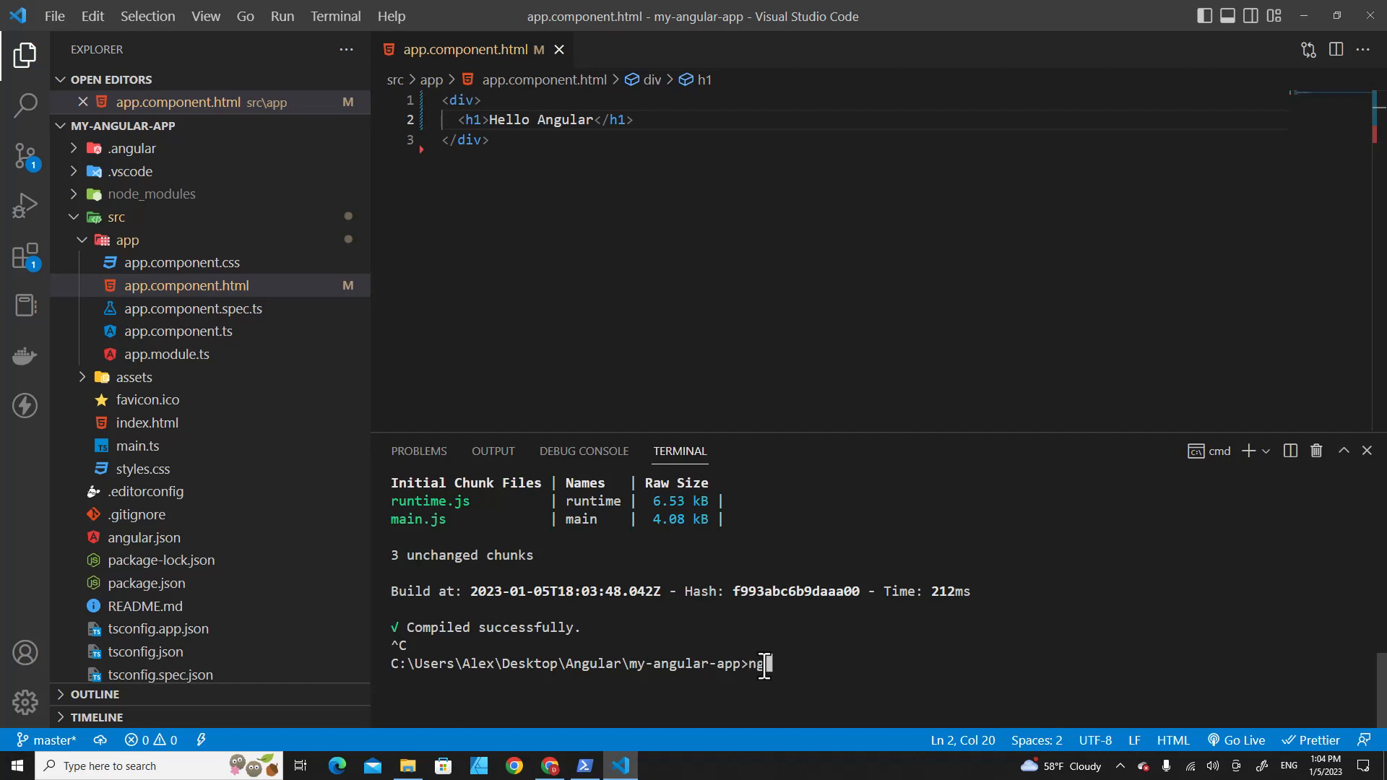
type("ser")
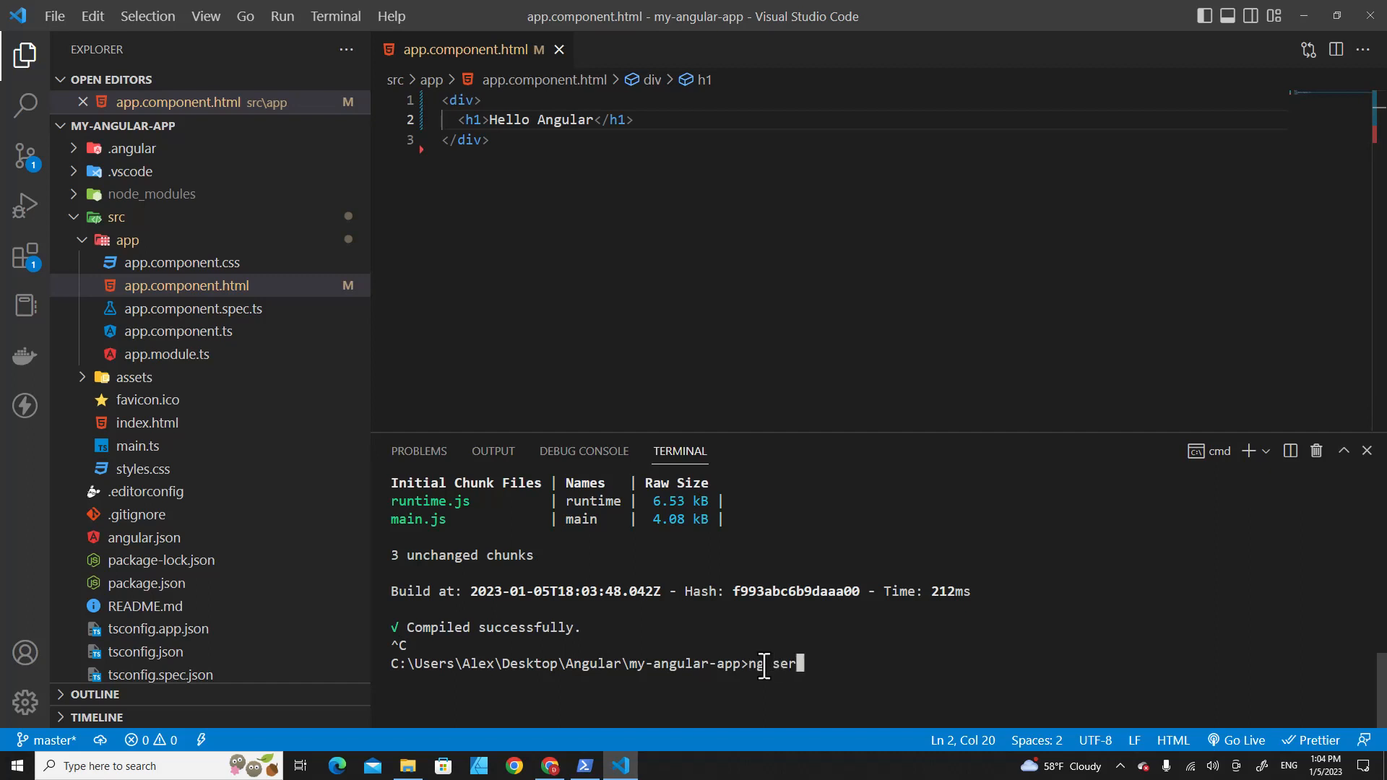
type("ve")
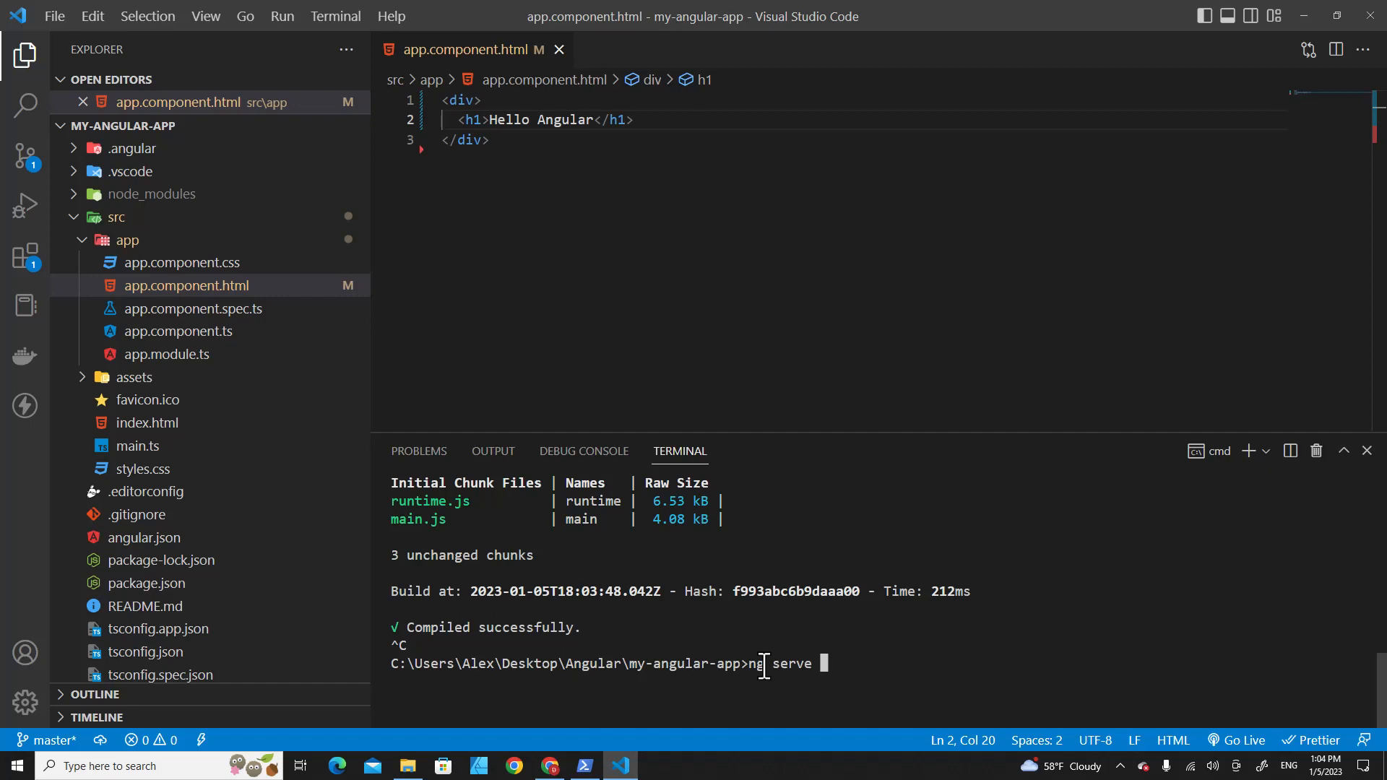
type("--open")
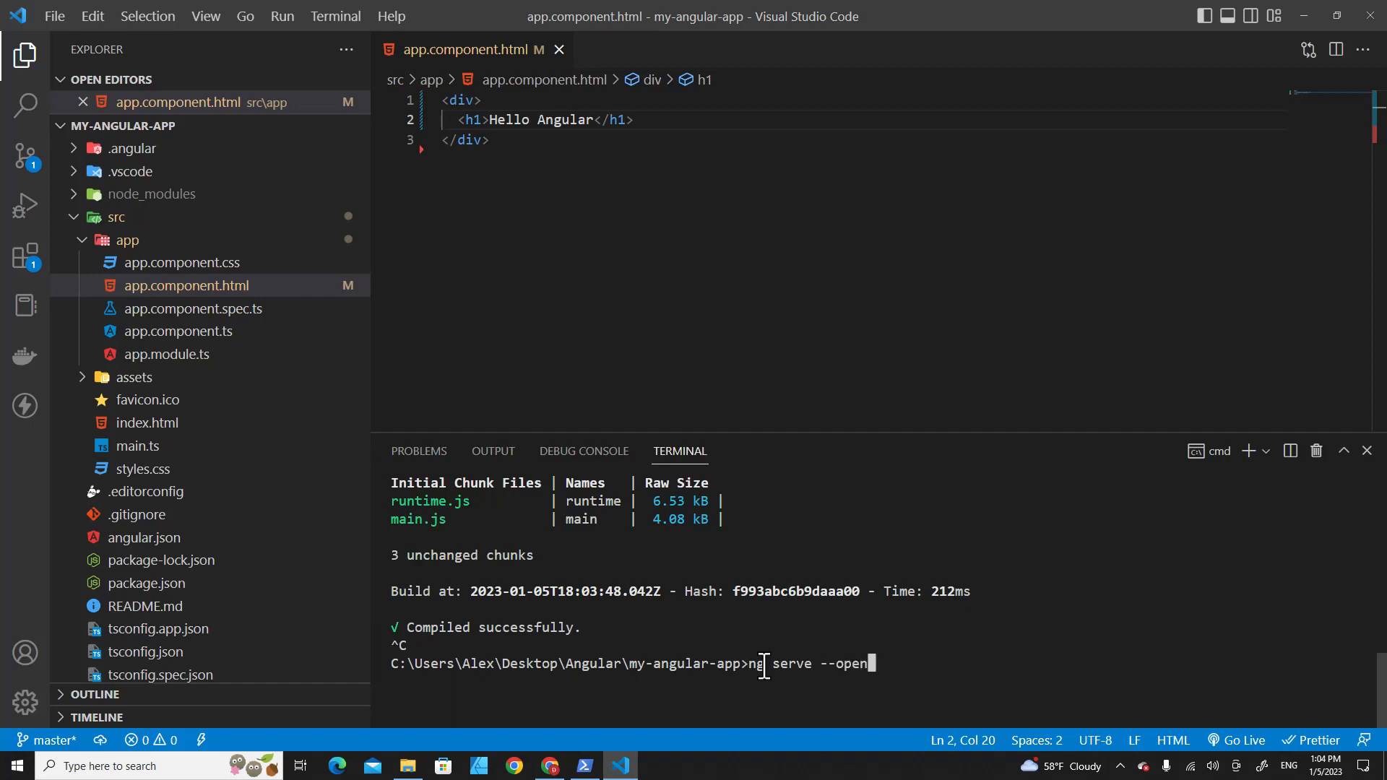
key("Return")
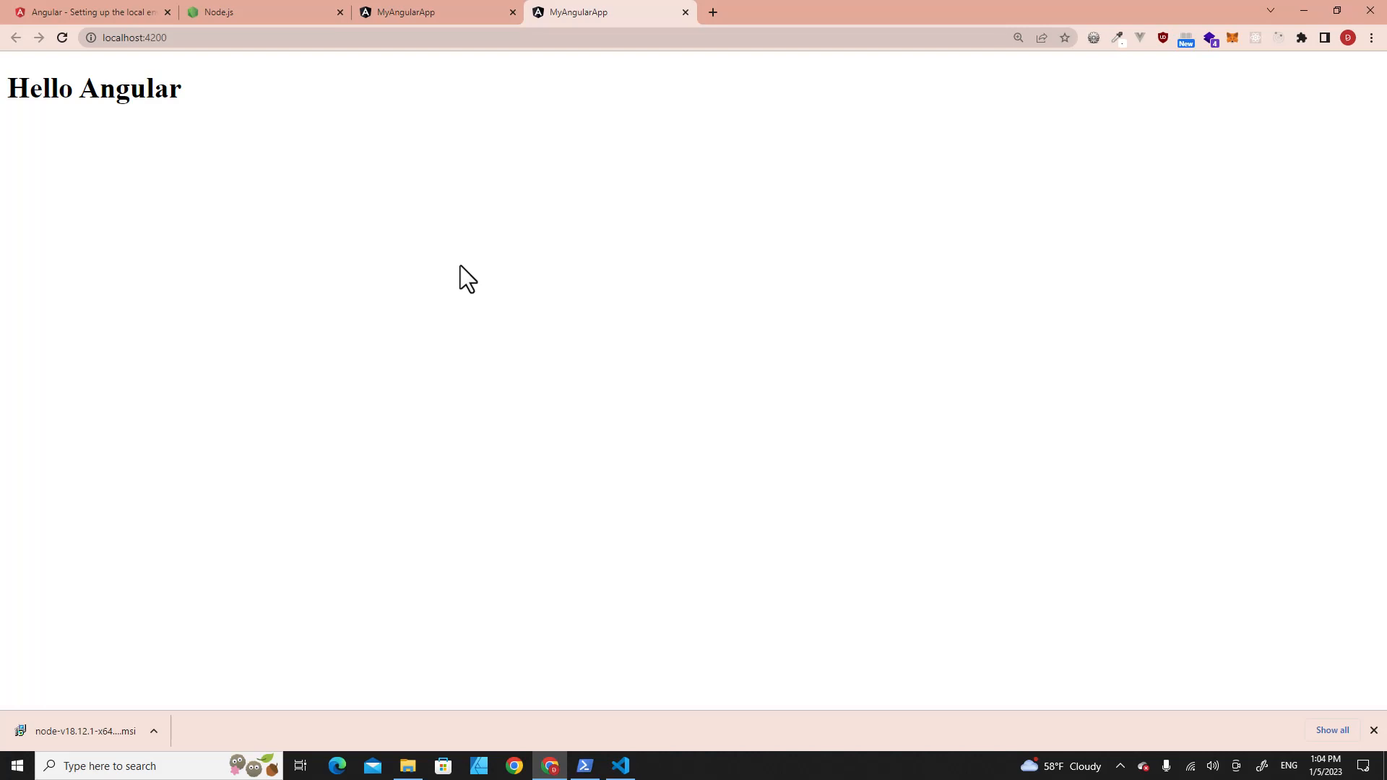
mouse_move(332, 7)
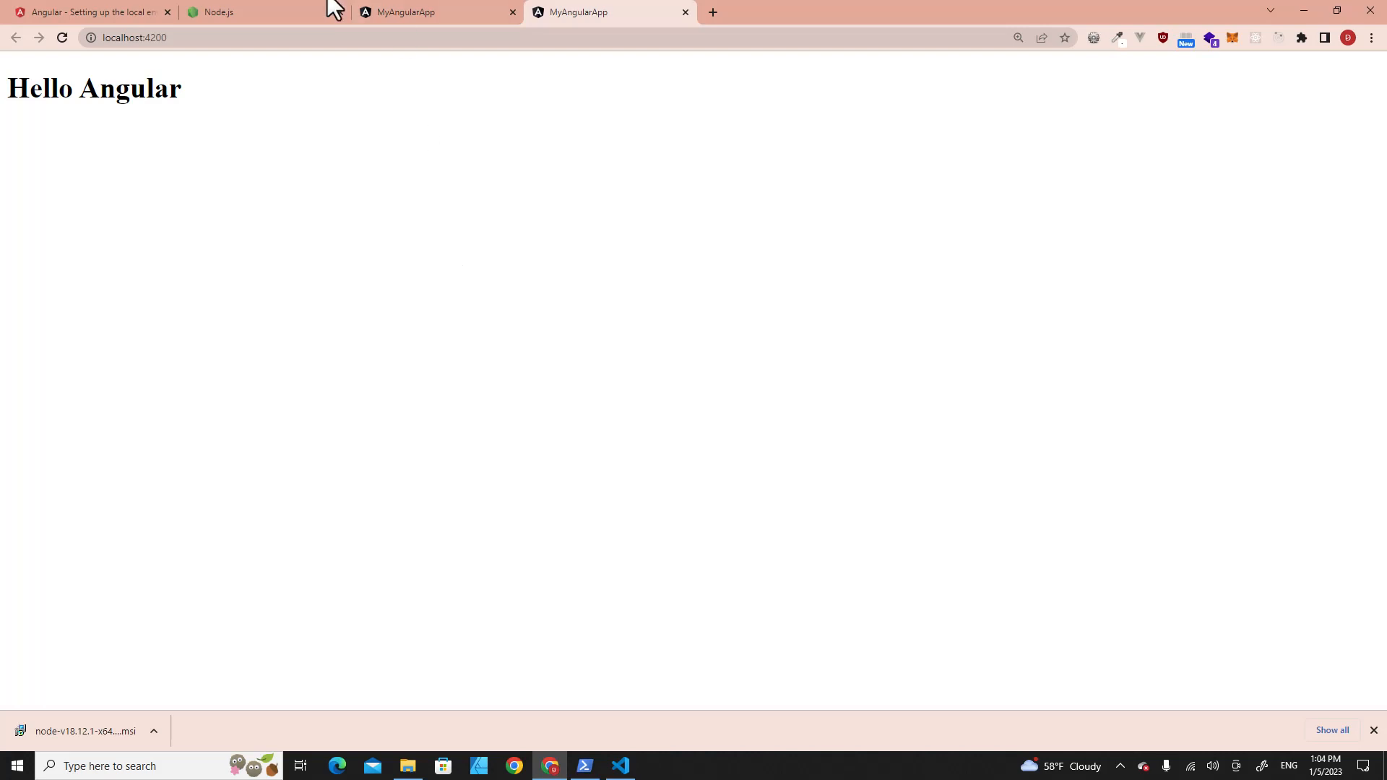
left_click(133, 37)
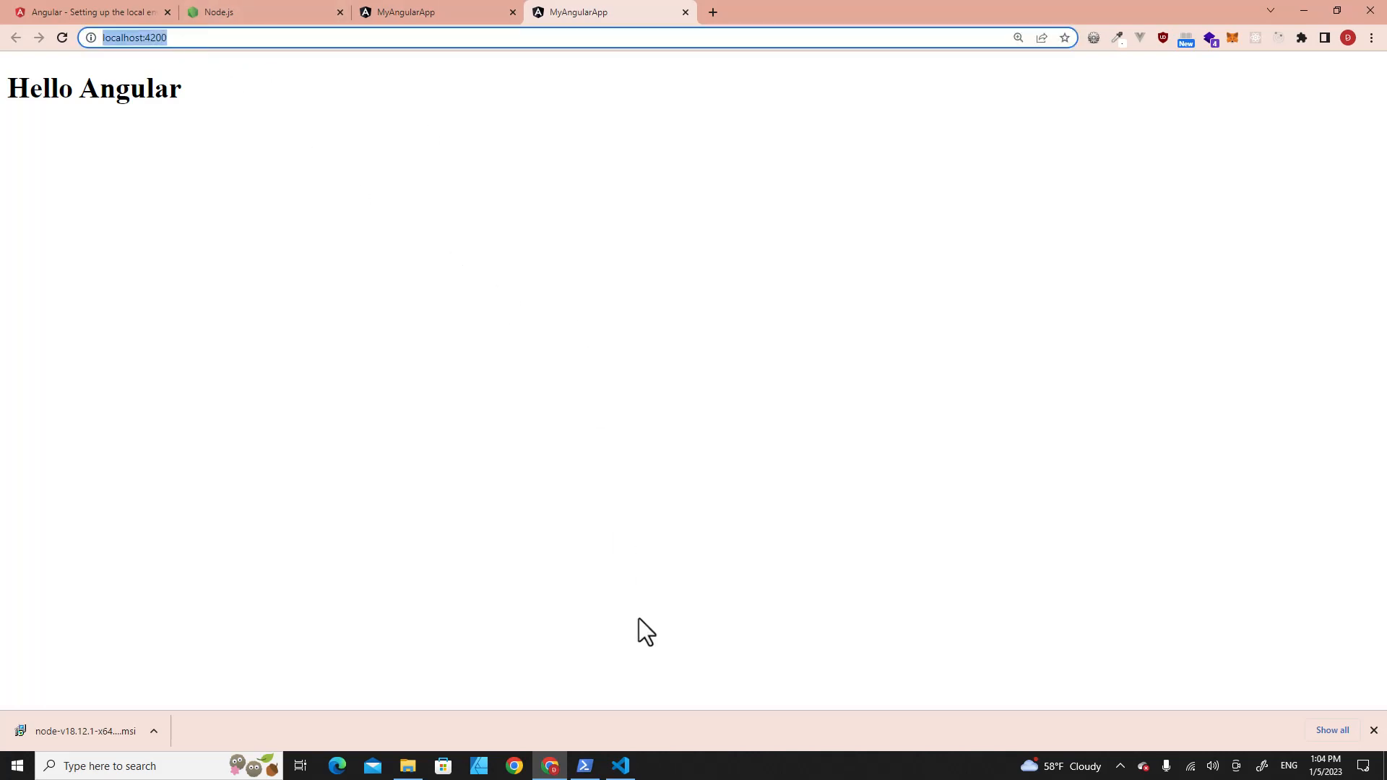
left_click(618, 766)
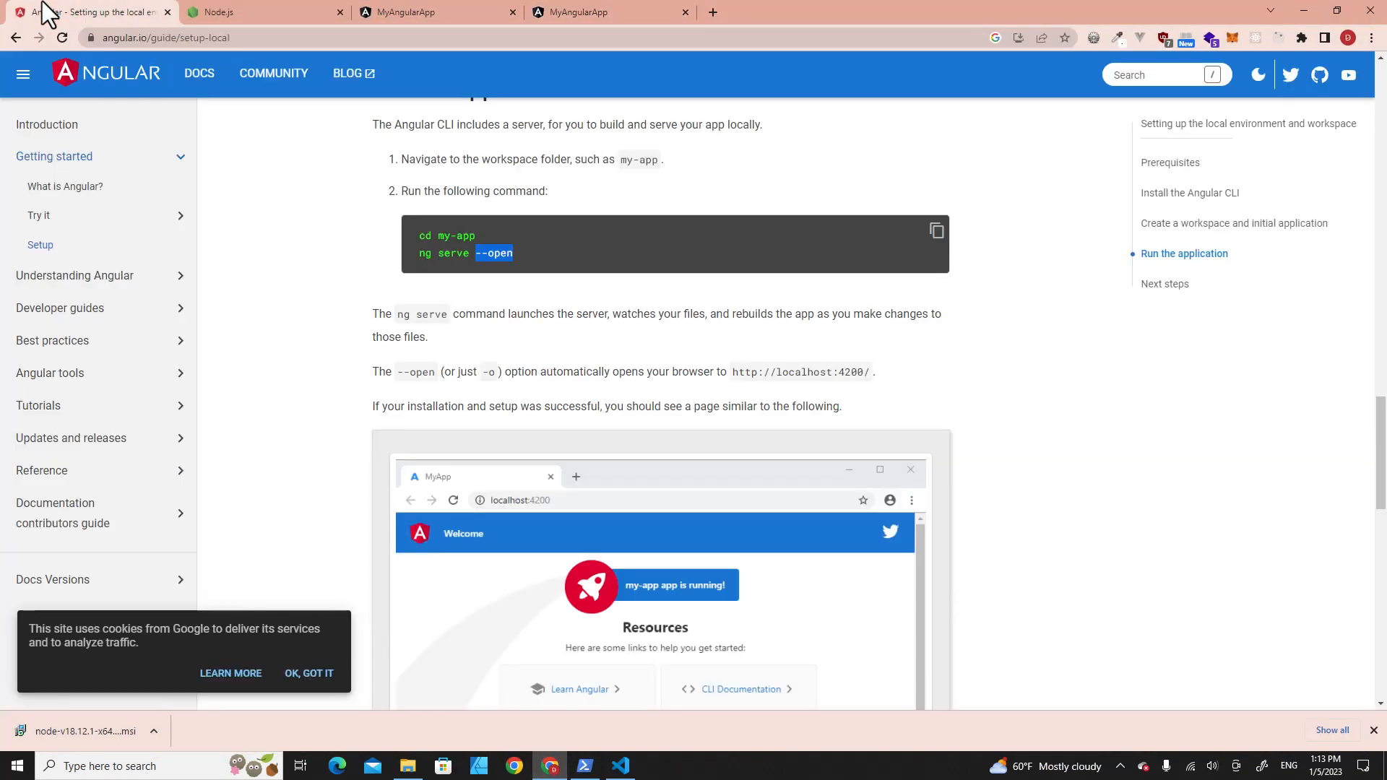
Scroll the Angular Docs guide to the ng new my-app command and open PowerShell in the Angular folder.
scroll("up", 3)
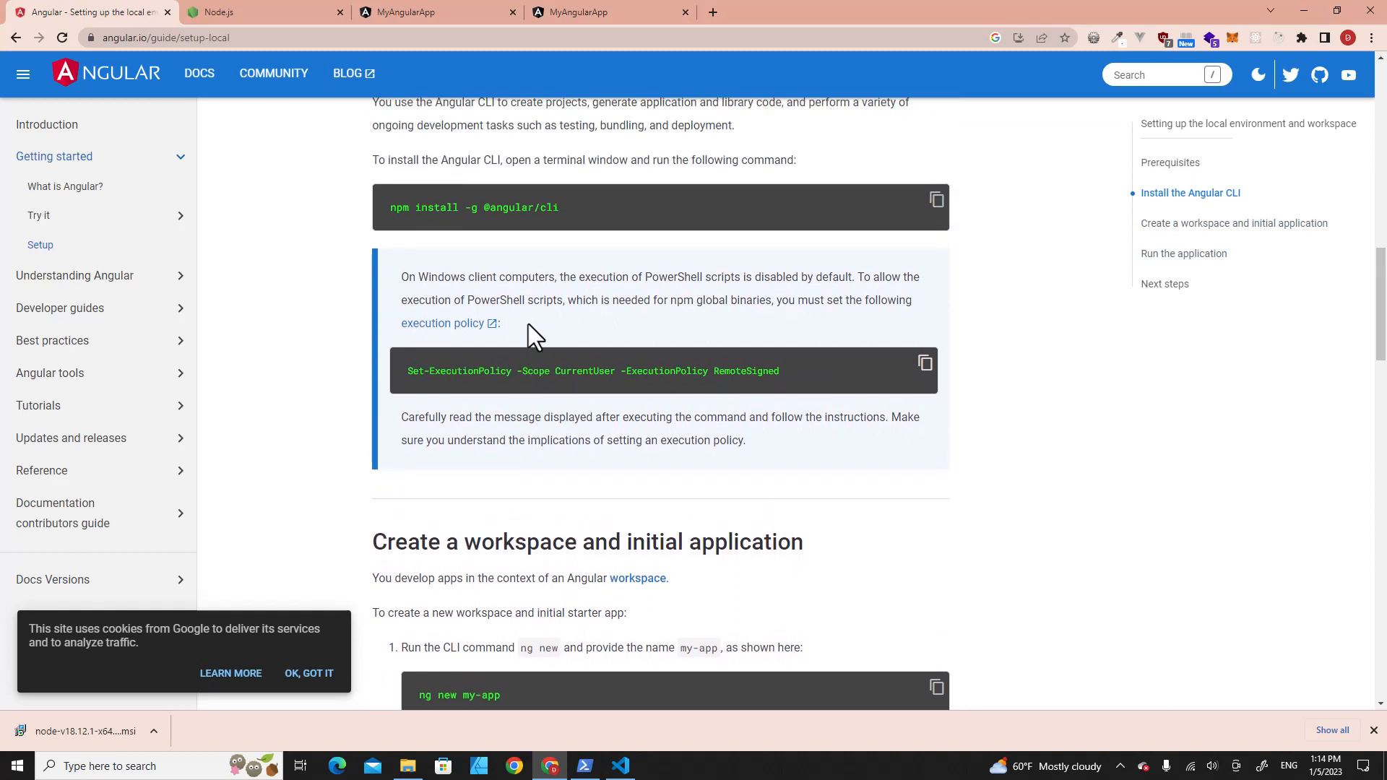
scroll("up", 3)
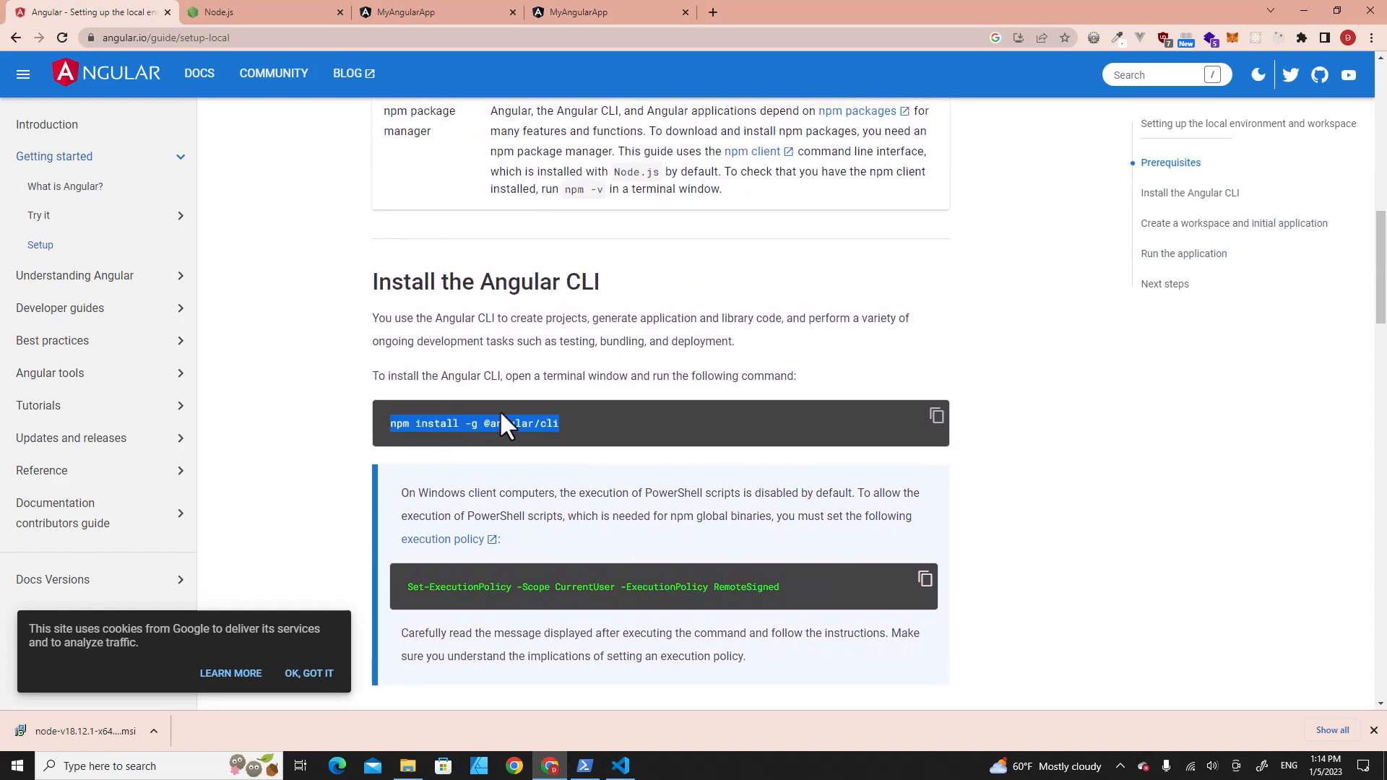
scroll("down", 3)
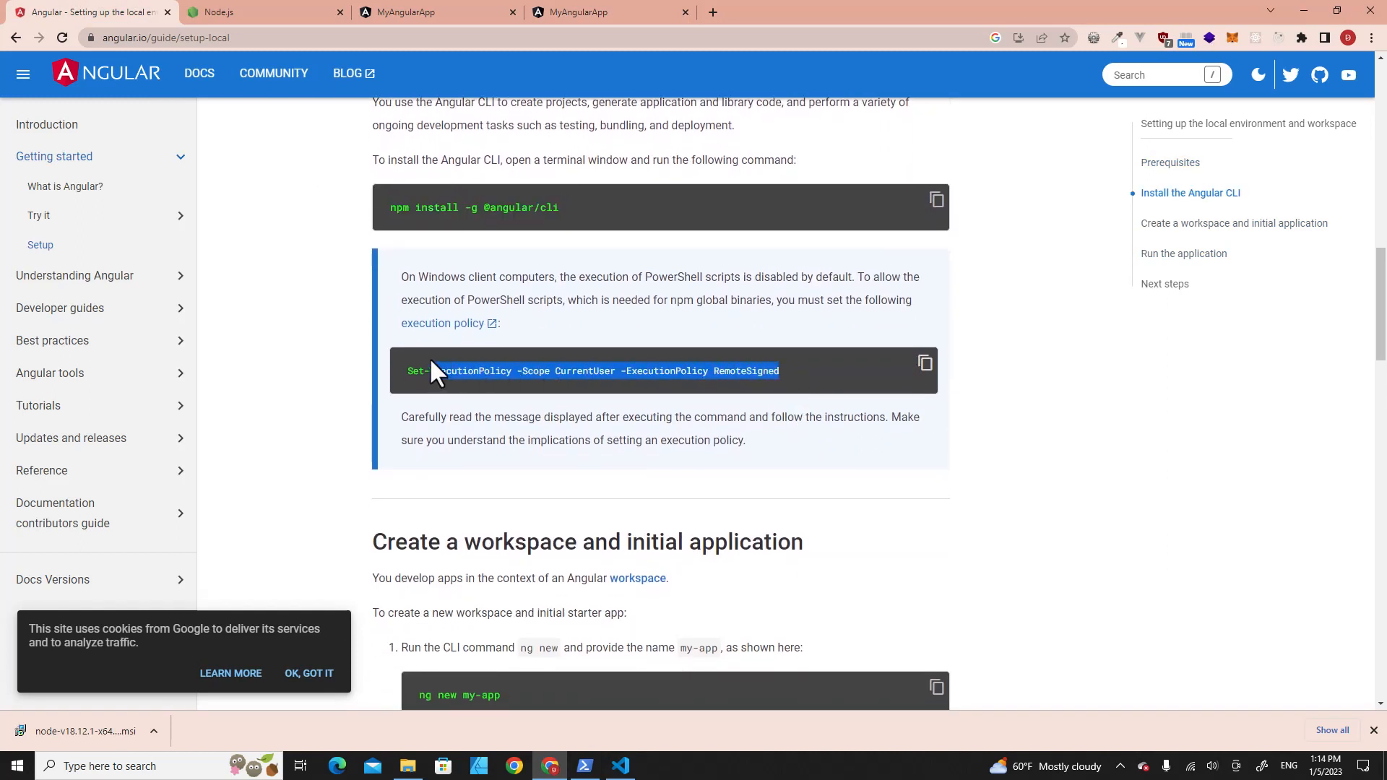
scroll("down", 3)
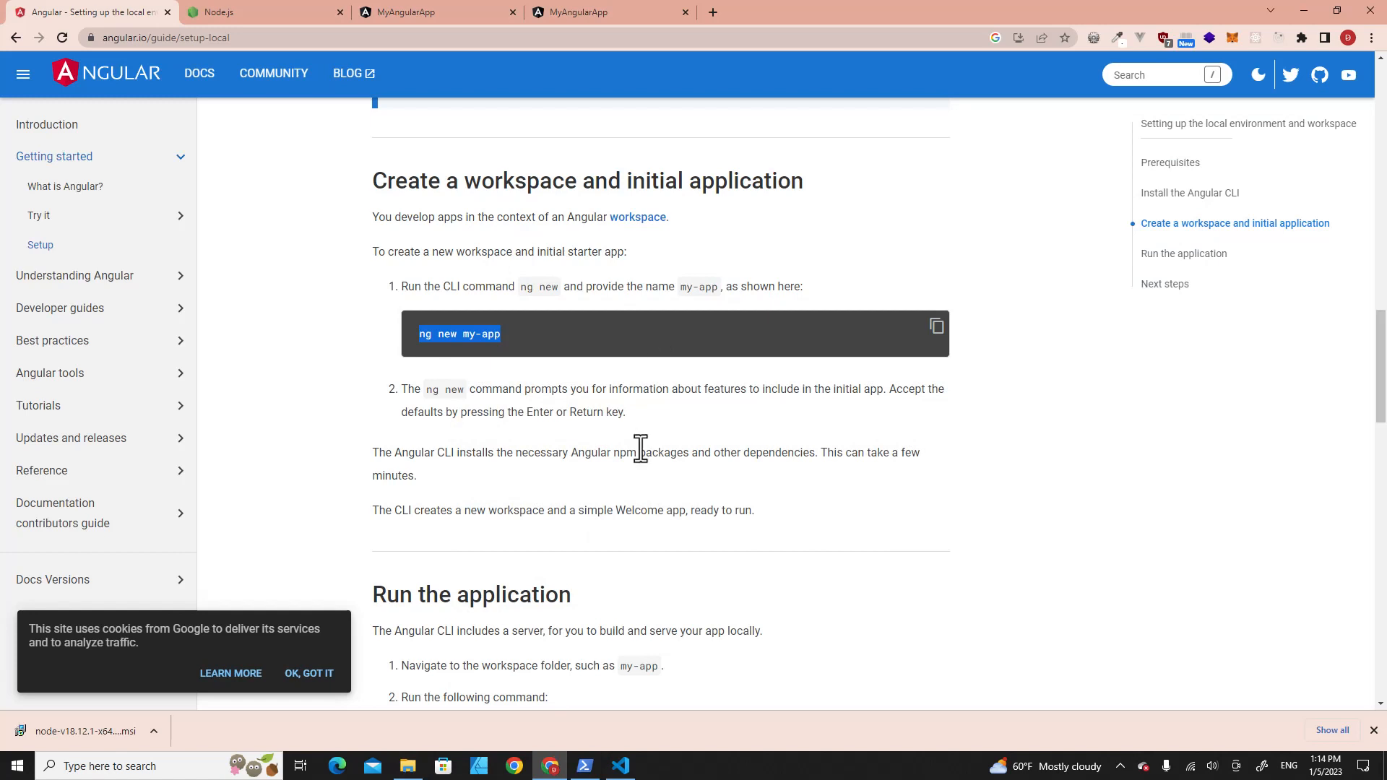
left_click(407, 766)
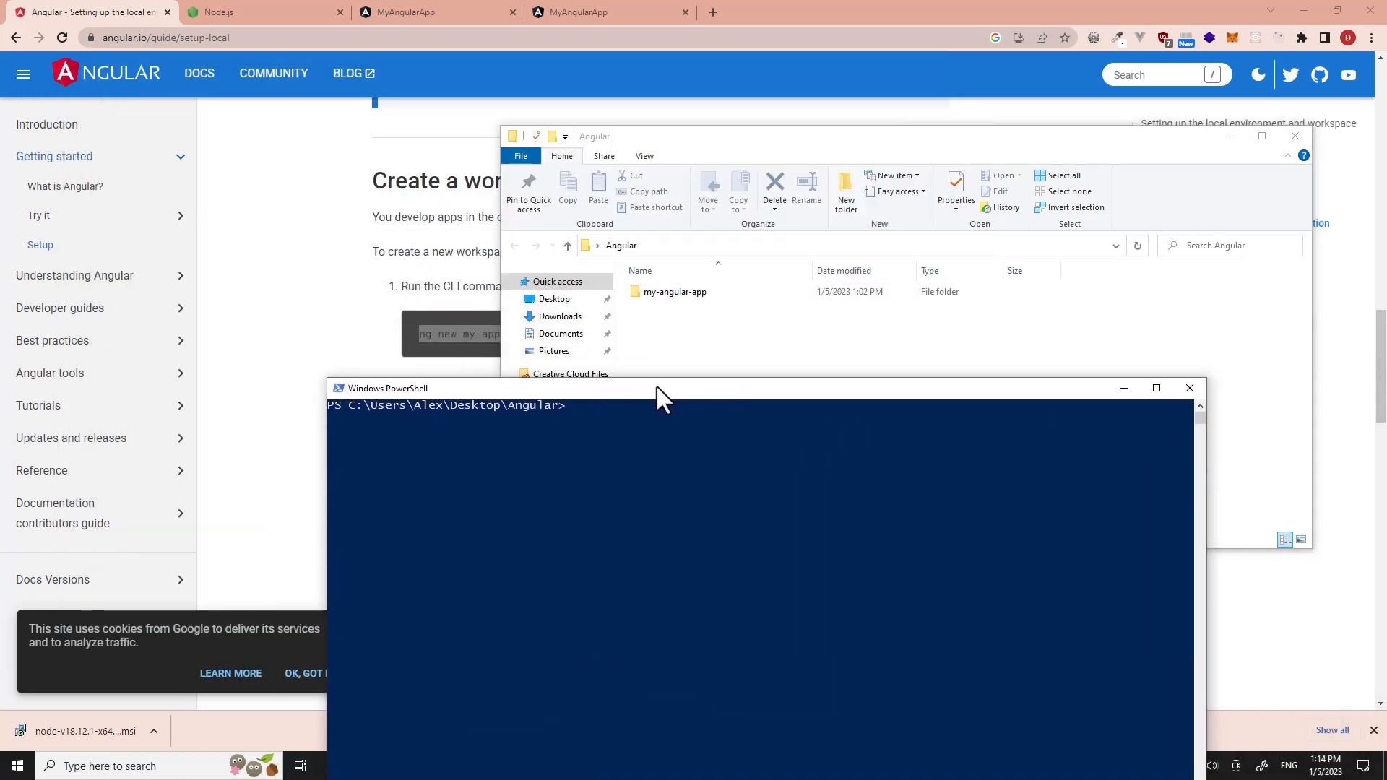
Run ng new my-angular-app-2, declining Angular routing and accepting CSS styles.
type("ng")
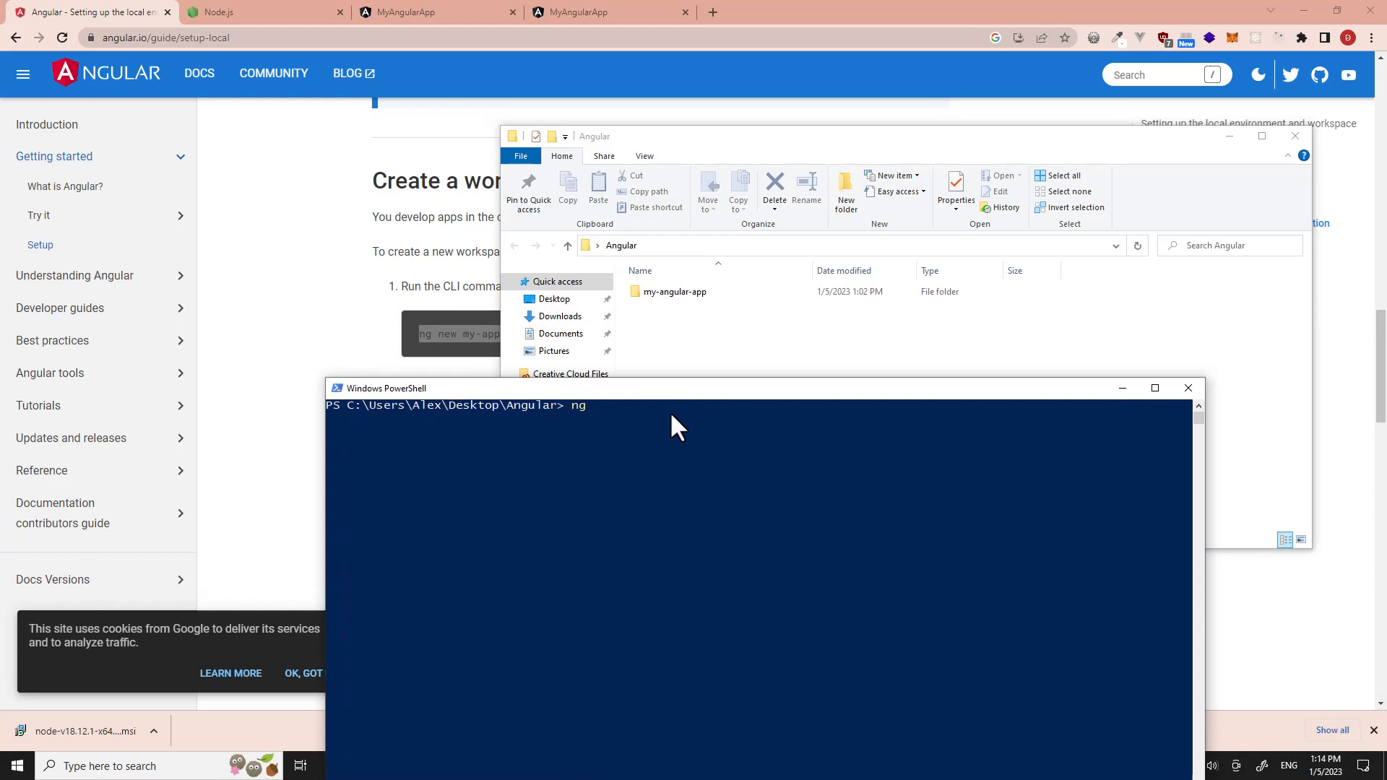
type("new my-")
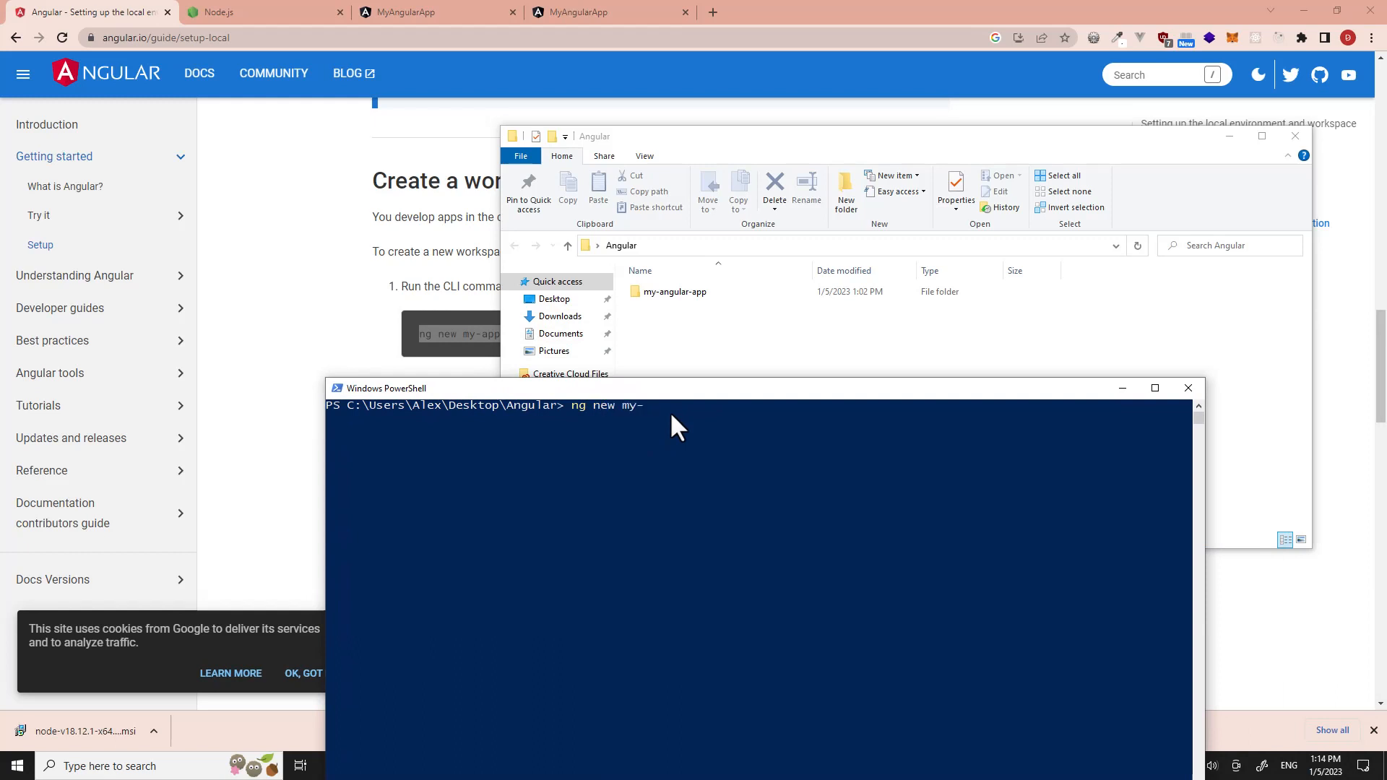
type("angular-")
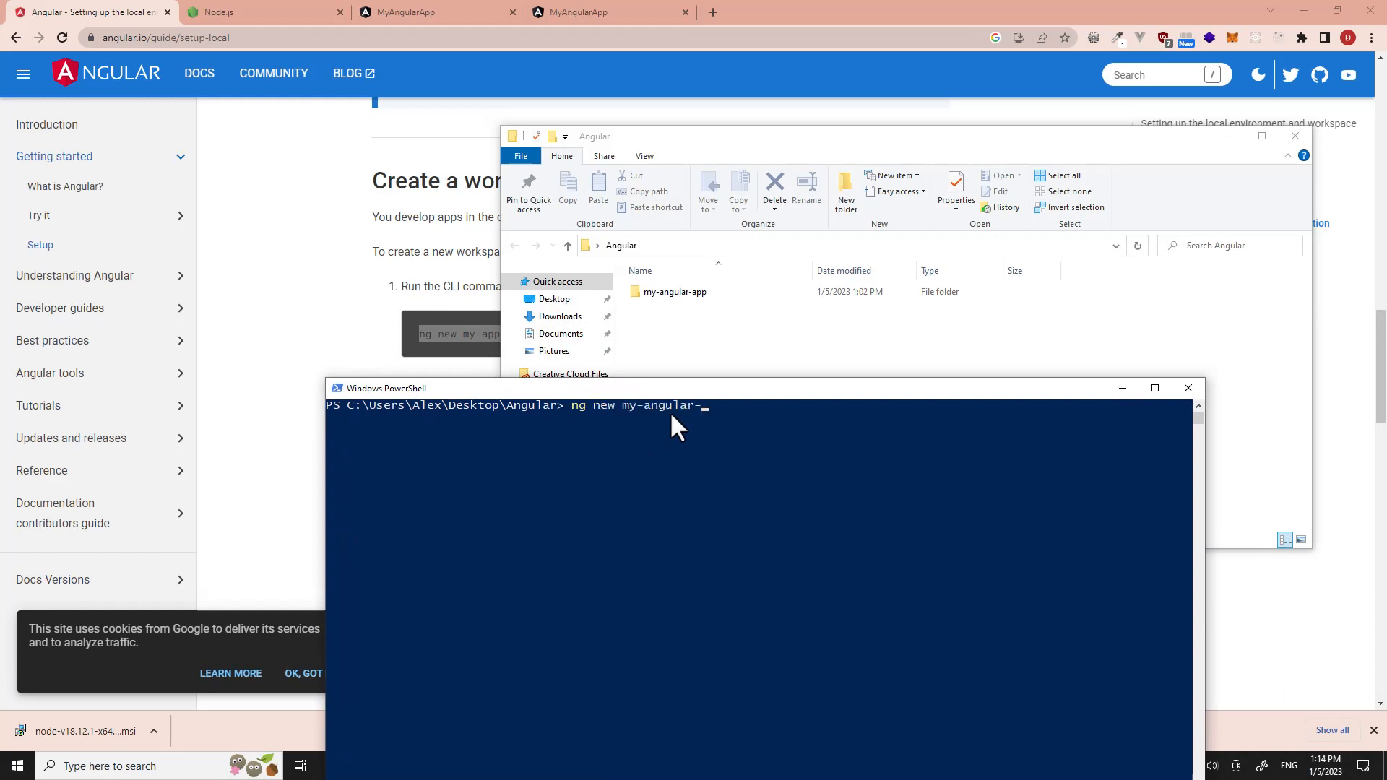
type("app-2")
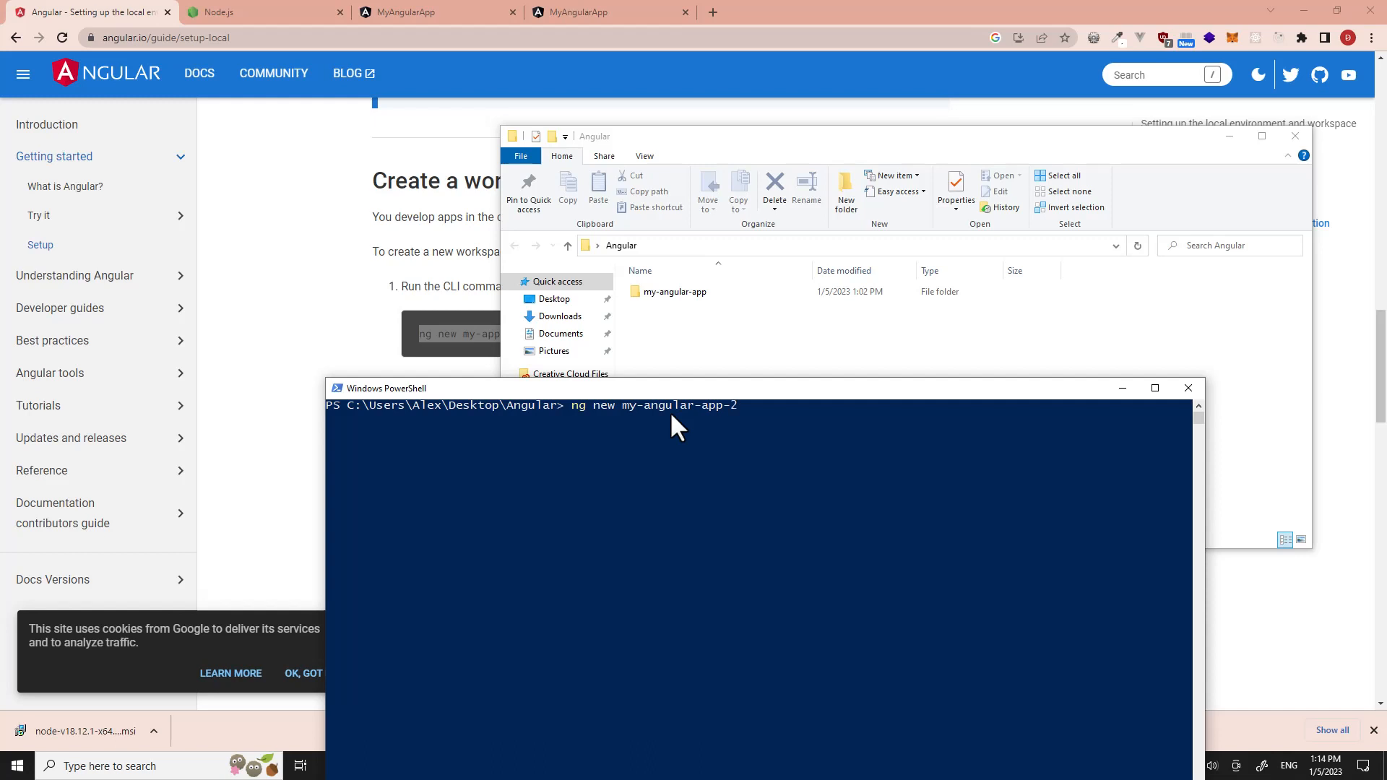
key("Return")
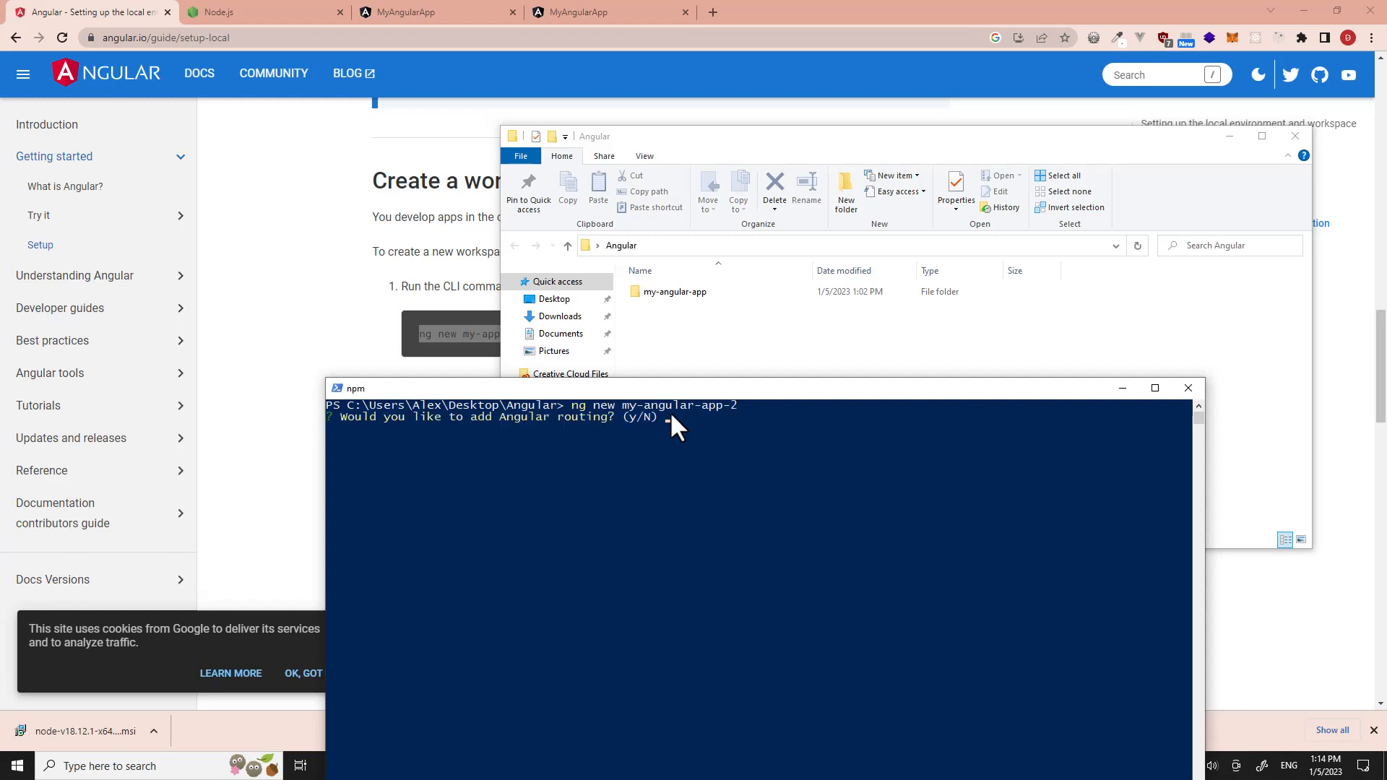
scroll("up", 3)
type("n")
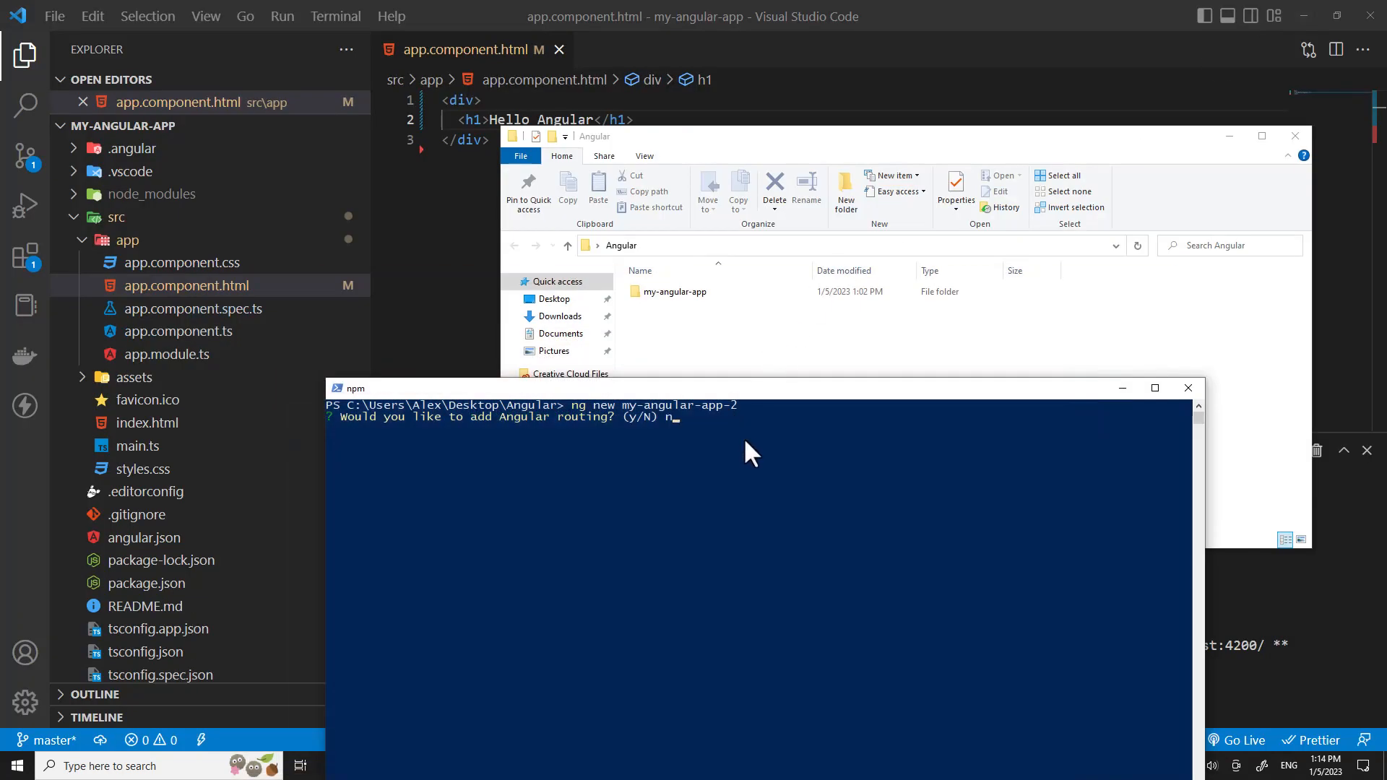
key("Return")
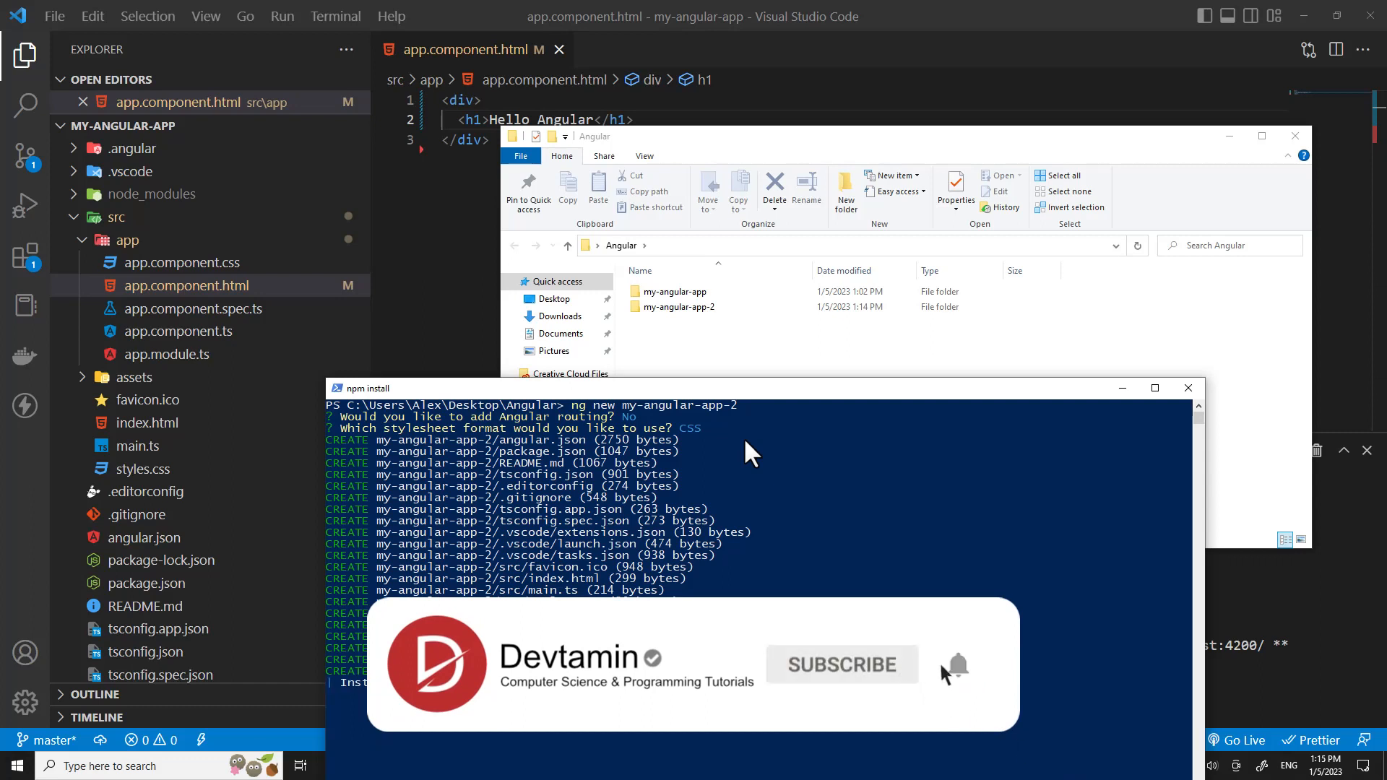
left_click(958, 664)
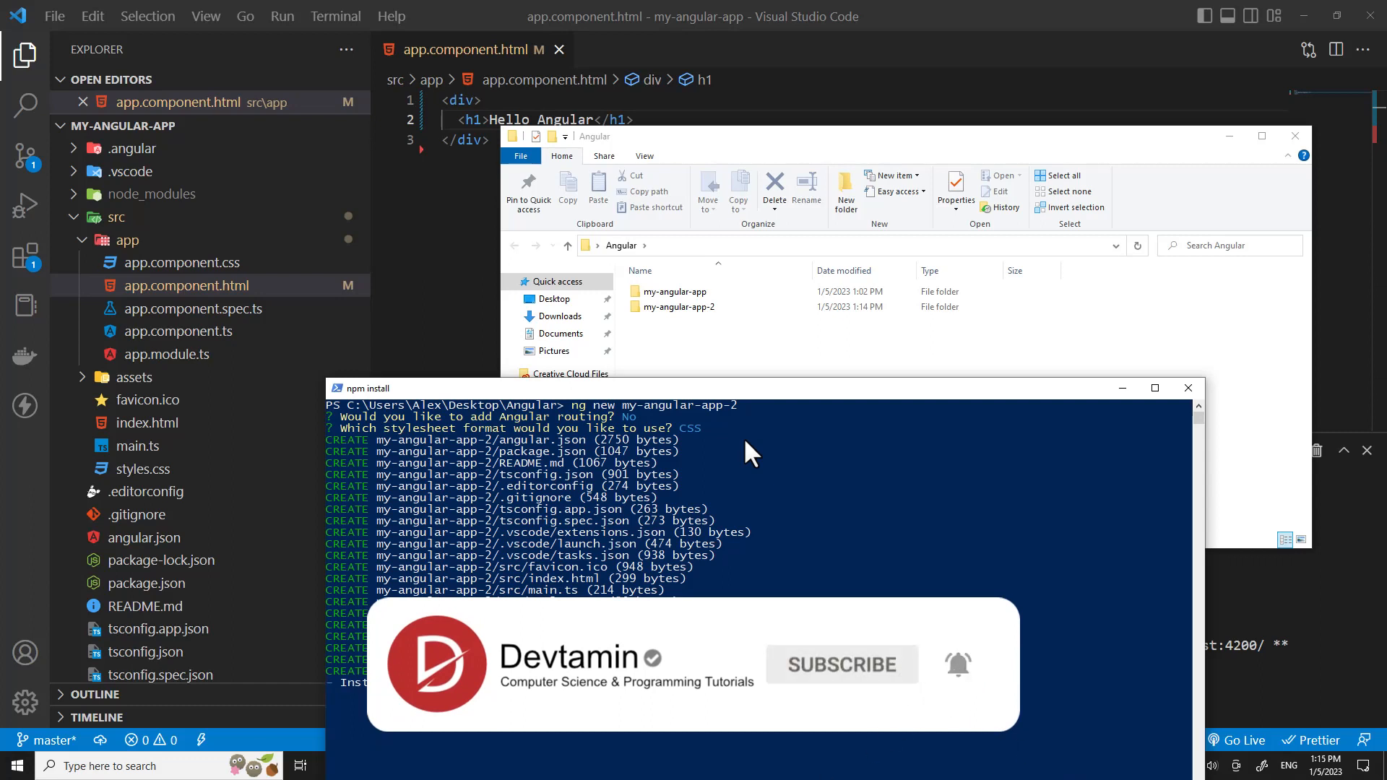